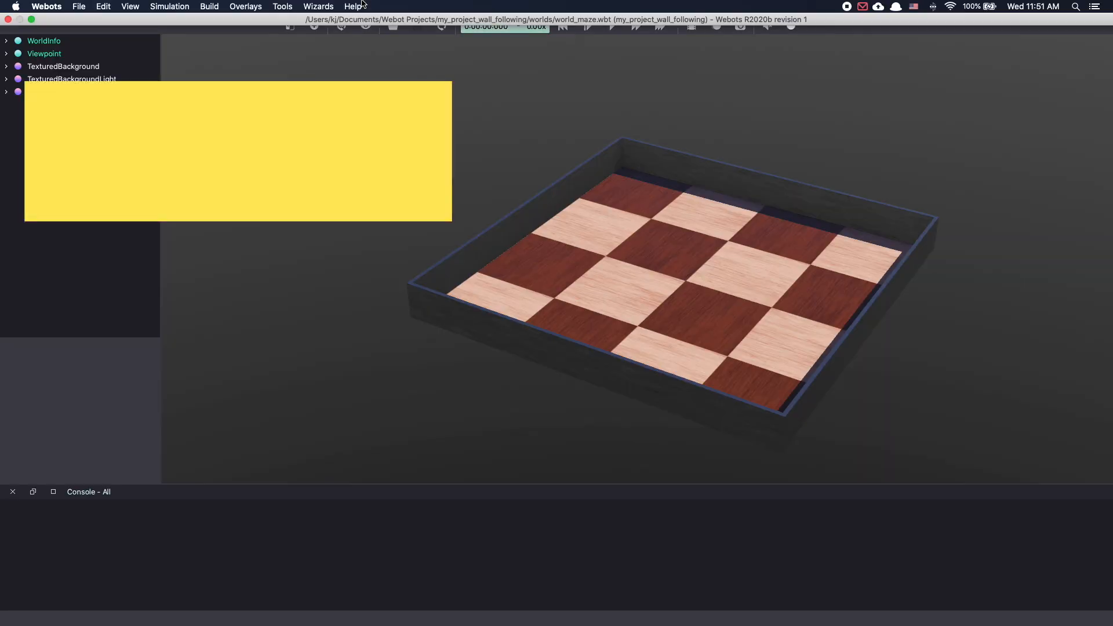
Start the New Project Directory wizard with the project named wall_follower_robot
left_click(318, 7)
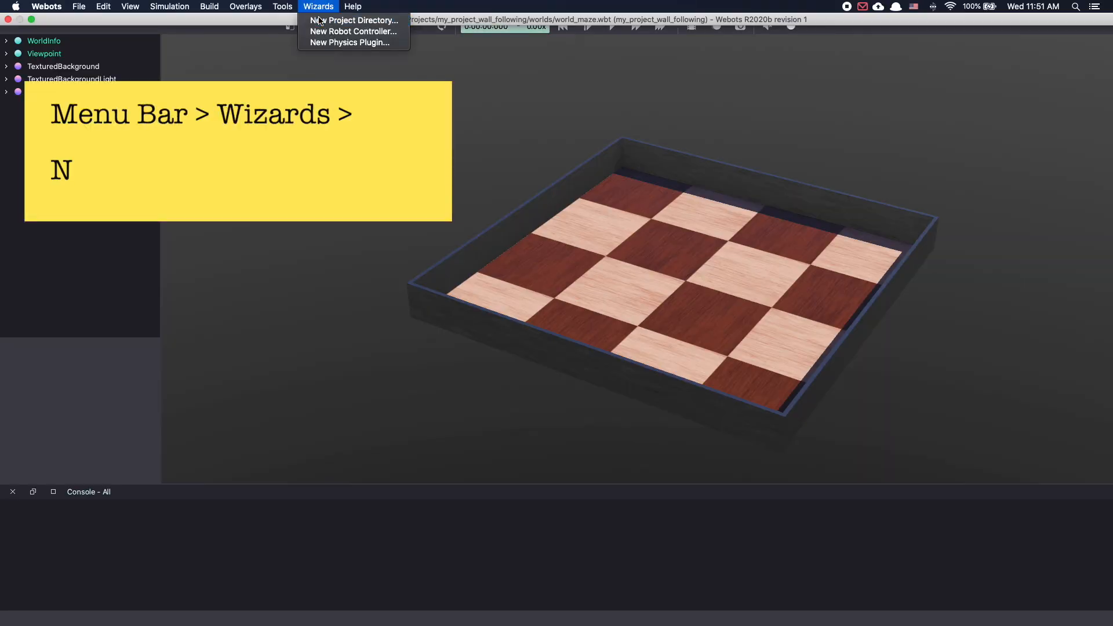
left_click(354, 20)
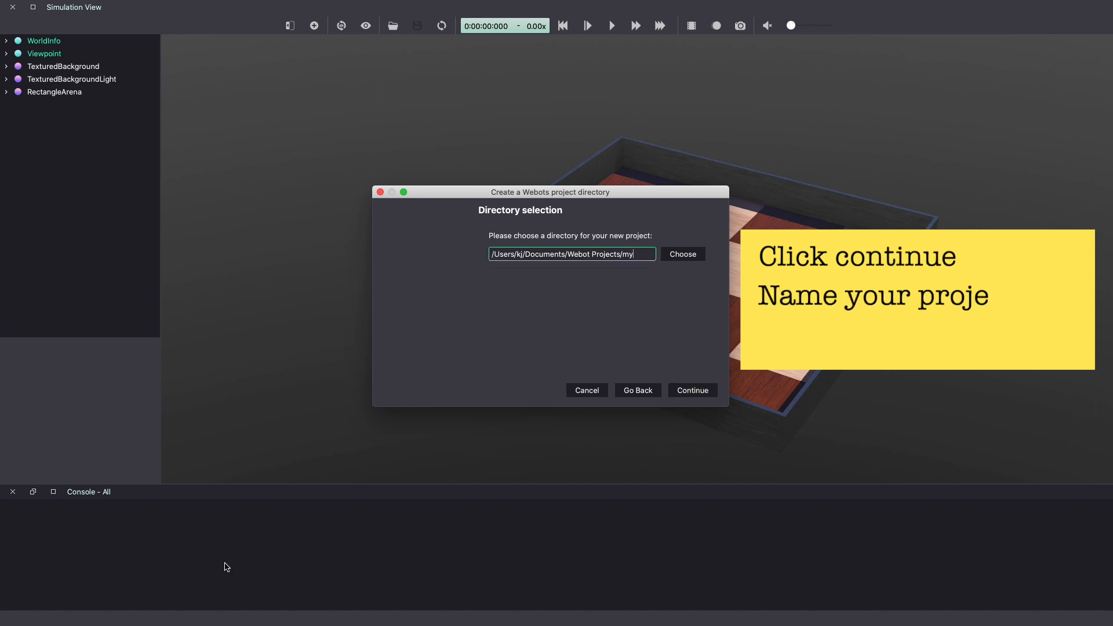
type("wall_follower_robot")
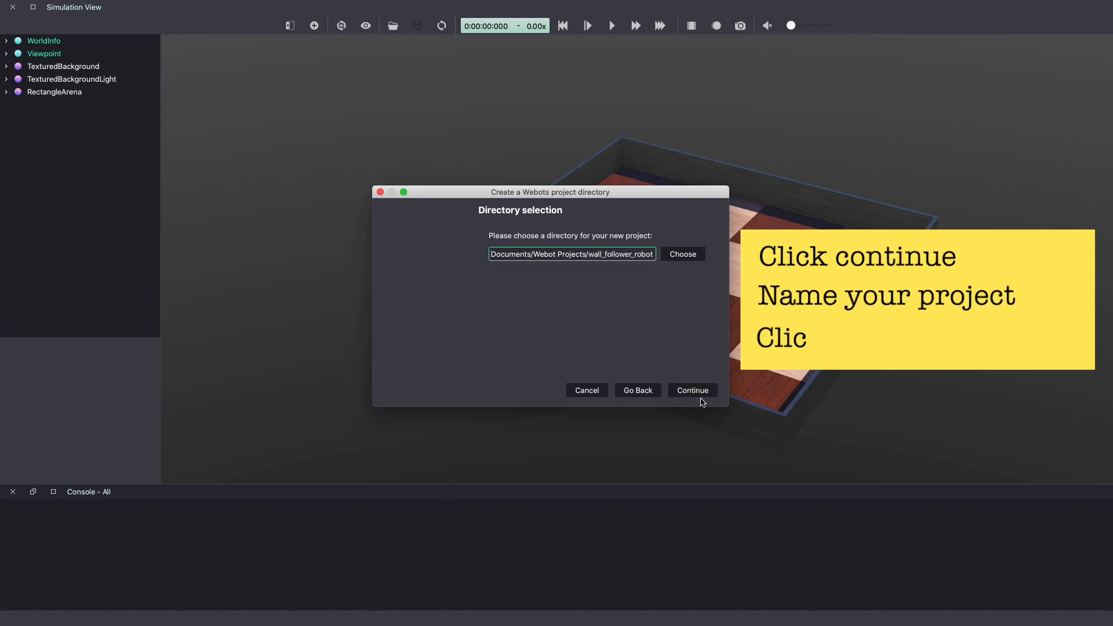
left_click(691, 389)
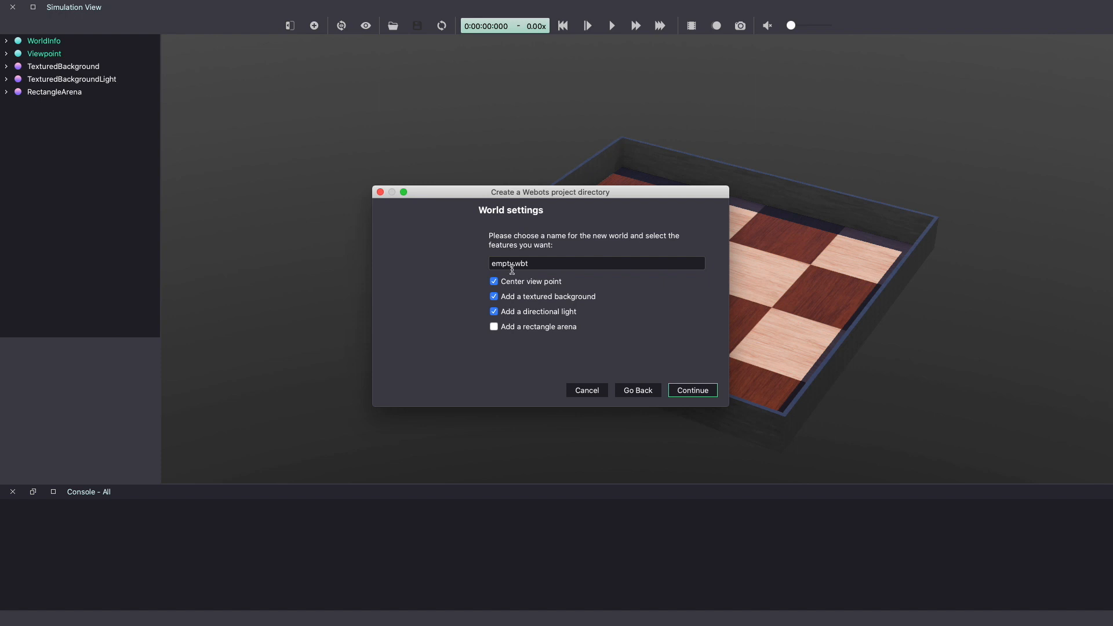
Name the world world_maze.wbt, include a rectangle arena, and finish the wizard
double_click(501, 263)
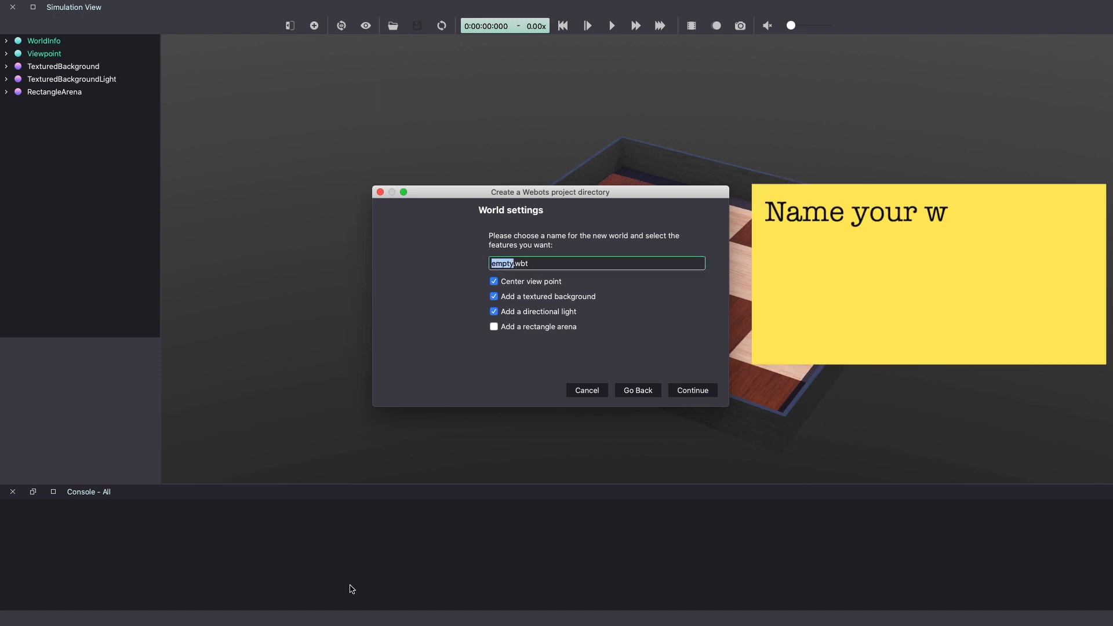
type("world_maz")
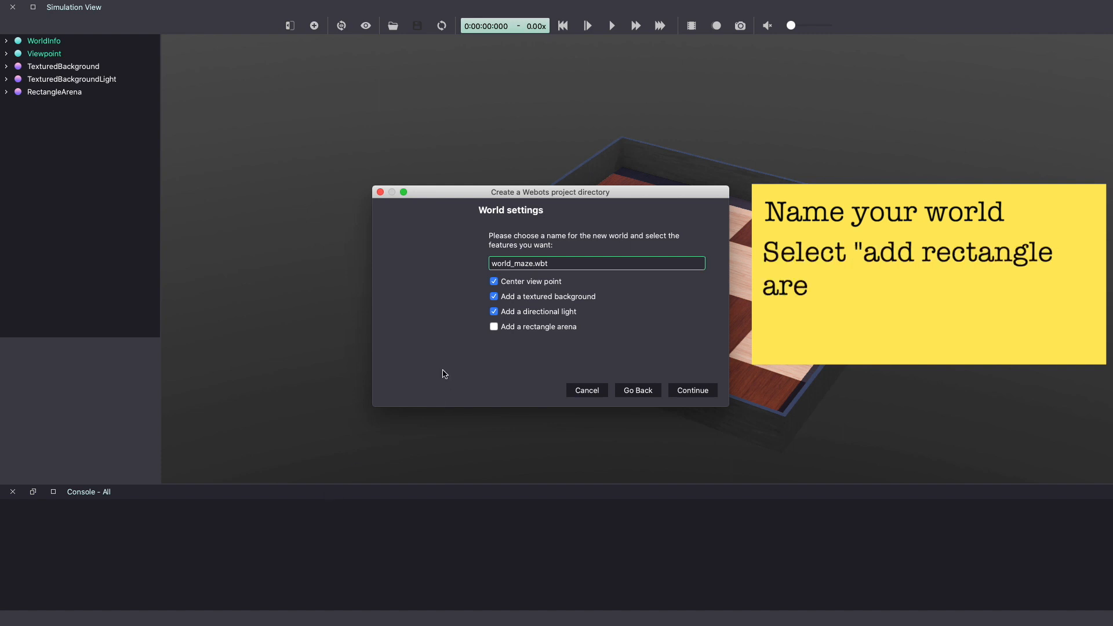
left_click(494, 327)
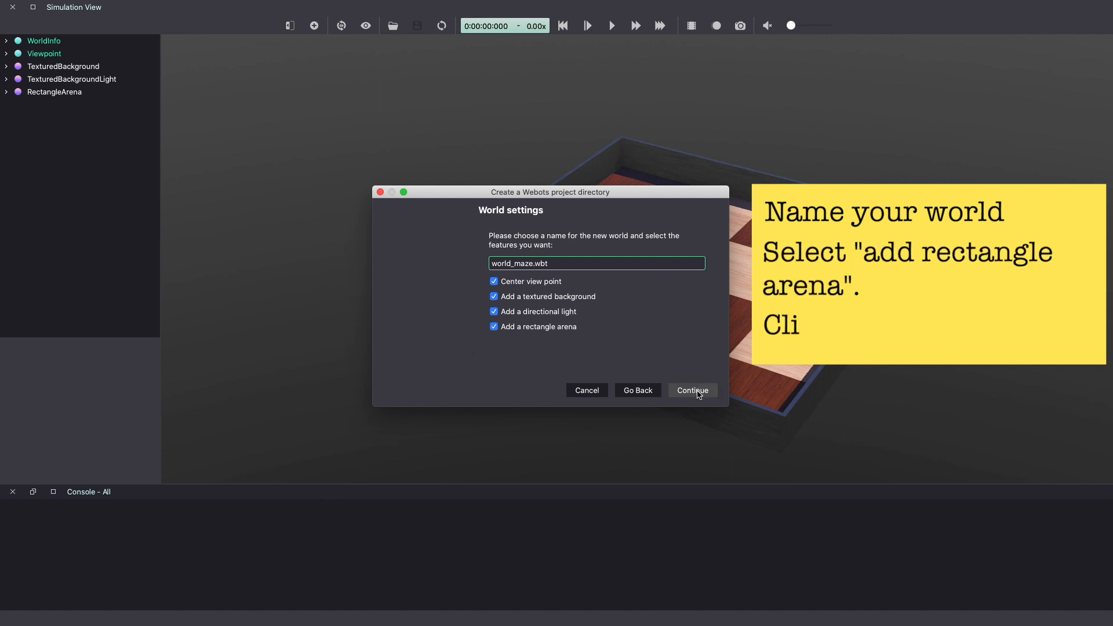
left_click(691, 390)
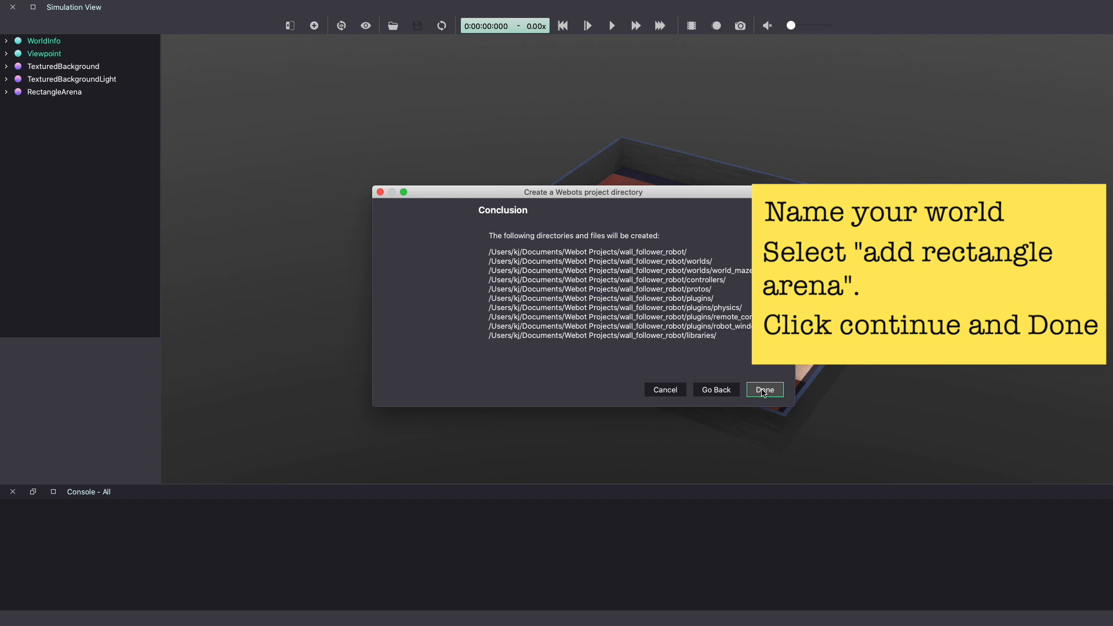
left_click(764, 390)
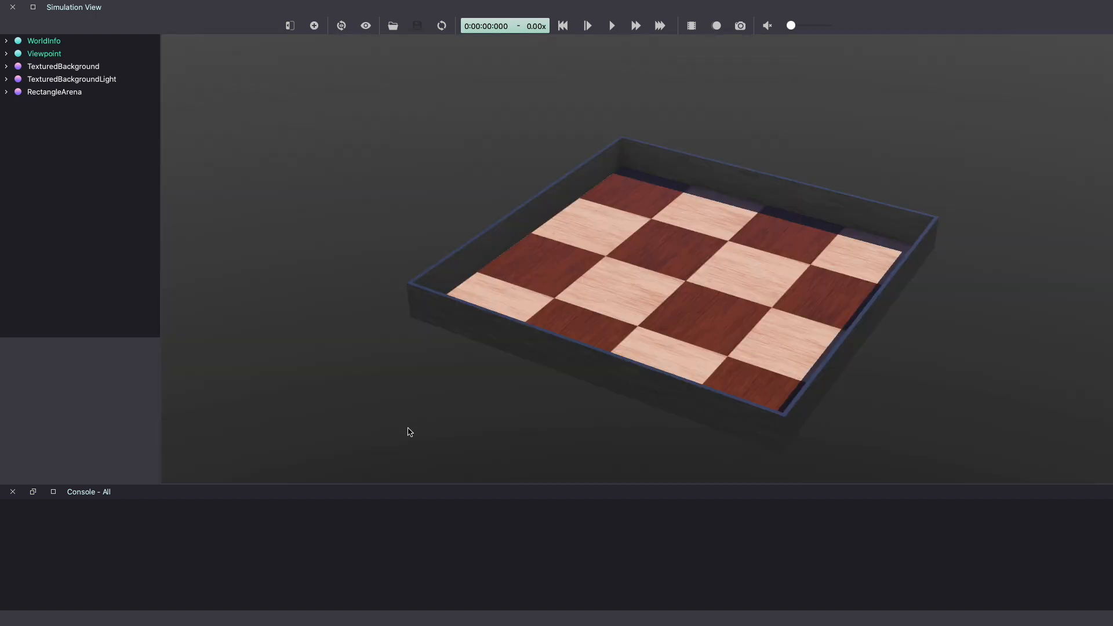
mouse_move(122, 101)
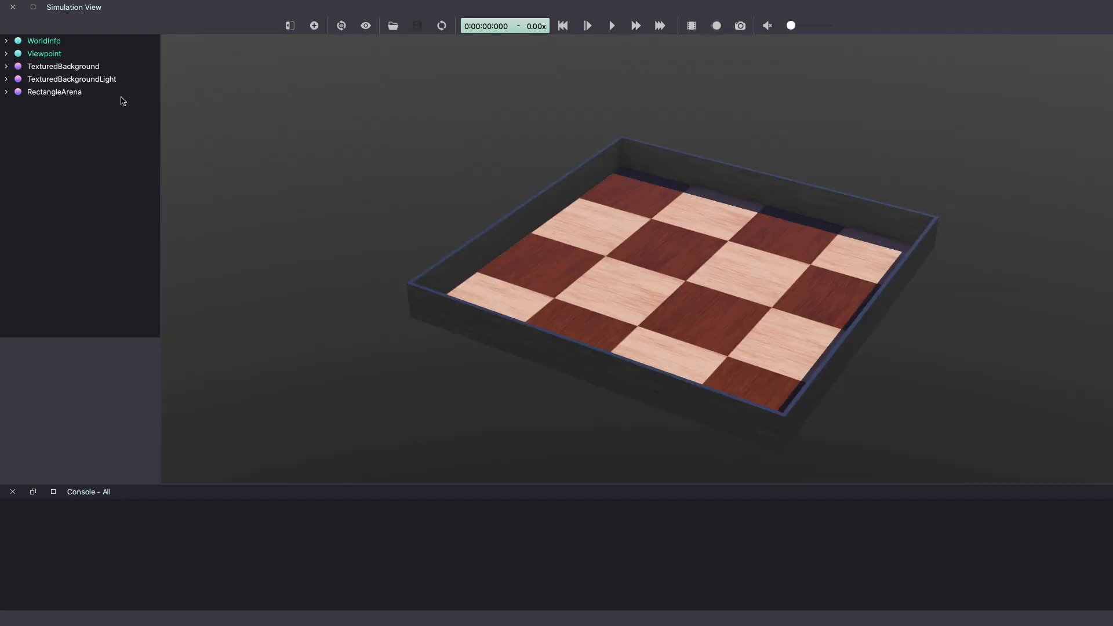
Set the RectangleArena floorSize to 2 by 2 metres
left_click(53, 91)
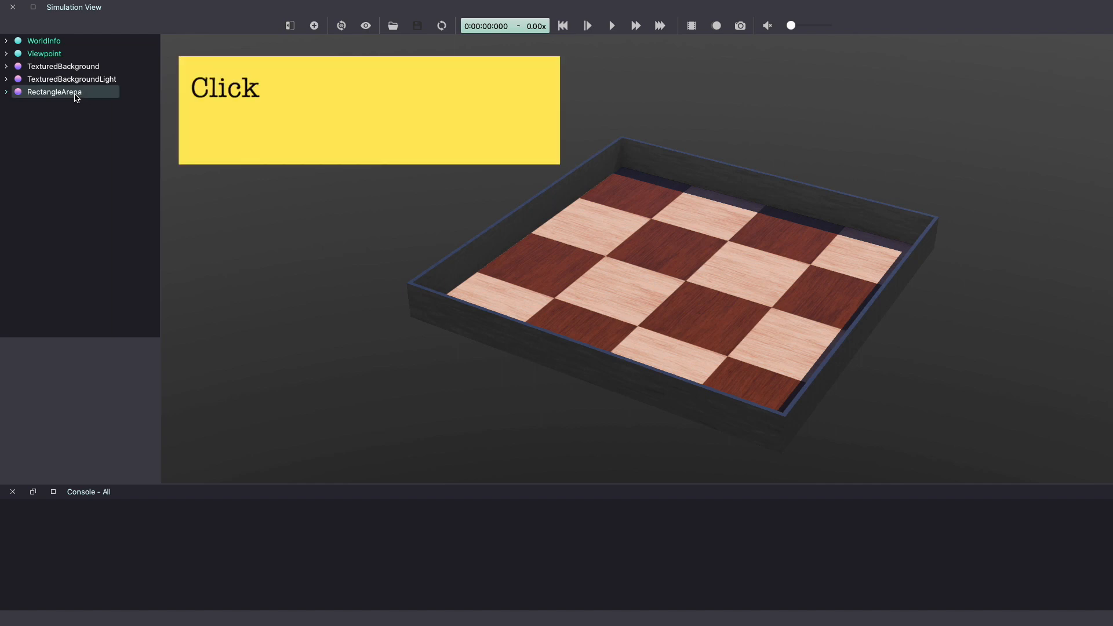
left_click(53, 92)
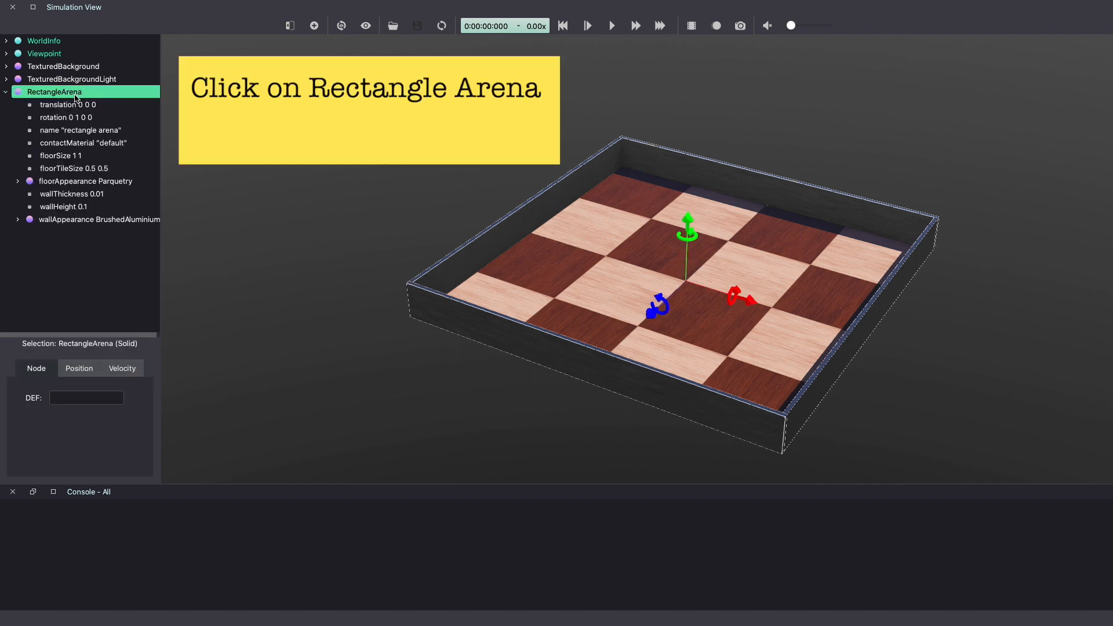
left_click(60, 155)
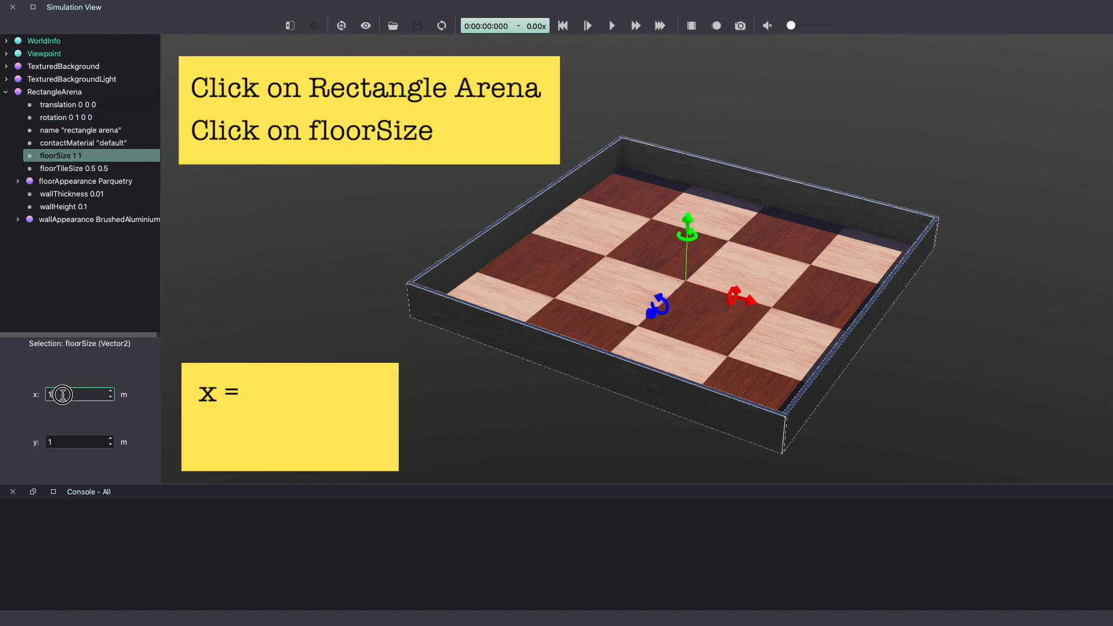
type("2")
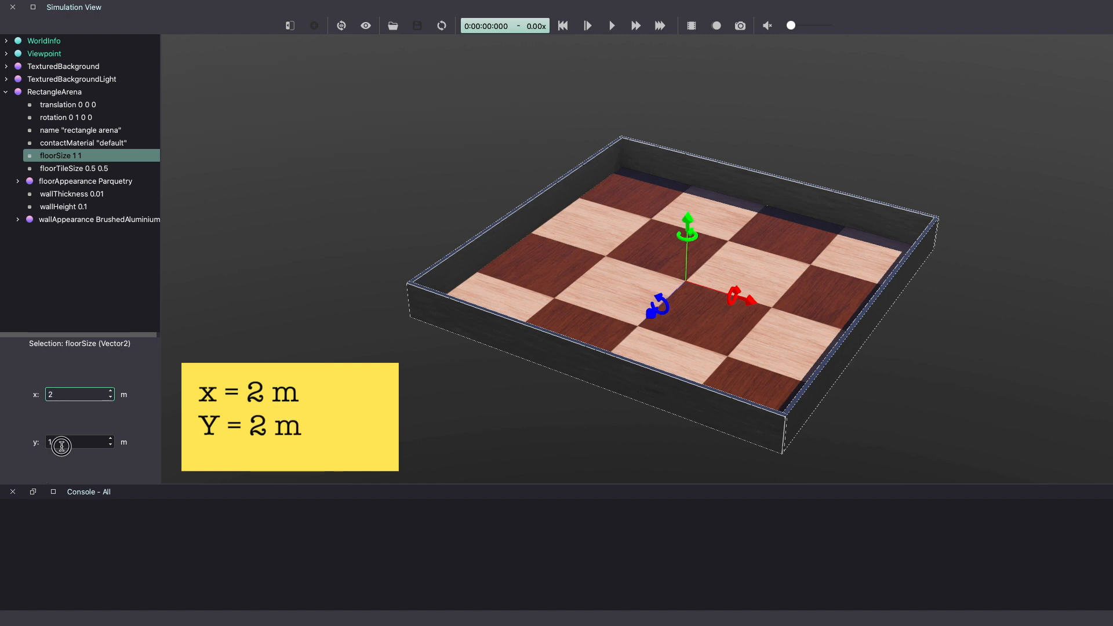
type("2")
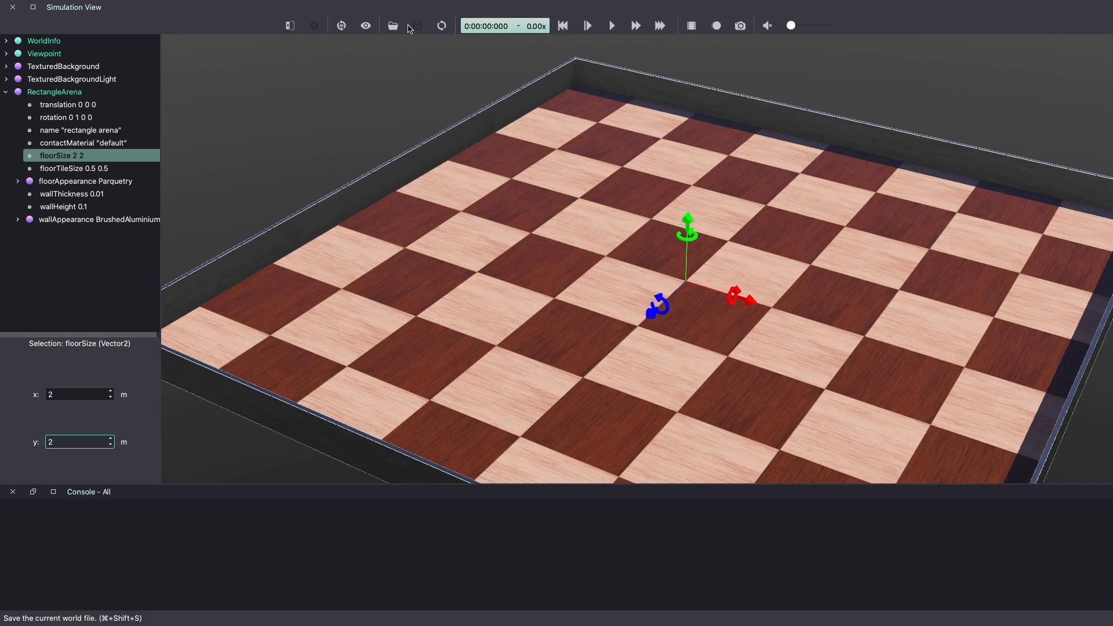
Add an E-puck robot node at the centre of the arena
left_click(54, 92)
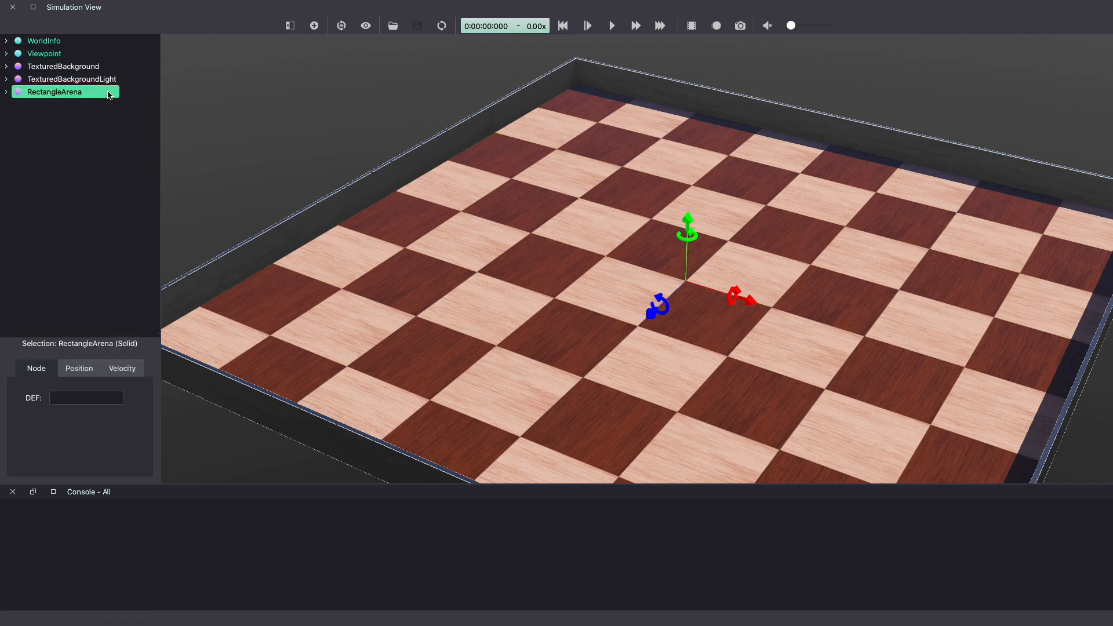
left_click(315, 26)
type("e-pu")
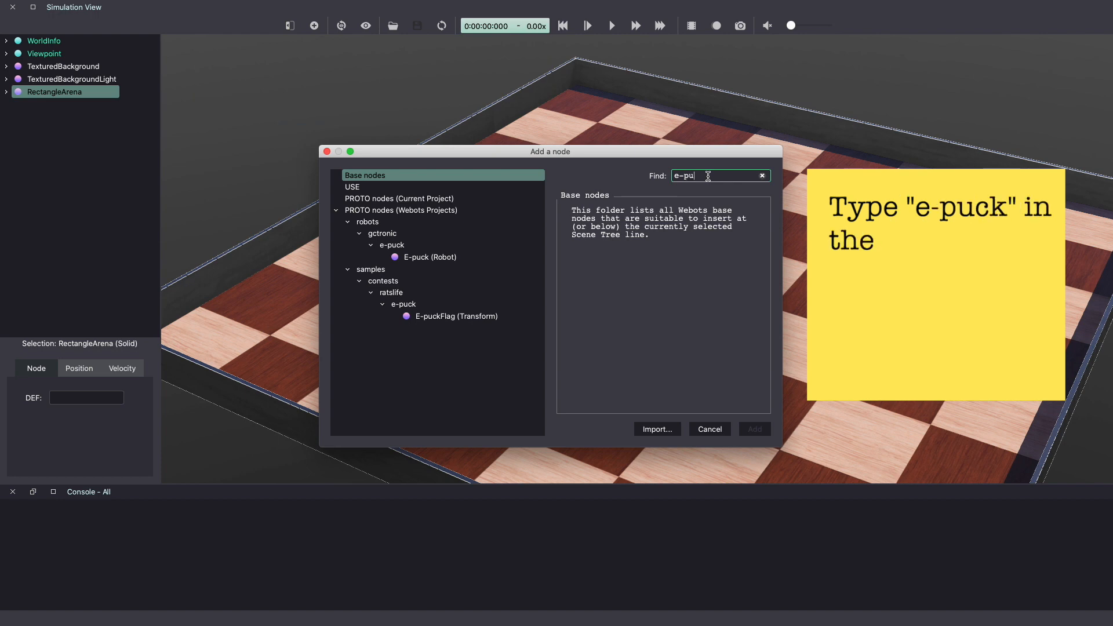
left_click(429, 258)
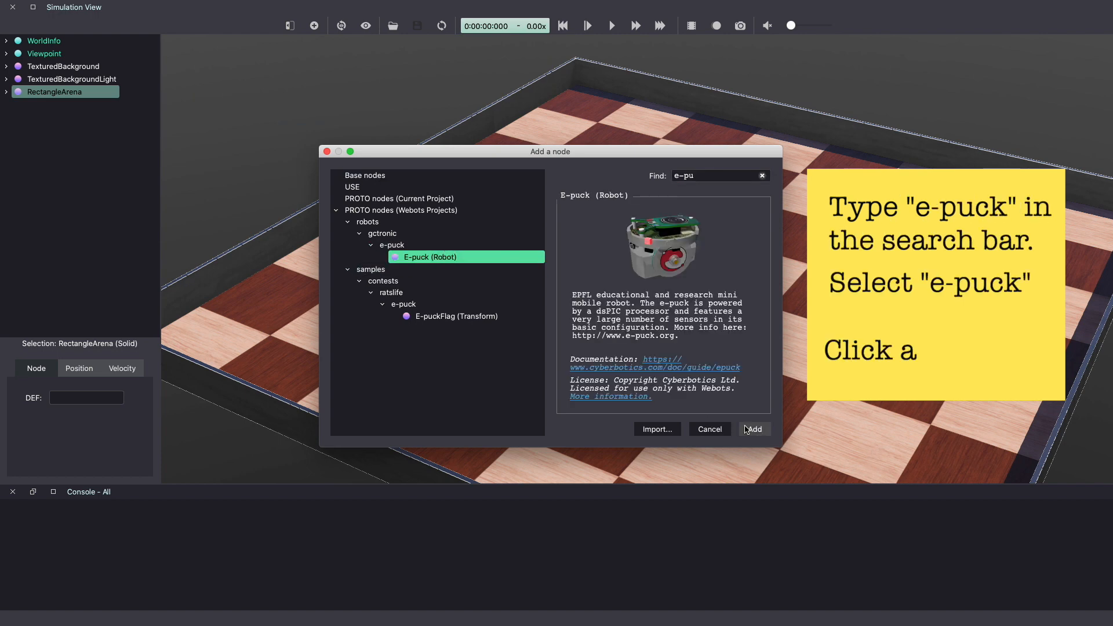
left_click(753, 429)
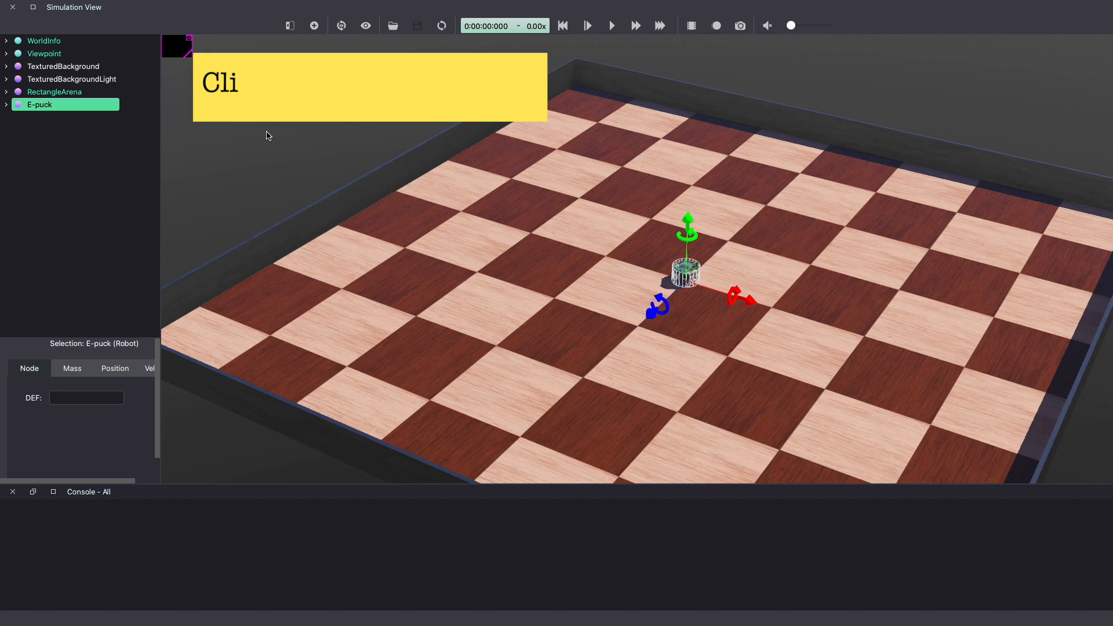
Add a Wall solid node to the world via the Add node search for 'wall'
left_click(314, 25)
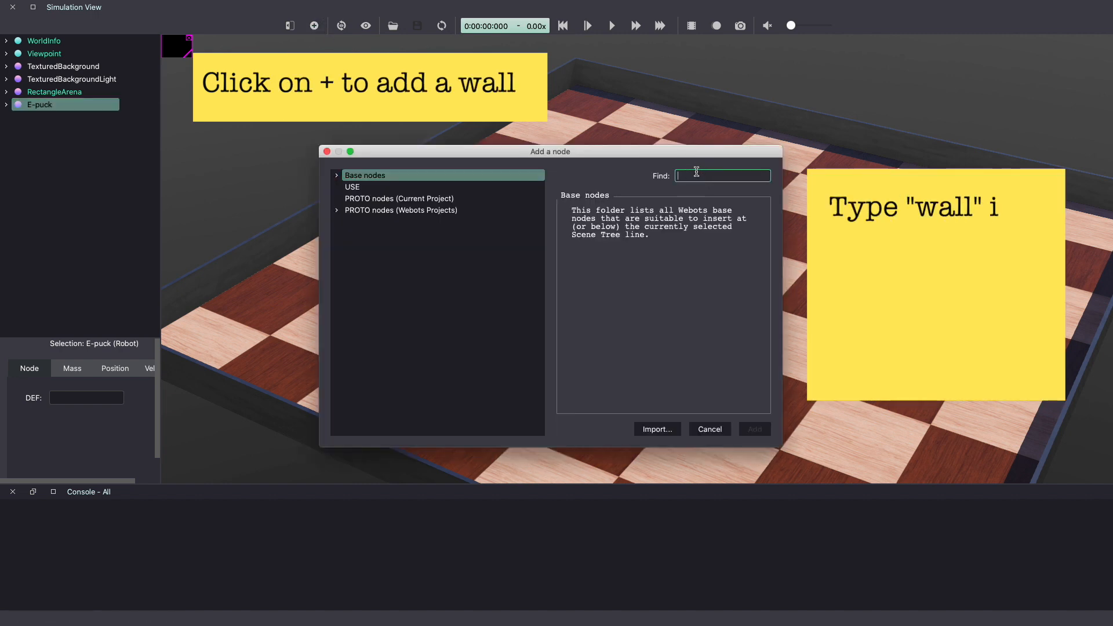
type("wall")
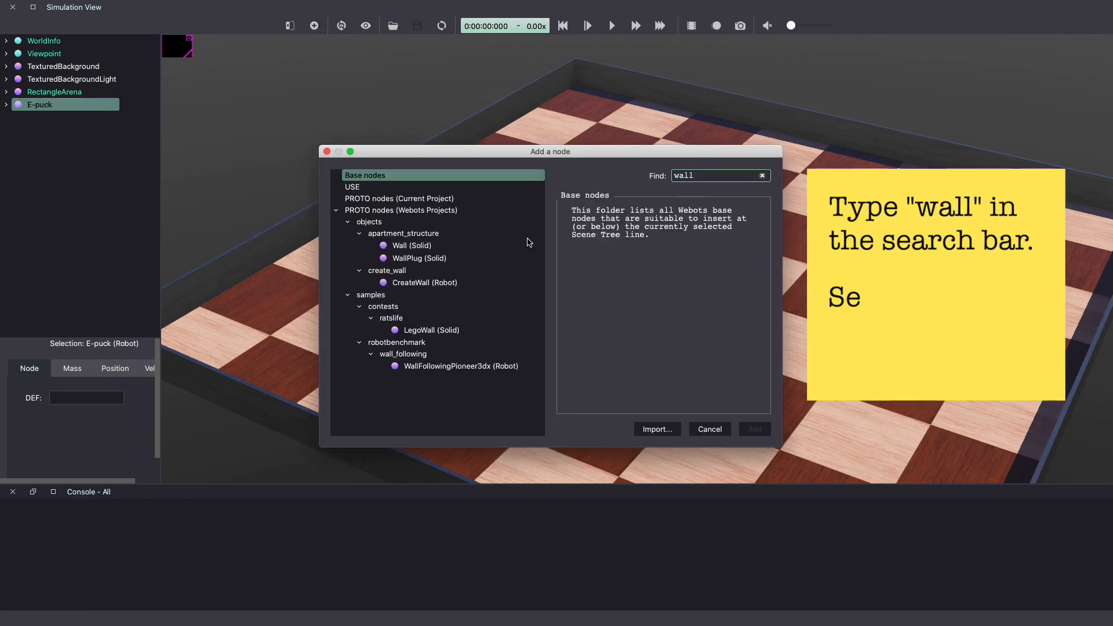
left_click(410, 244)
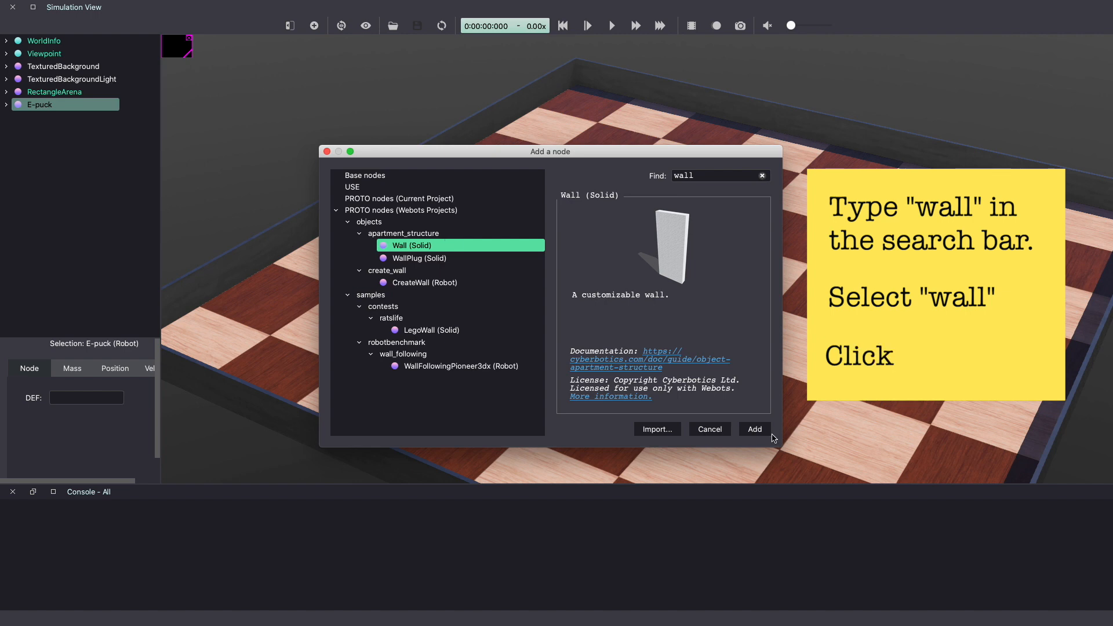
left_click(753, 429)
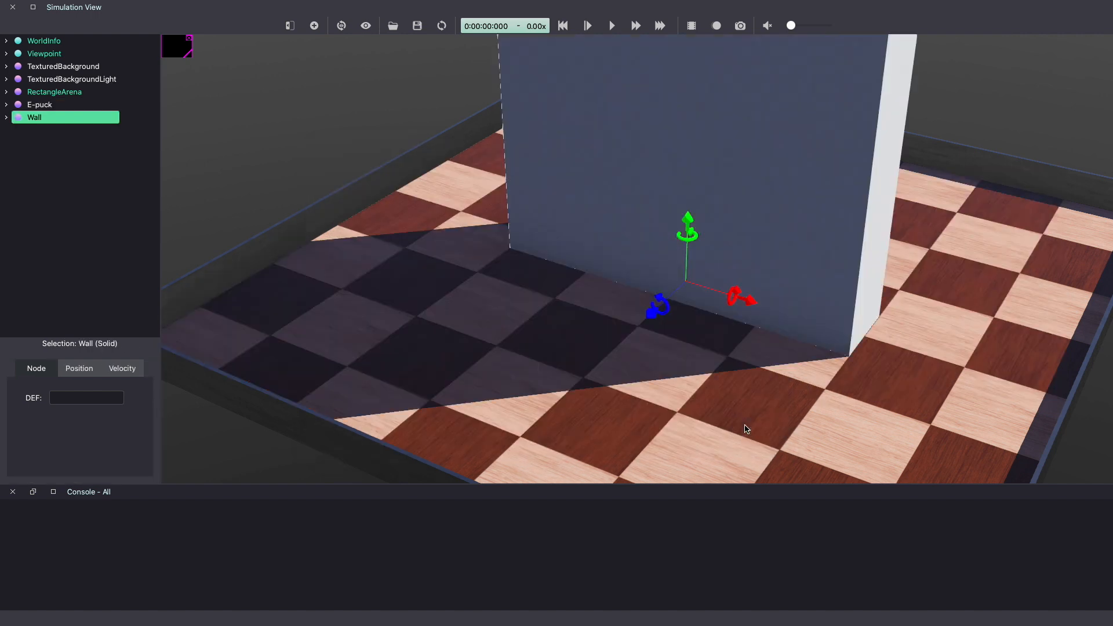
mouse_move(769, 431)
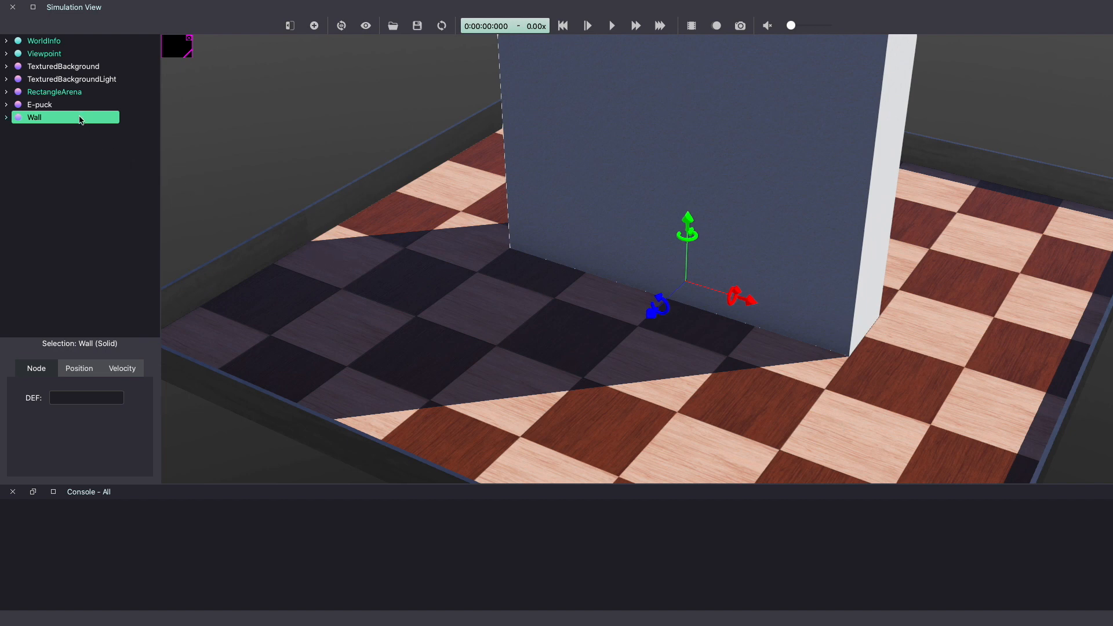
Resize the Wall to 1 × 0.1 × 0.01 m via its size field
left_click(7, 117)
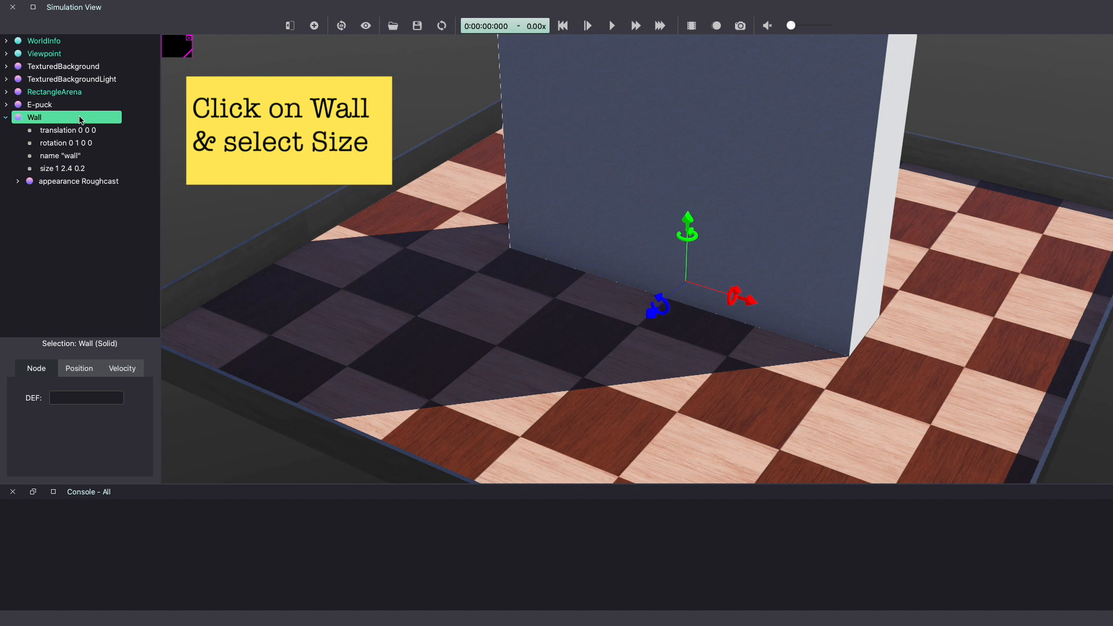
left_click(59, 156)
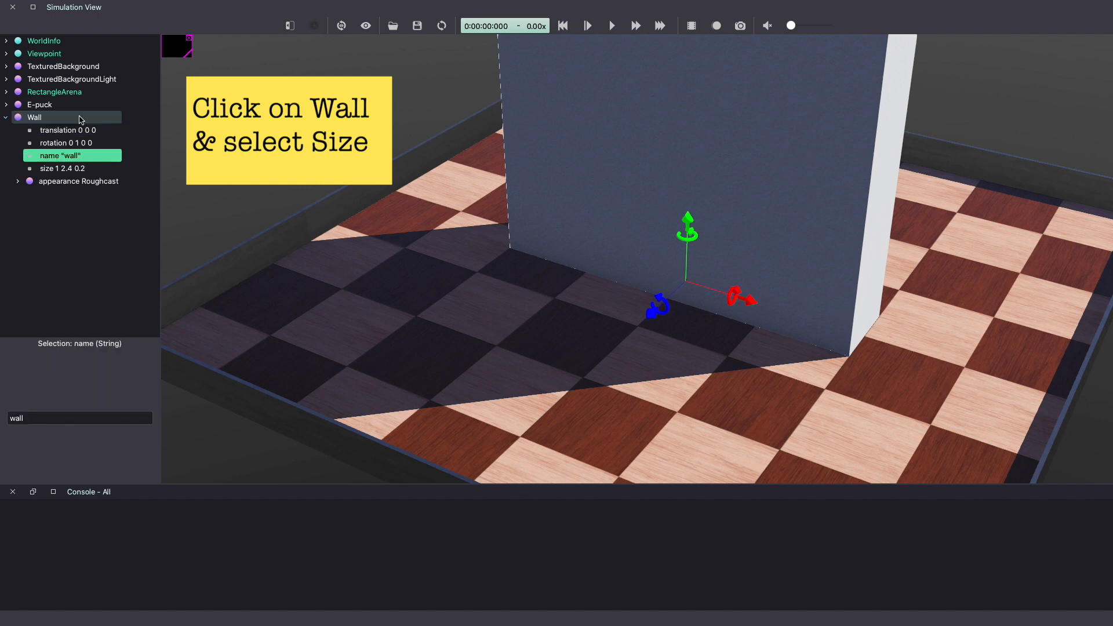
left_click(62, 168)
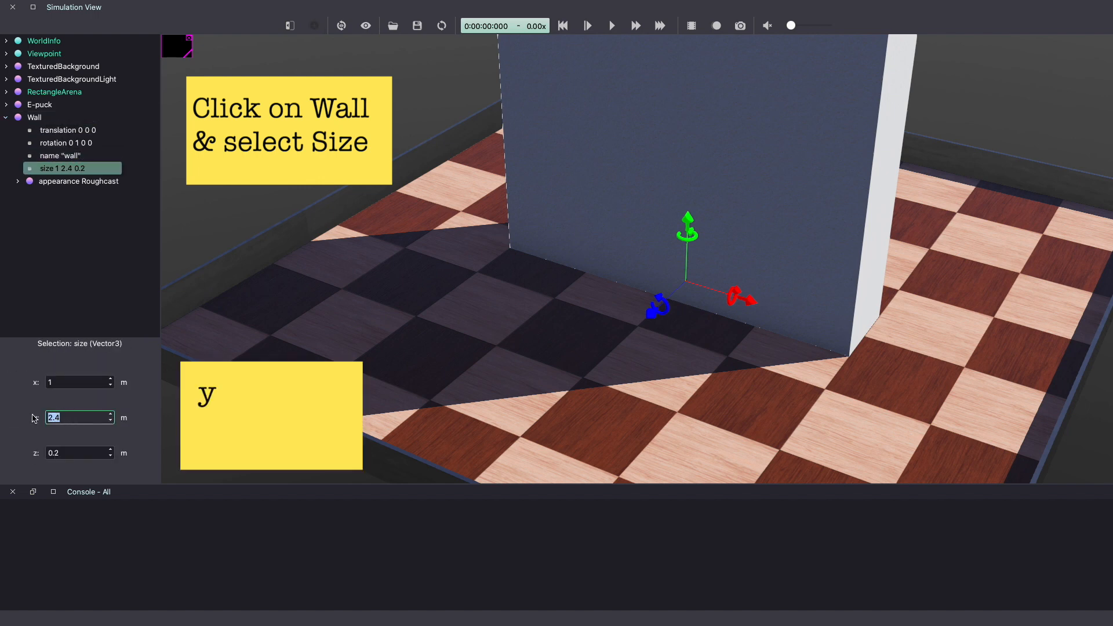
type("0.1")
left_click(78, 452)
type("0.01")
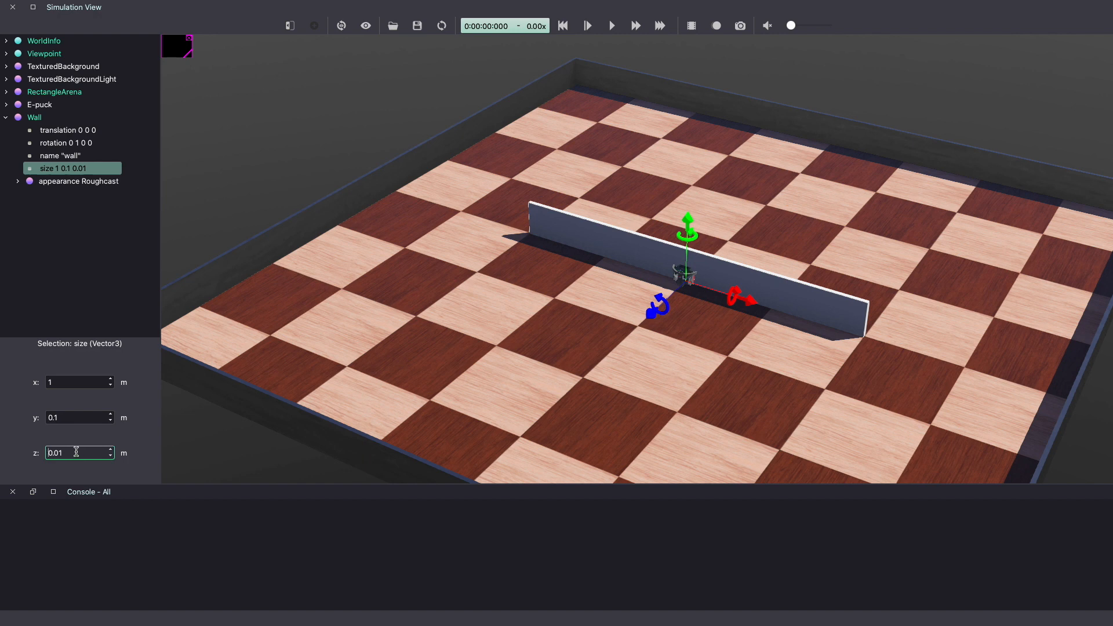
mouse_move(415, 26)
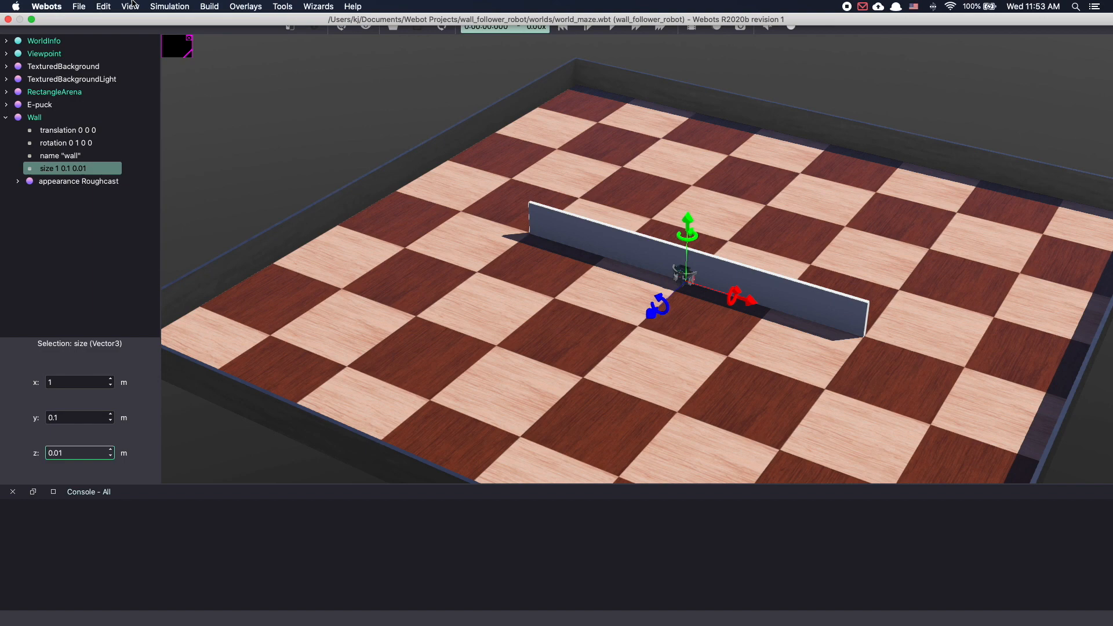
Set the Wall rotation to 0 1 0 with angle 1.57 rad
left_click(130, 7)
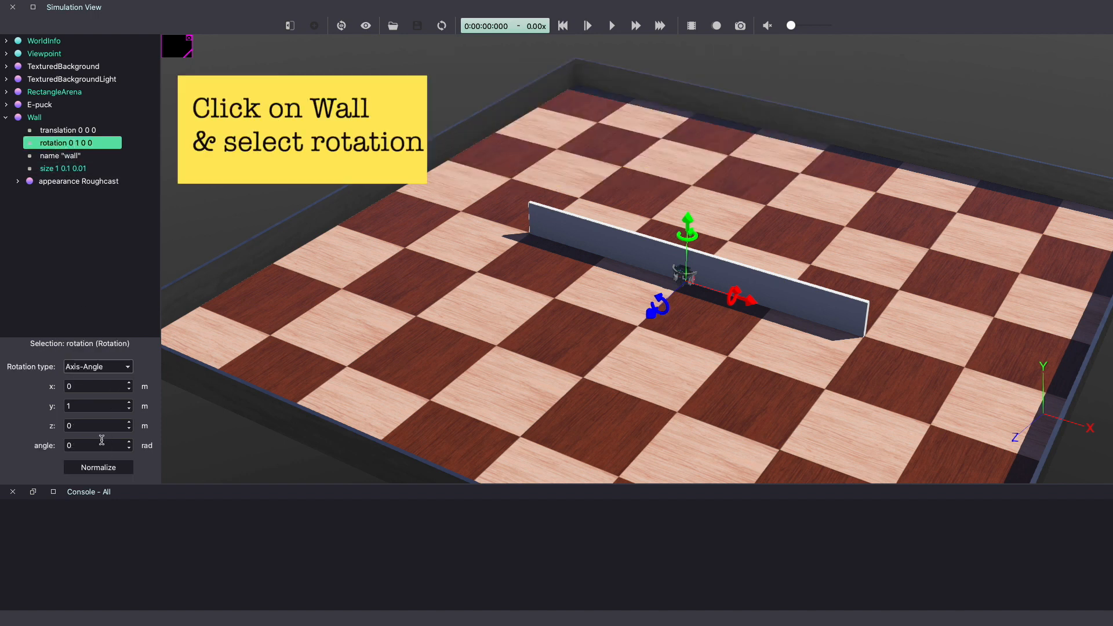
left_click(93, 445)
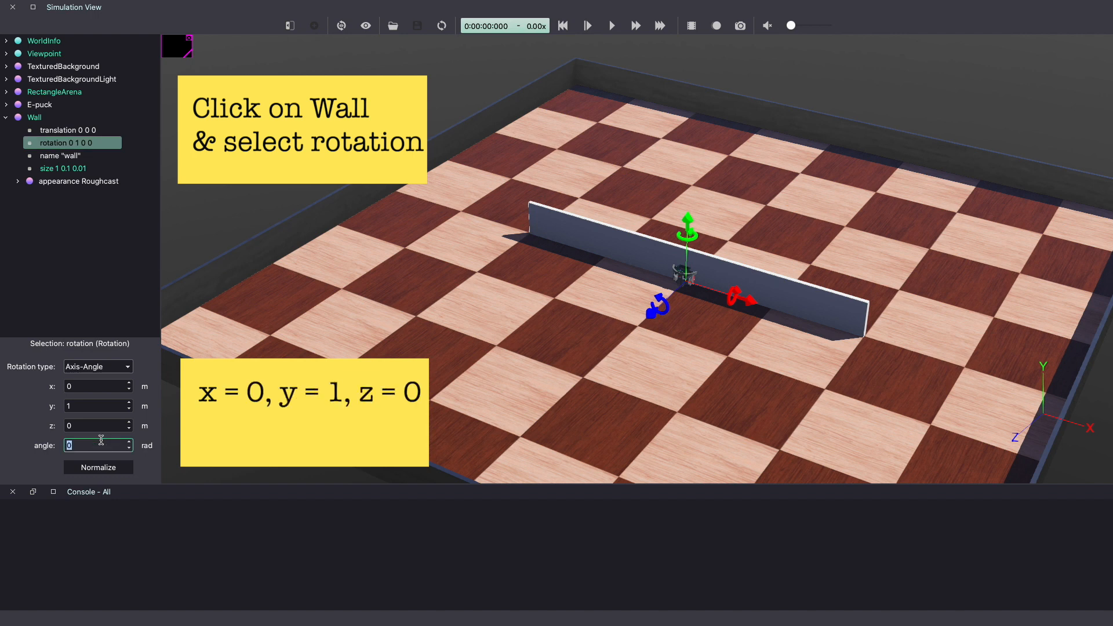
type("1")
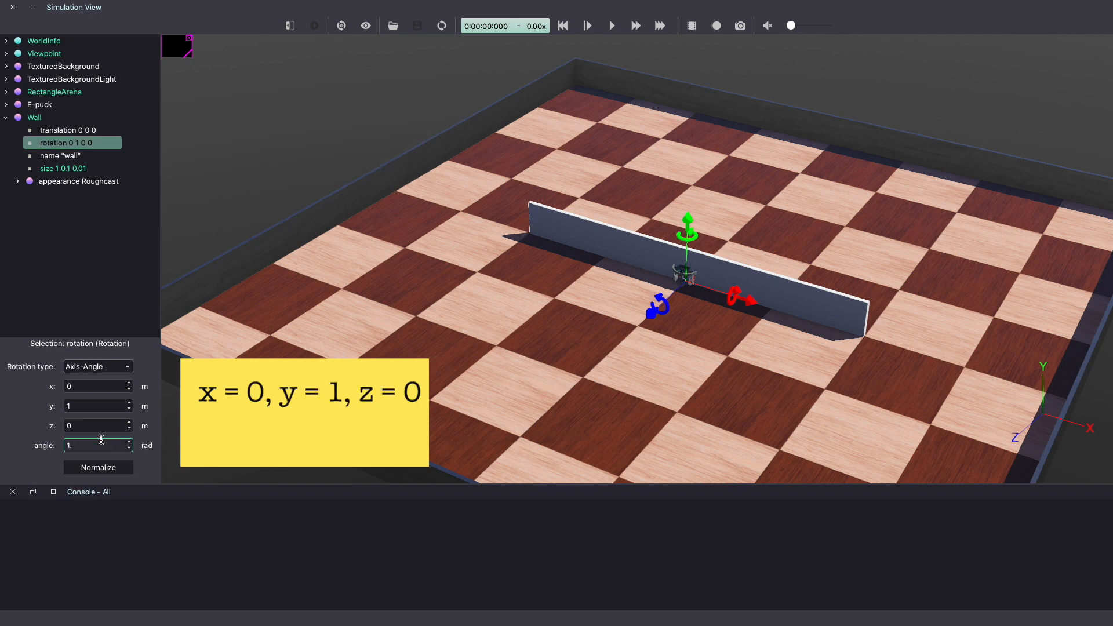
type(".57")
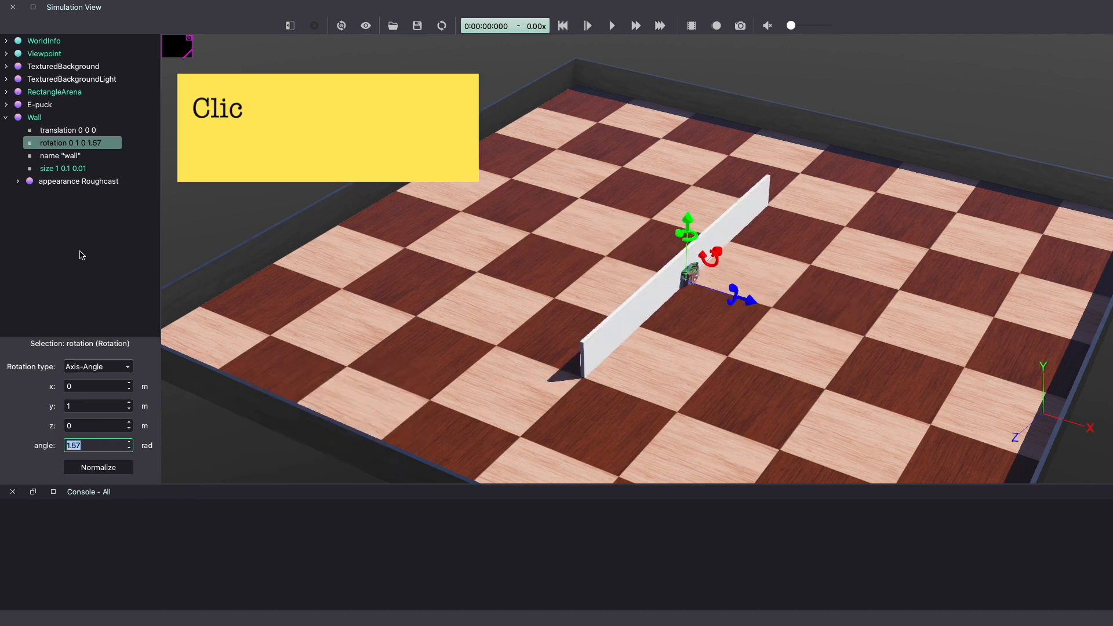
Set the Wall translation x to -0.07, giving -0.07 0 0
left_click(68, 129)
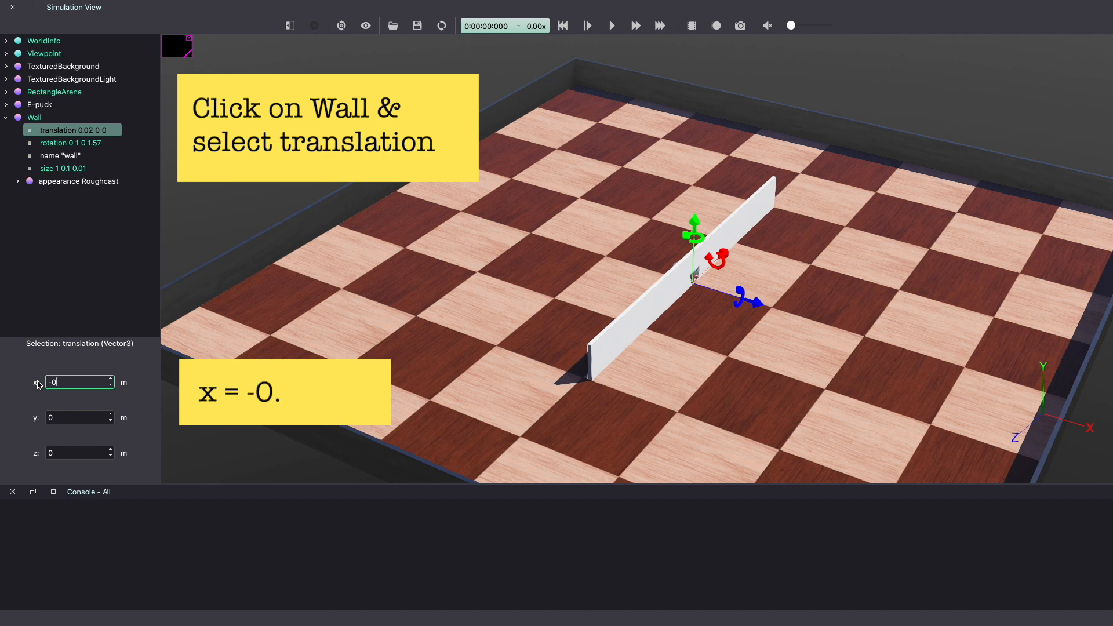
type("-0.05")
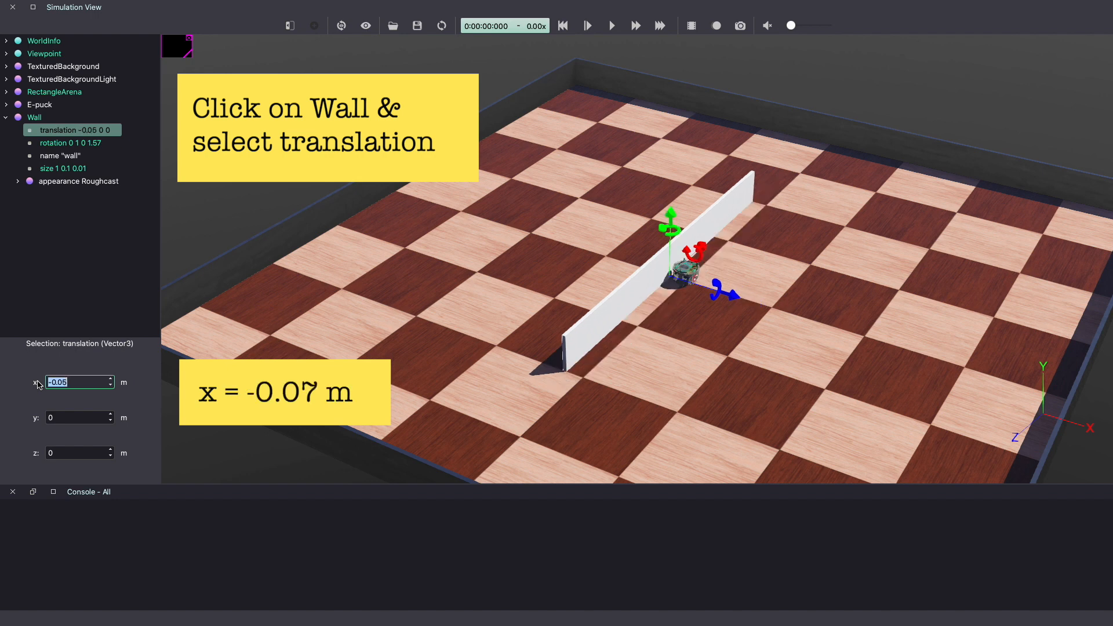
type("-0.07")
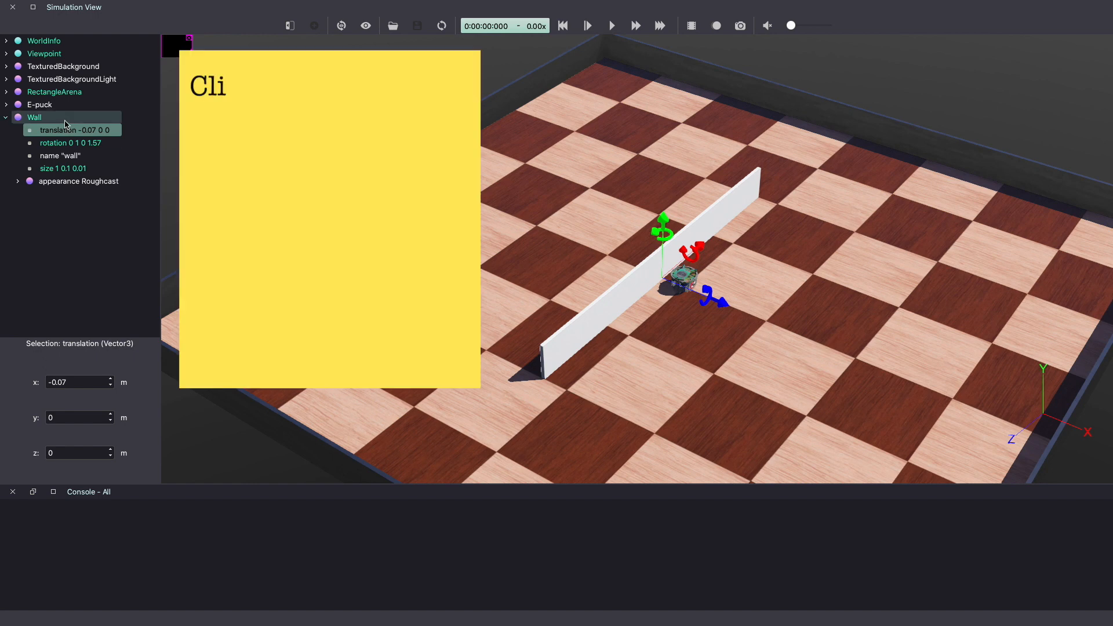
Copy and paste the wall, adjusting copies' rotation, length and position to form maze walls
left_click(34, 117)
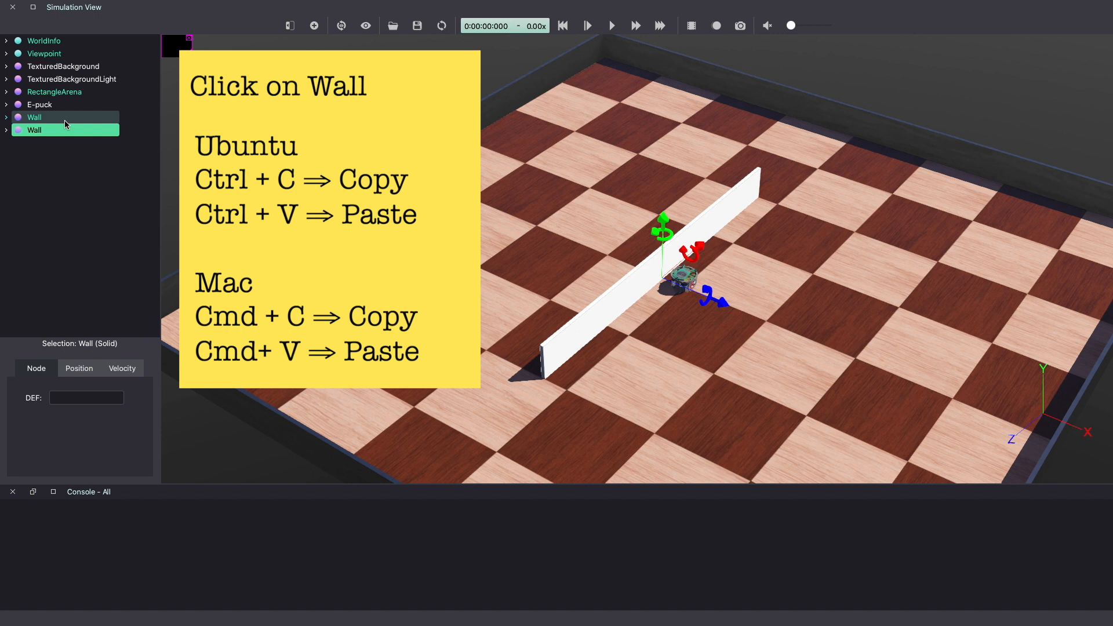
left_click(7, 130)
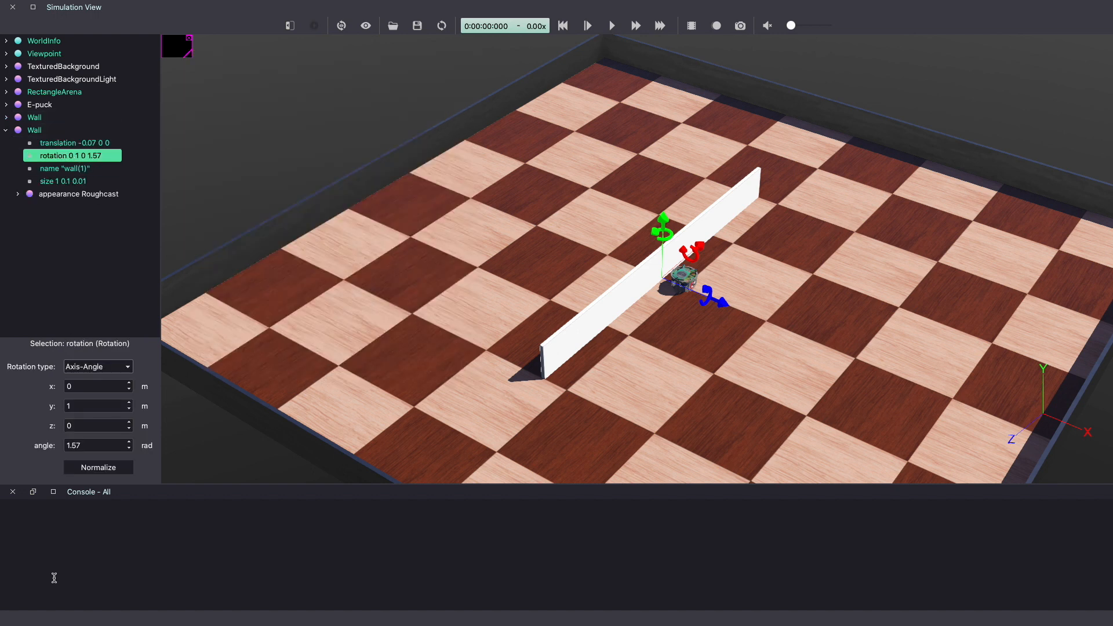
type("0.4")
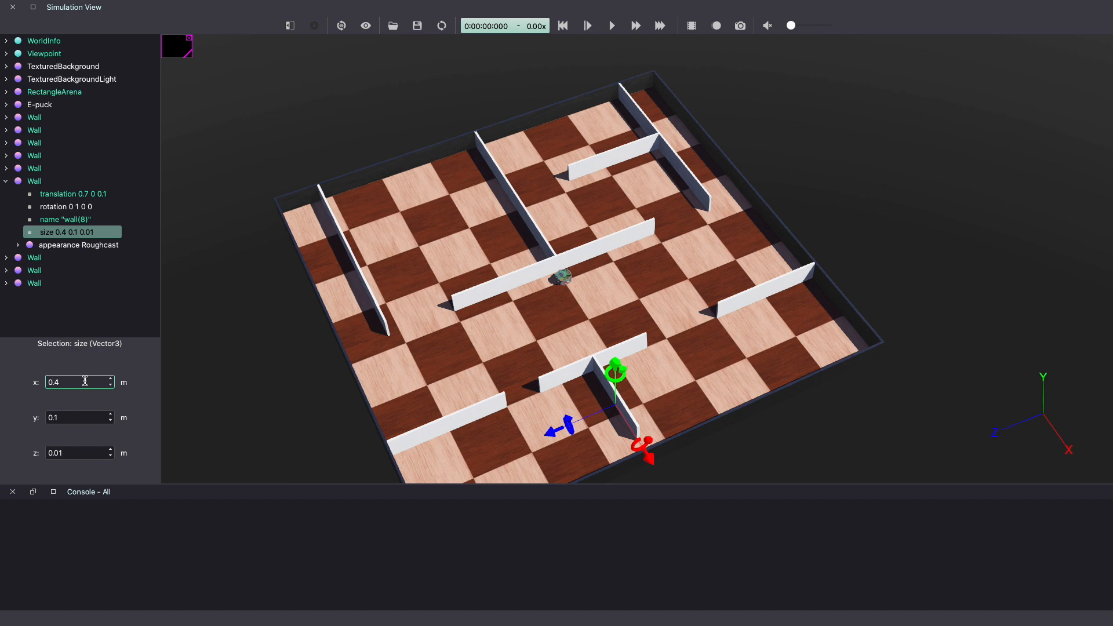
left_click(73, 242)
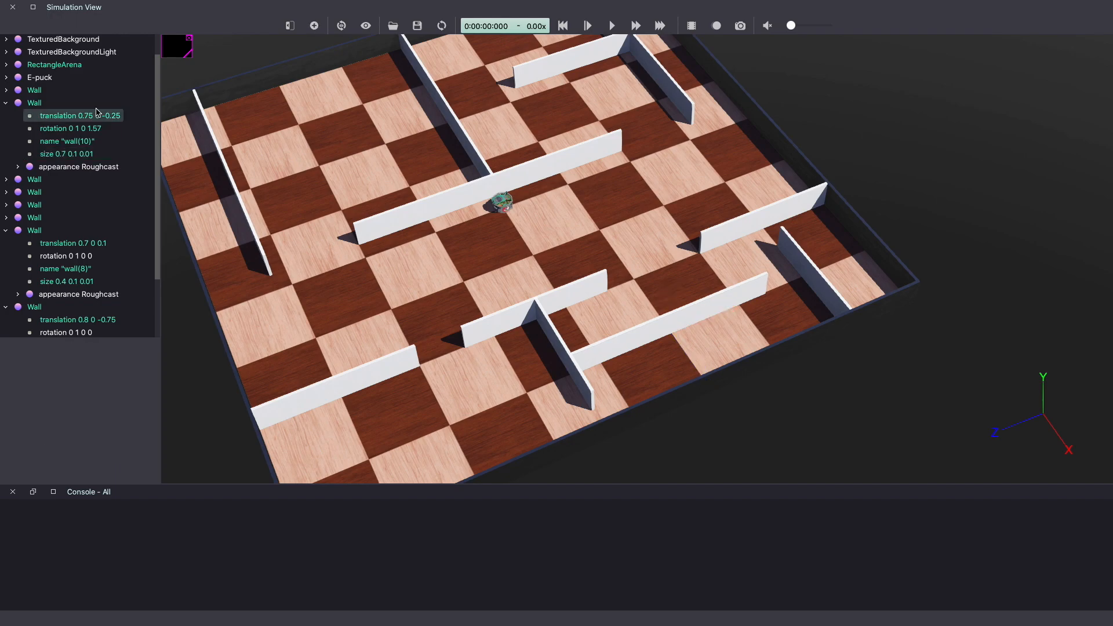
left_click(317, 7)
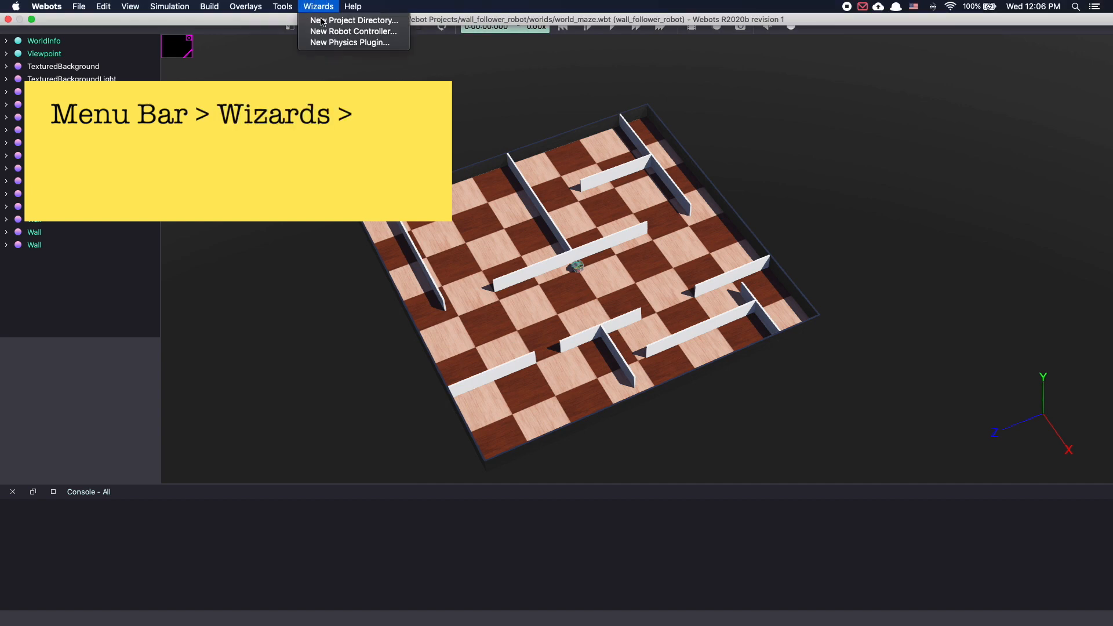
Start the New Robot Controller wizard and choose Python as the language
left_click(352, 31)
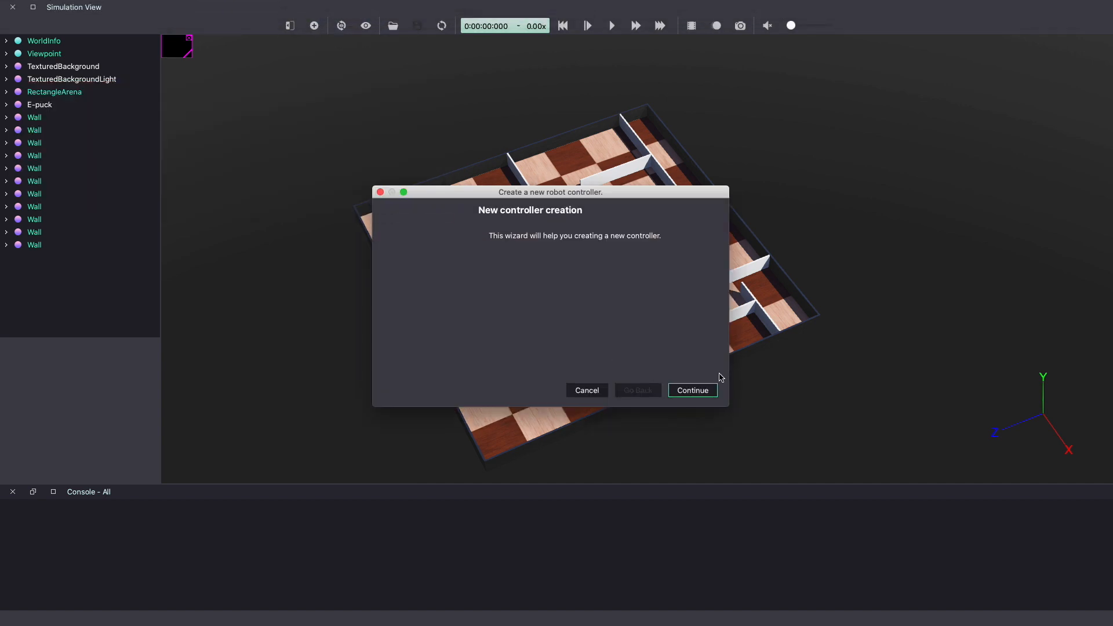
left_click(691, 390)
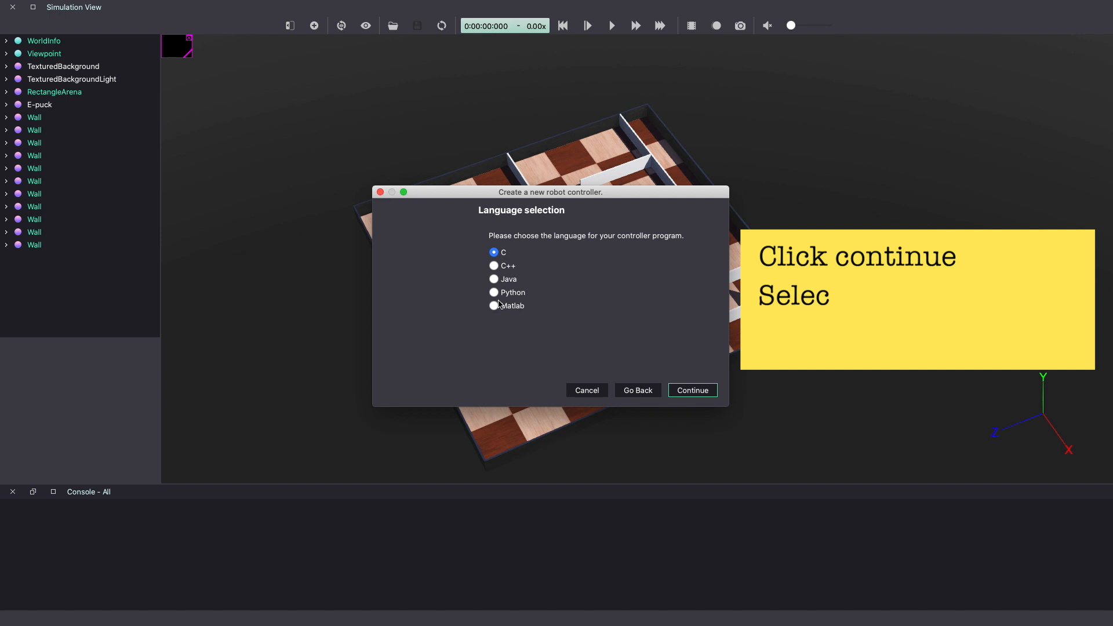
left_click(494, 292)
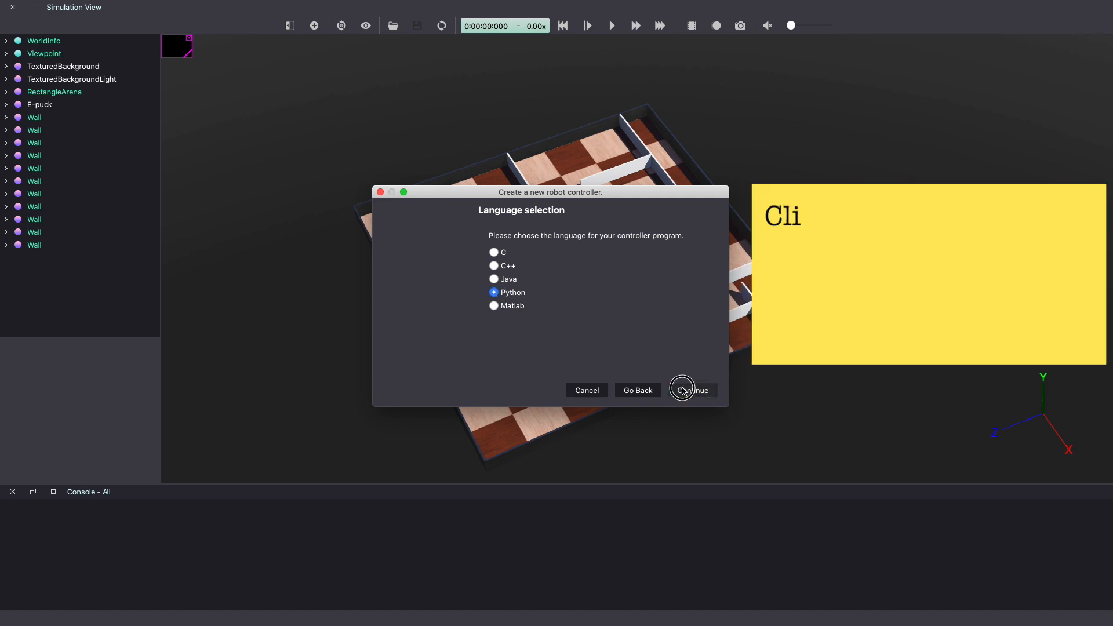
left_click(691, 390)
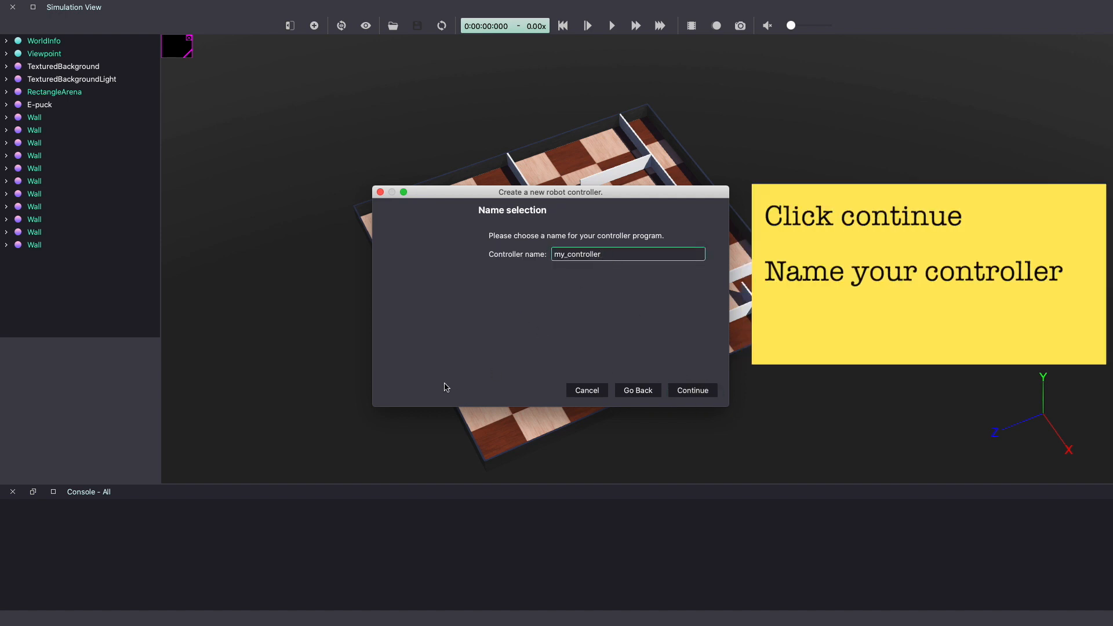
Name the controller my_controller_wall_follower and finish creating its files
type("_wall_follo")
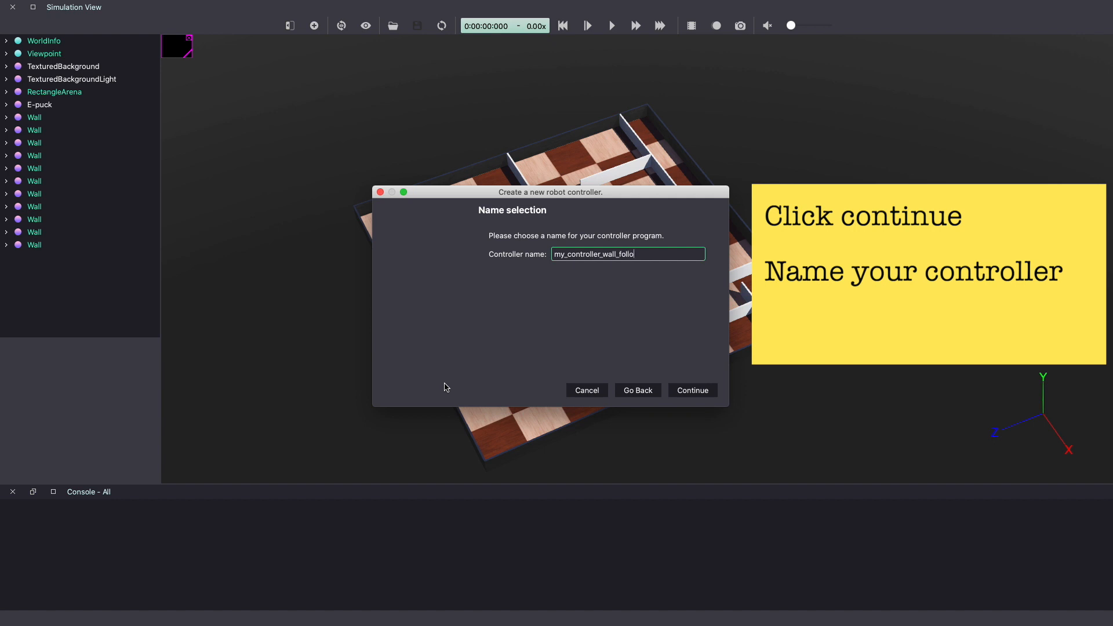
left_click(692, 390)
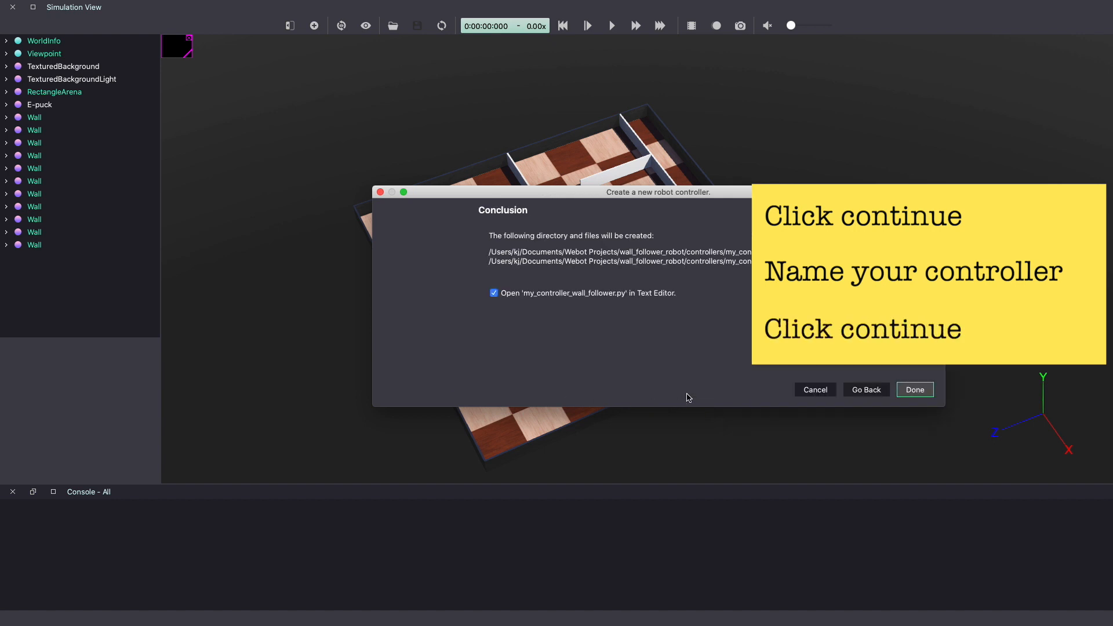
left_click(915, 389)
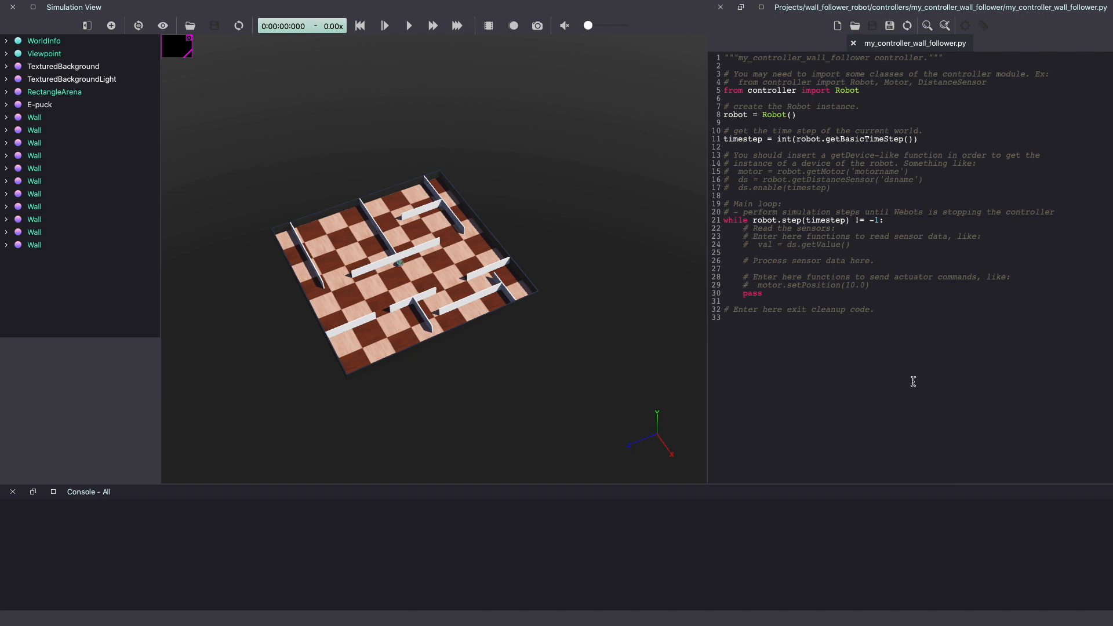
Set the E-puck's controller field to my_controller_wall_follower
left_click(39, 104)
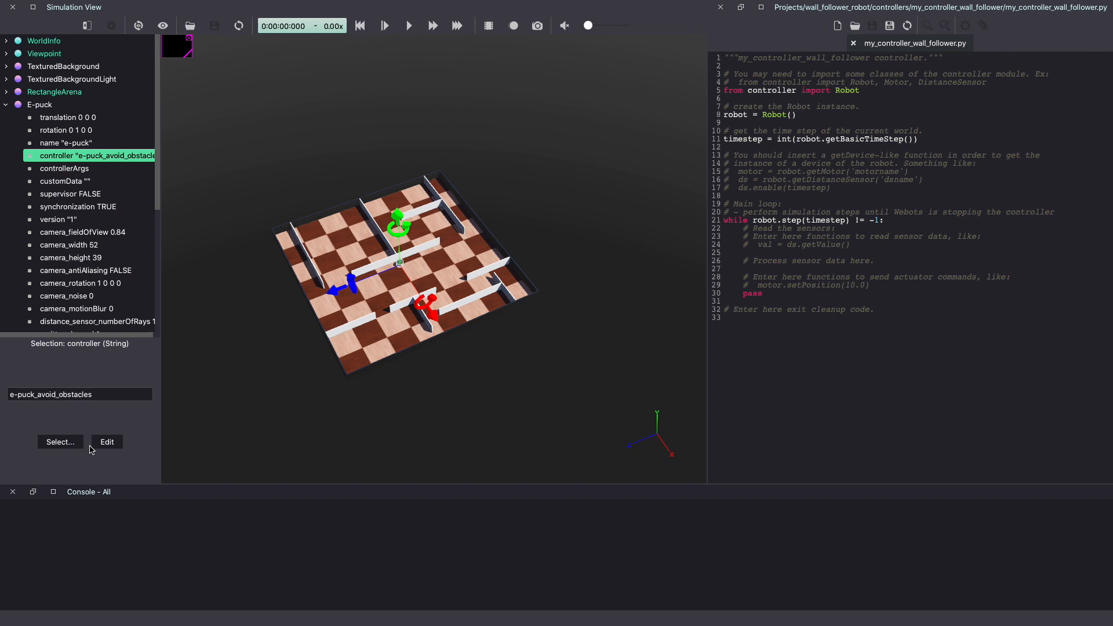
left_click(59, 442)
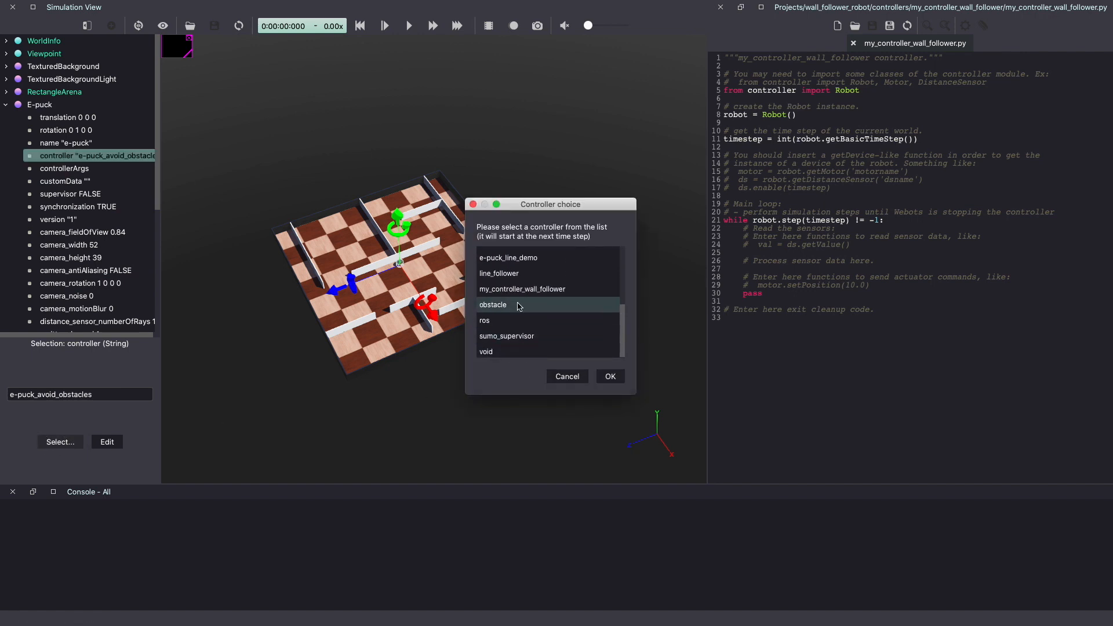
left_click(609, 376)
type("if __name__ ==")
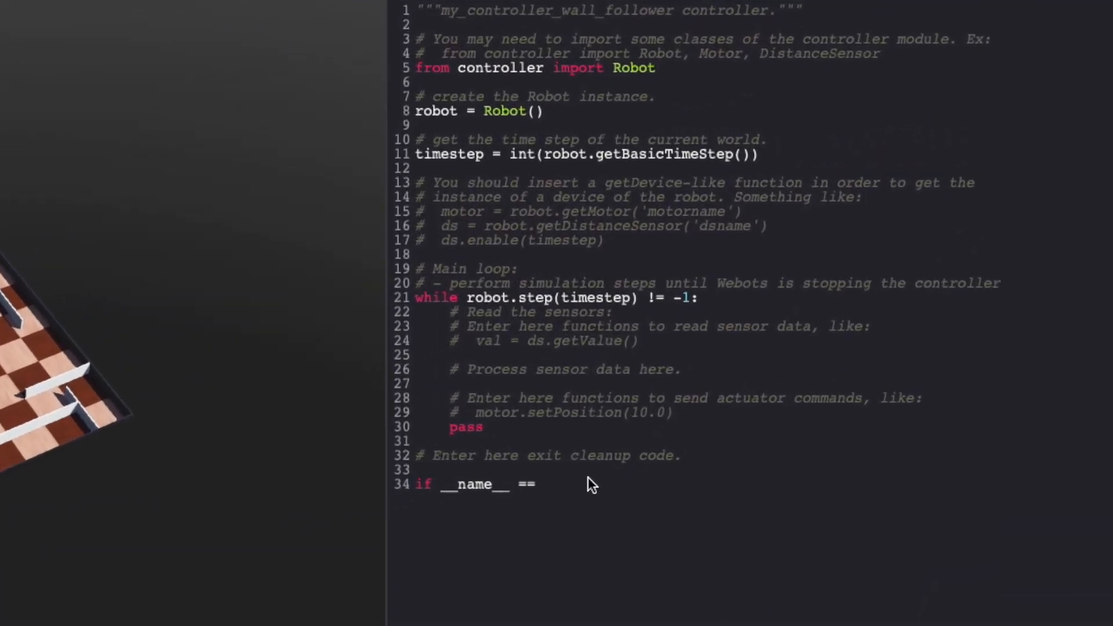
Add an if __name__ == "__main__": block creating my_robot and calling run_robot(my_robot)
type("\"__main__\"")
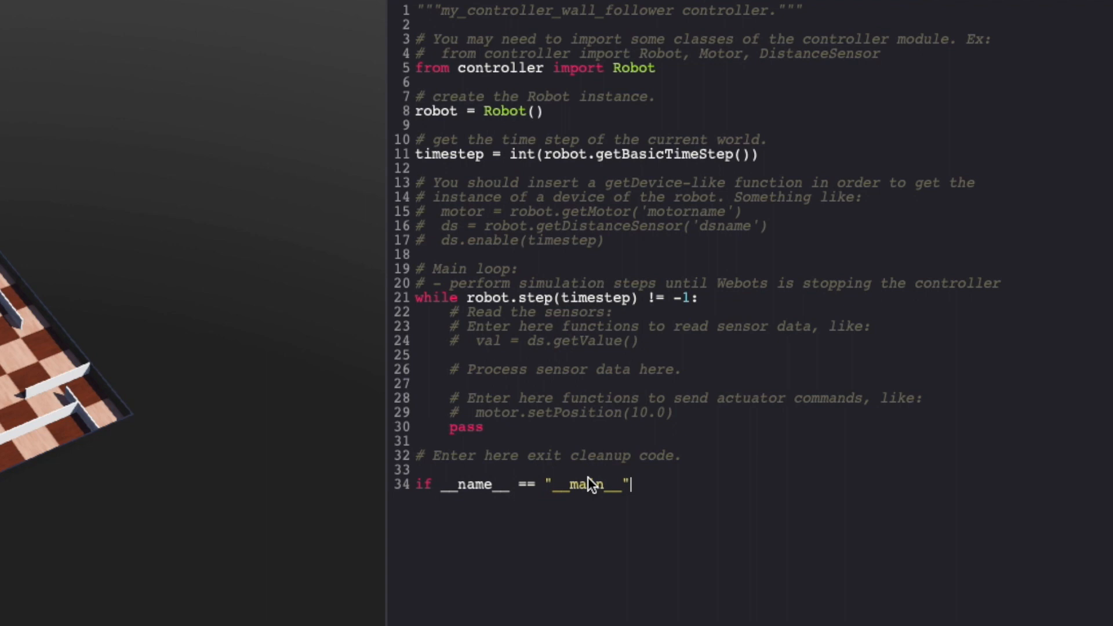
type(":")
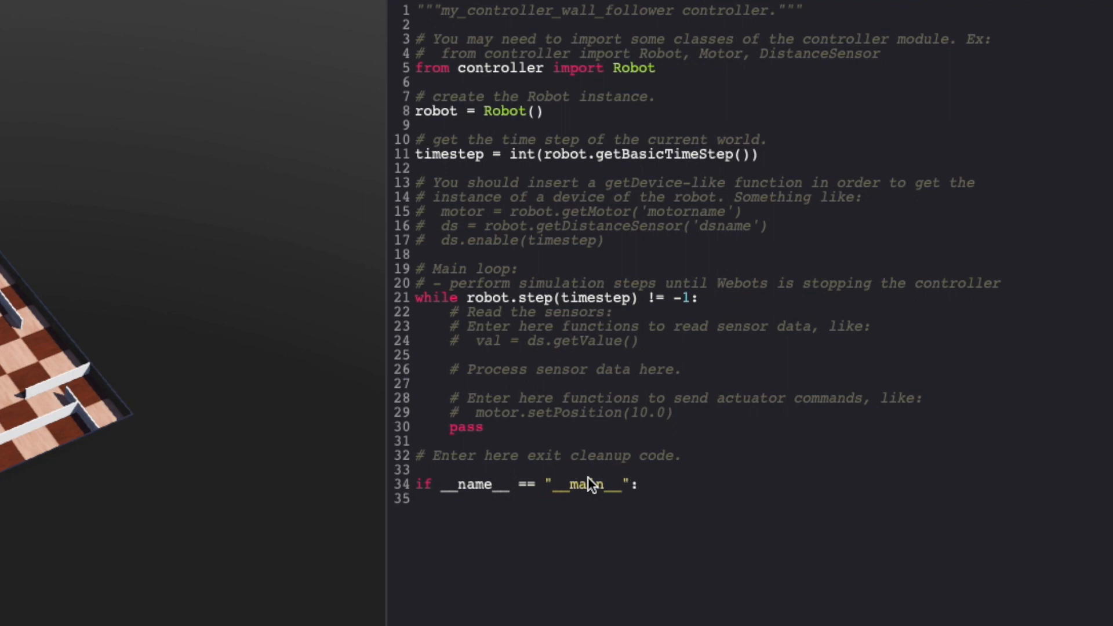
type("my_robot = Robot(")
type("run")
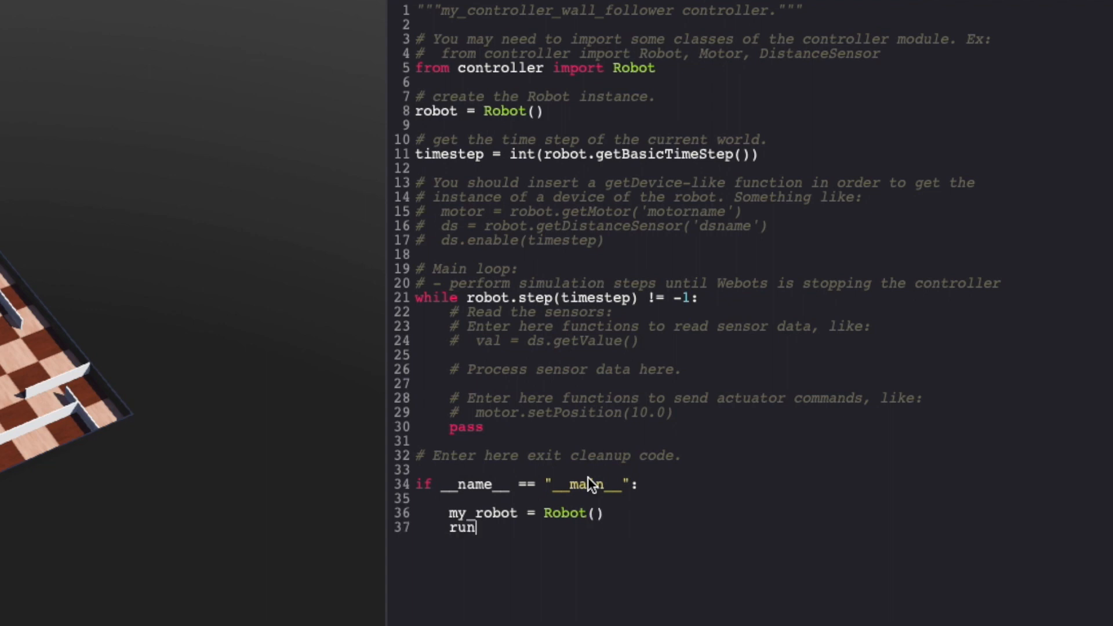
type("_robot(my_robot)")
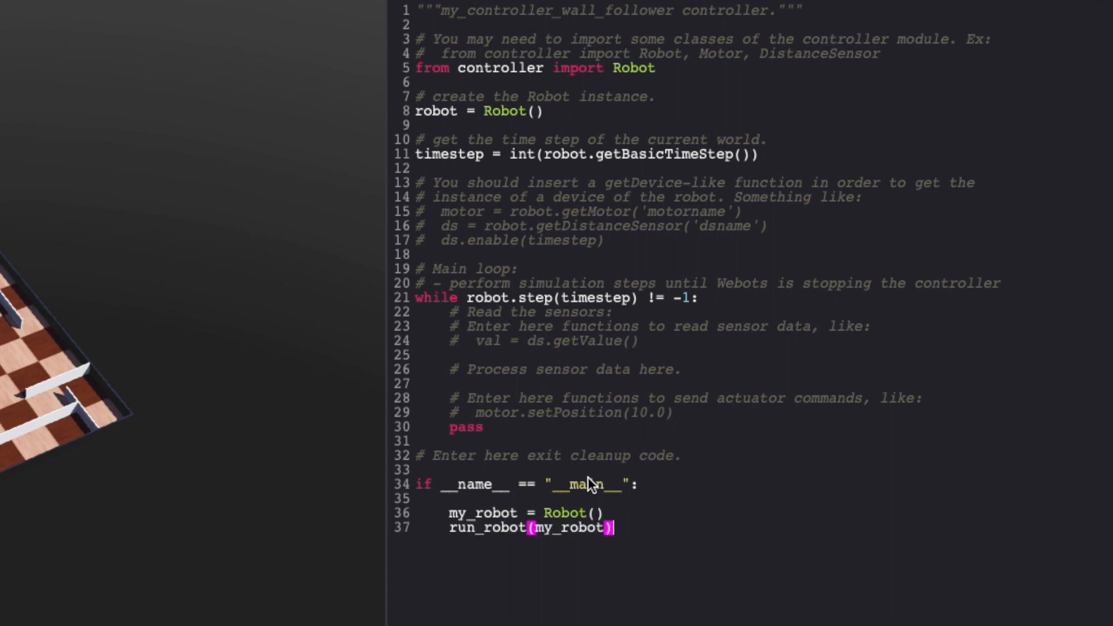
key("Enter")
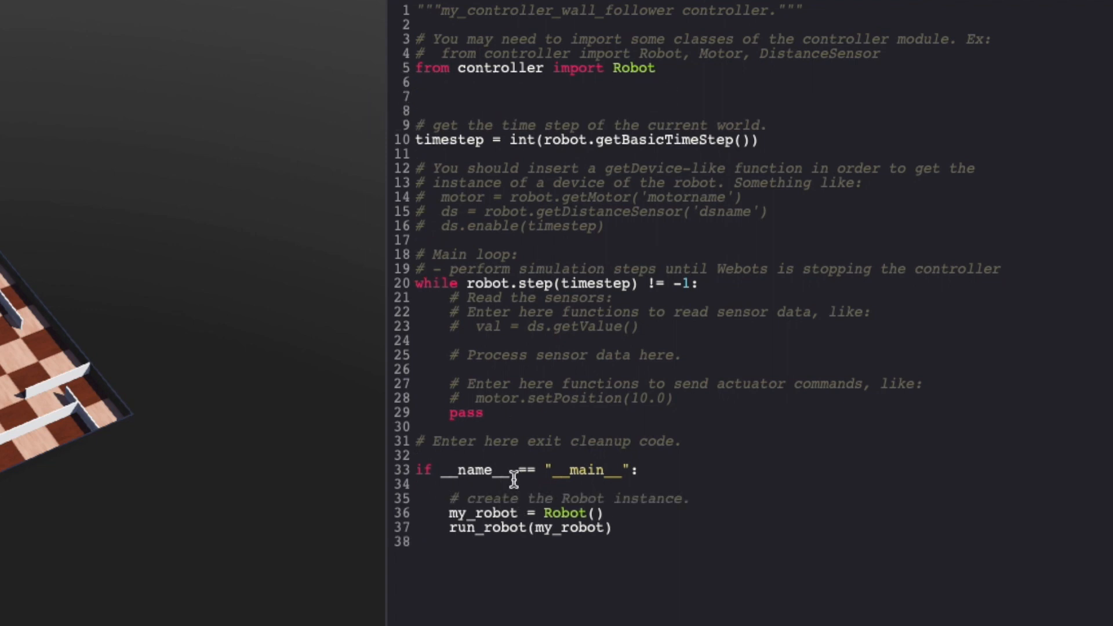
Wrap the controller code in def run_robot(robot): with a "Wall following robot" docstring
type("def")
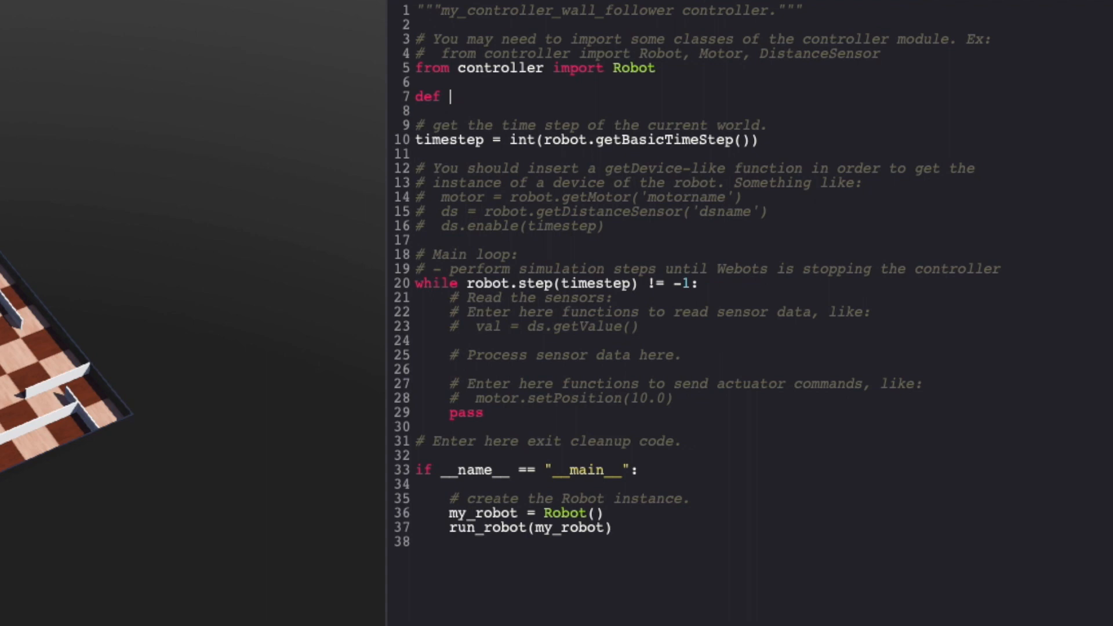
type("run_robot(ro")
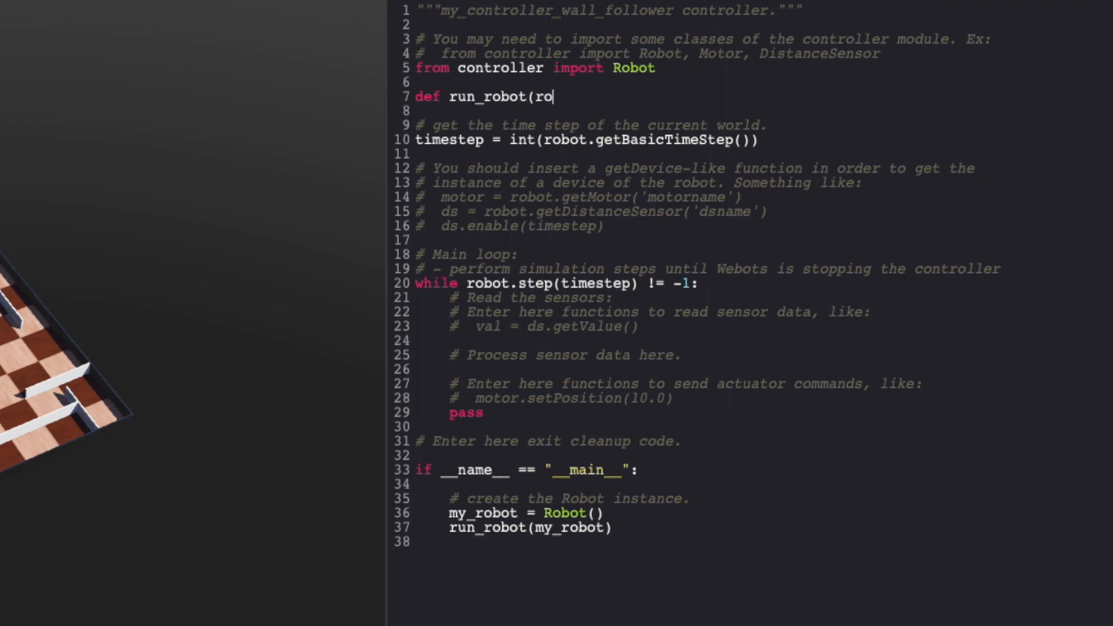
type("bot):")
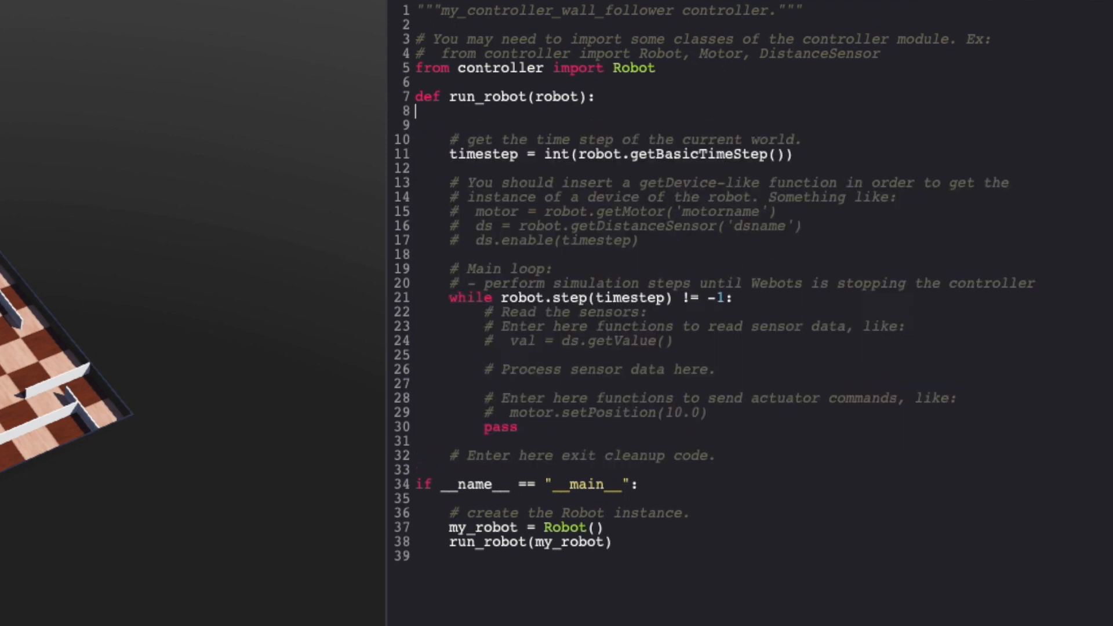
type("\"\"\"")
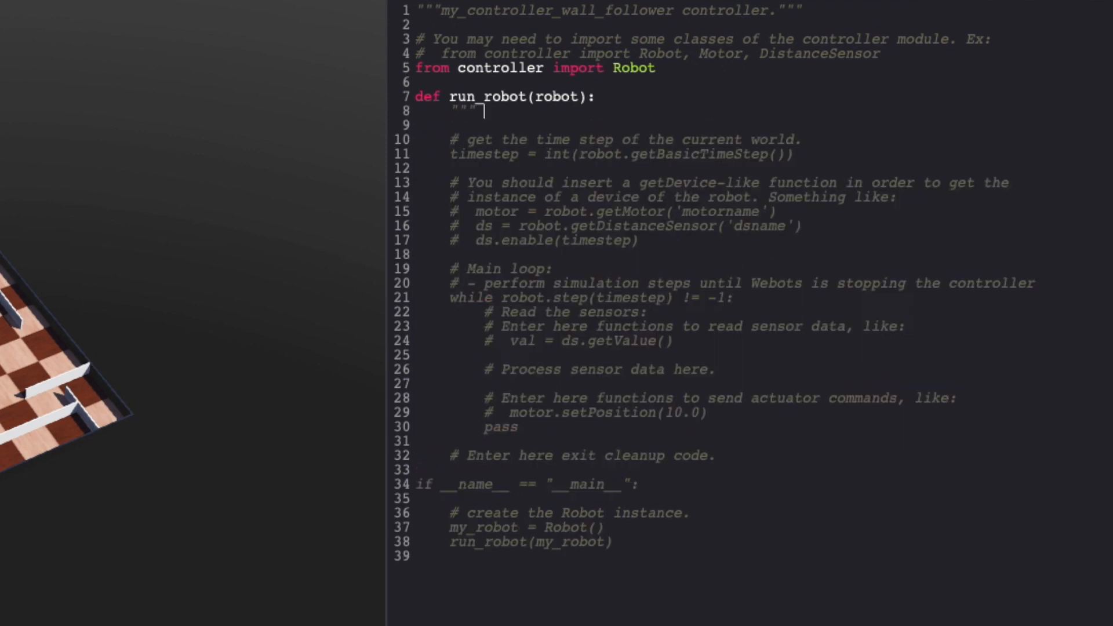
type("Wall following robot\"\"")
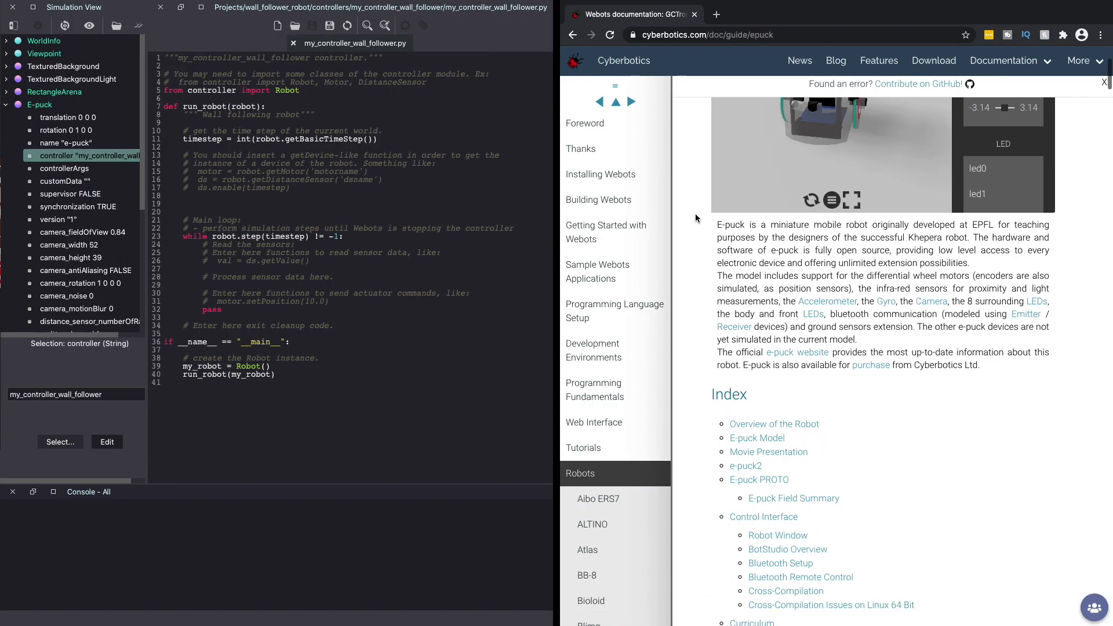
Get left and right wheel motors via getMotor and set them to infinite position, zero velocity
scroll("down", 3)
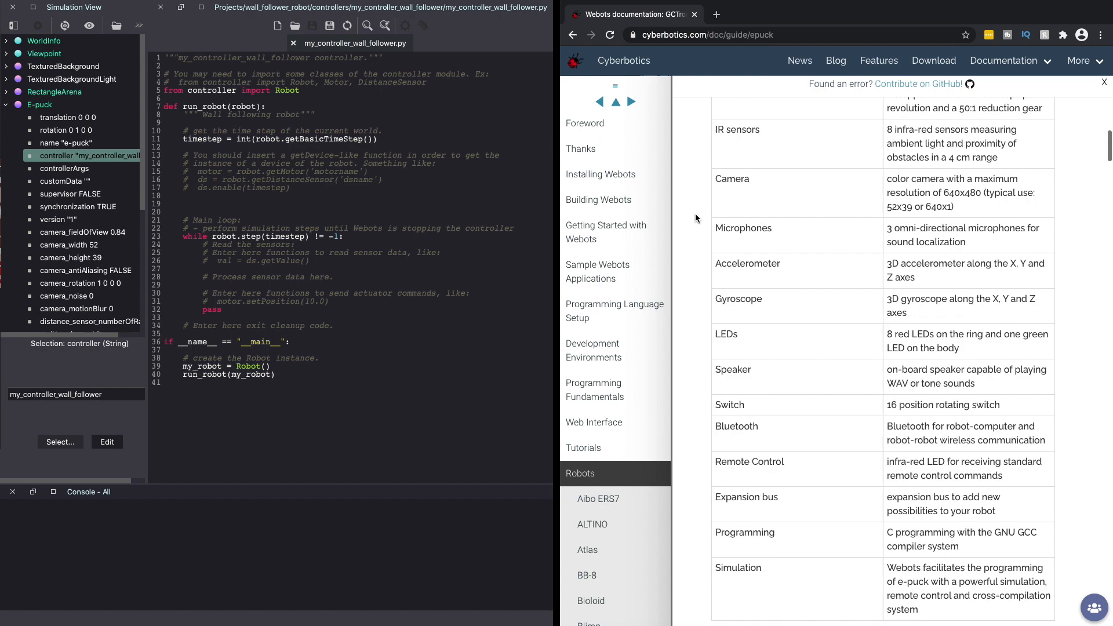
scroll("down", 3)
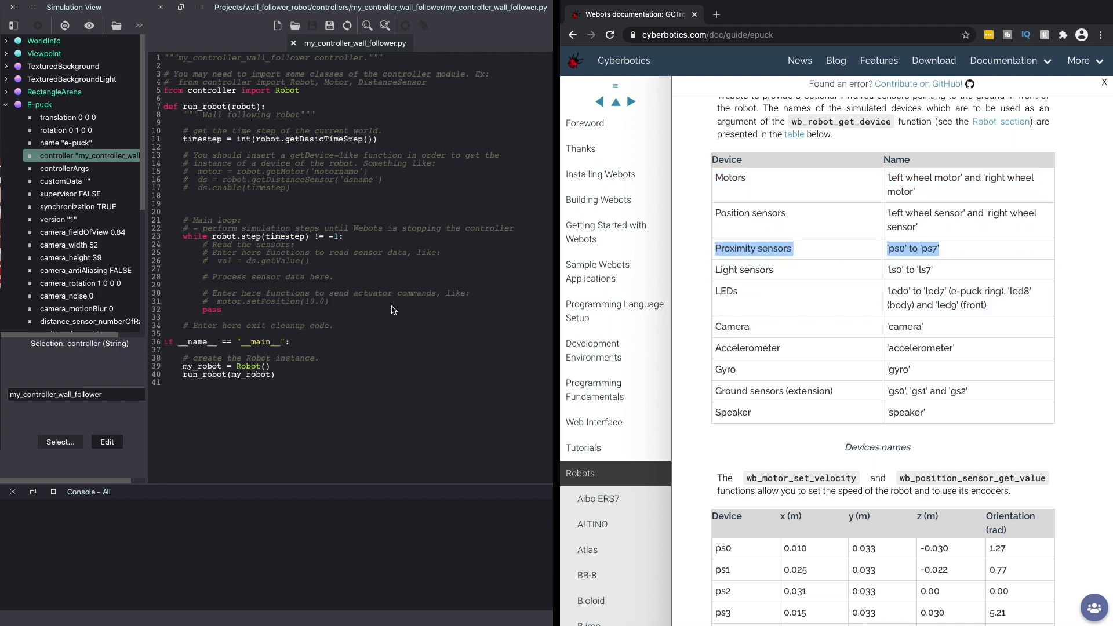
type("left_motor = robot.getMotor('left wheel robot")
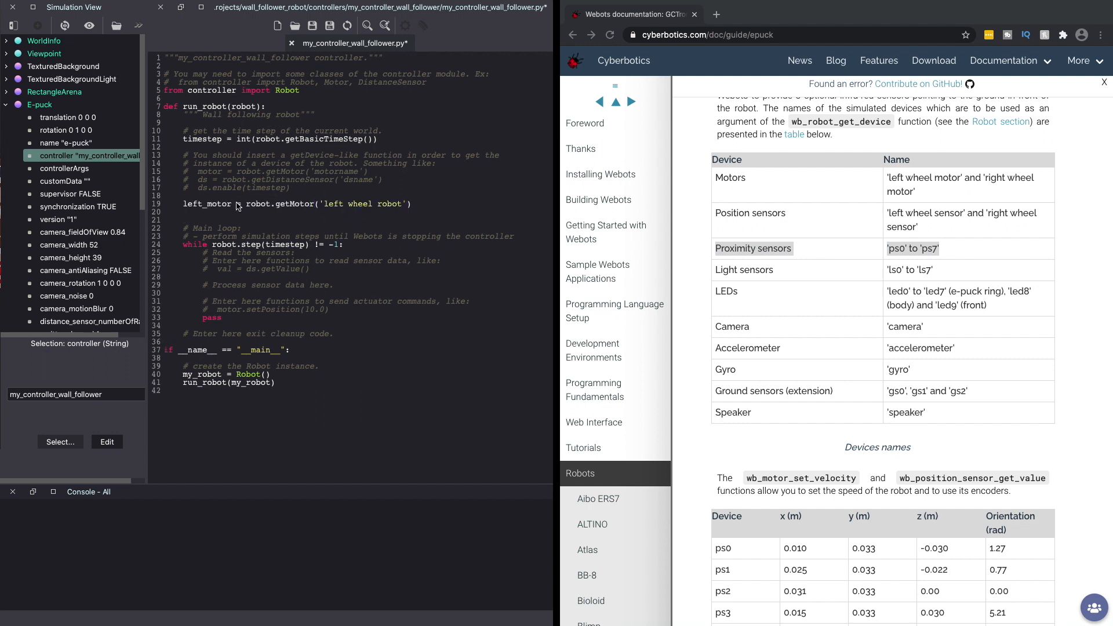
type("right_motor = robot.getMotor('right wheel robot")
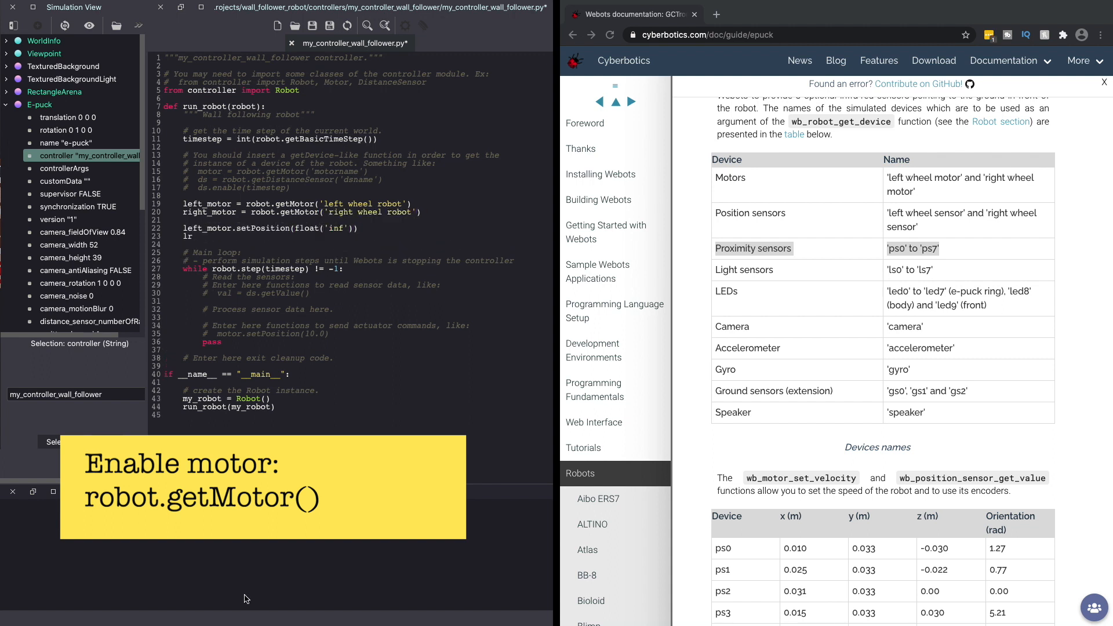
type("left_motor.setVelocity(0.0")
type("# Enable proximity sen")
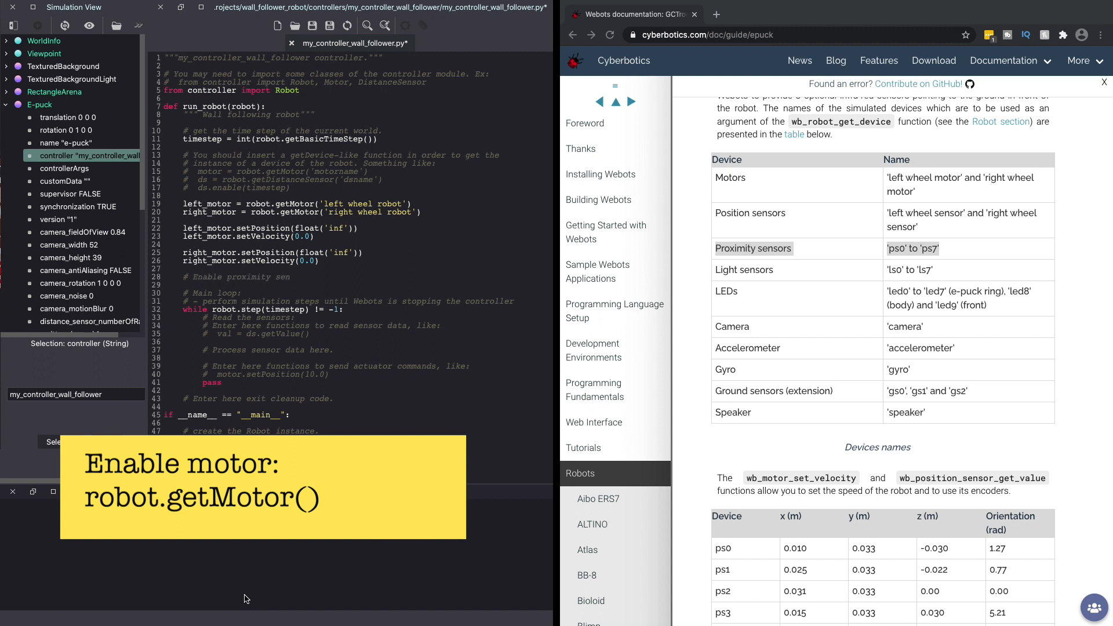
Build prox_sensors from ps0–ps7 with getDistanceSensor and enable each with the timestep
type("prox_sensors = [")
type("prox_sensors.append(robot.getDistanceSensor(sensor_name")
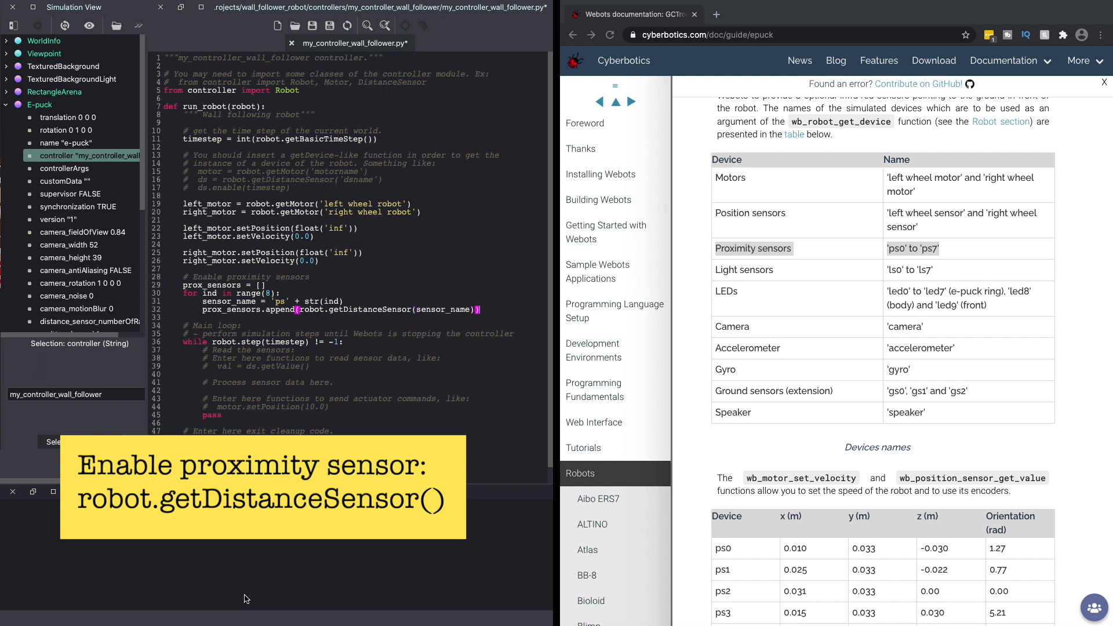
type("prox_sensors[ind].enable(timest")
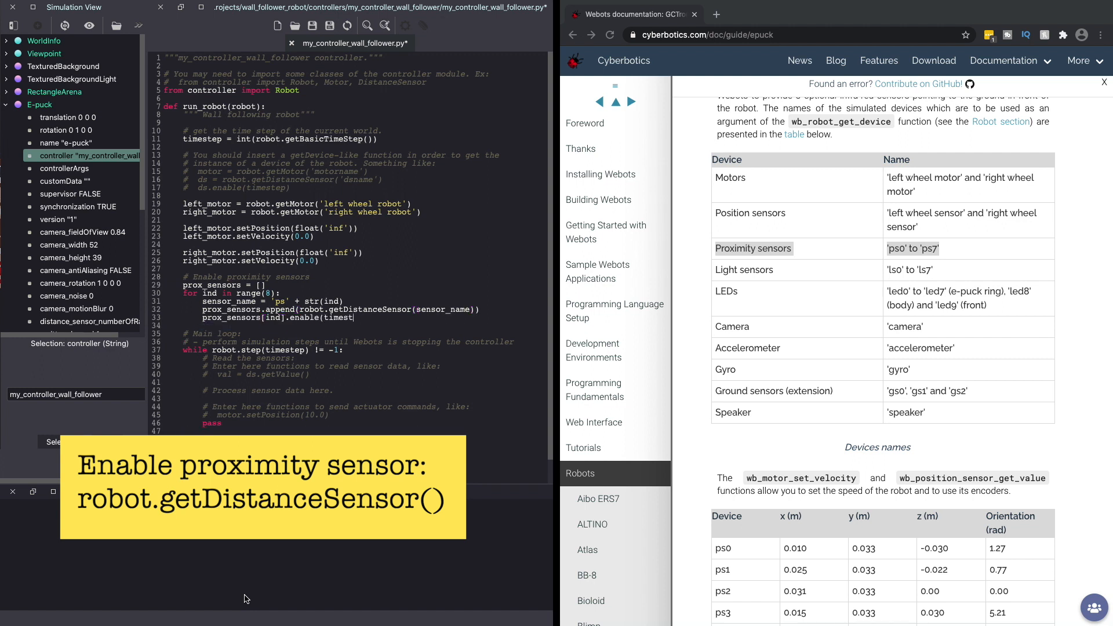
left_click_drag(227, 155, 291, 188)
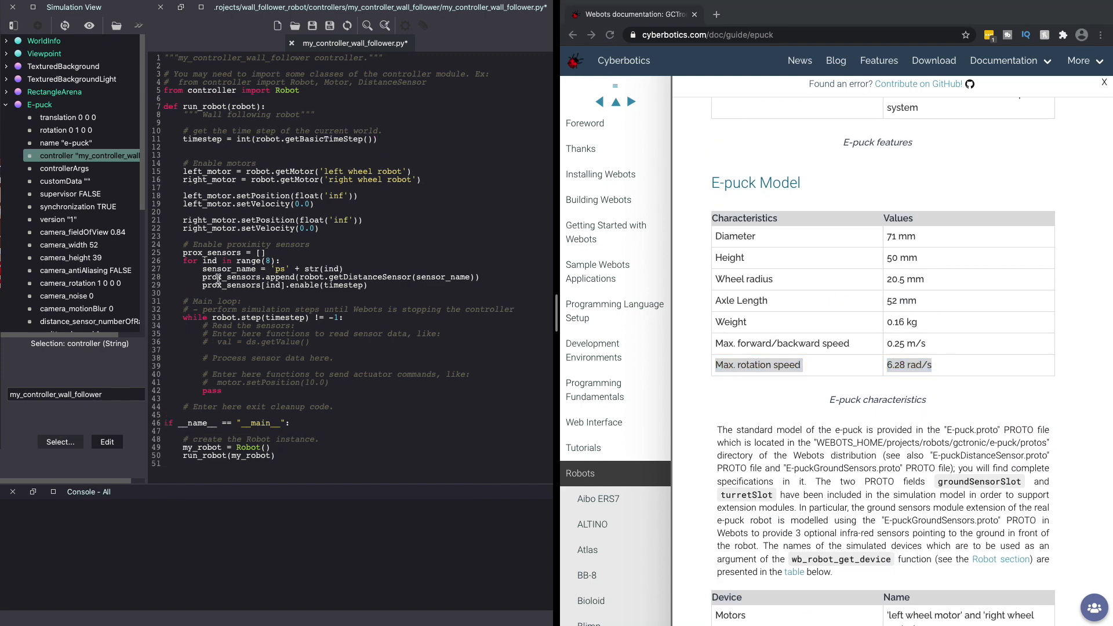
Set max_speed = 6.28, print each sensor's index and value every step, and run the simulation
type("max_speed =")
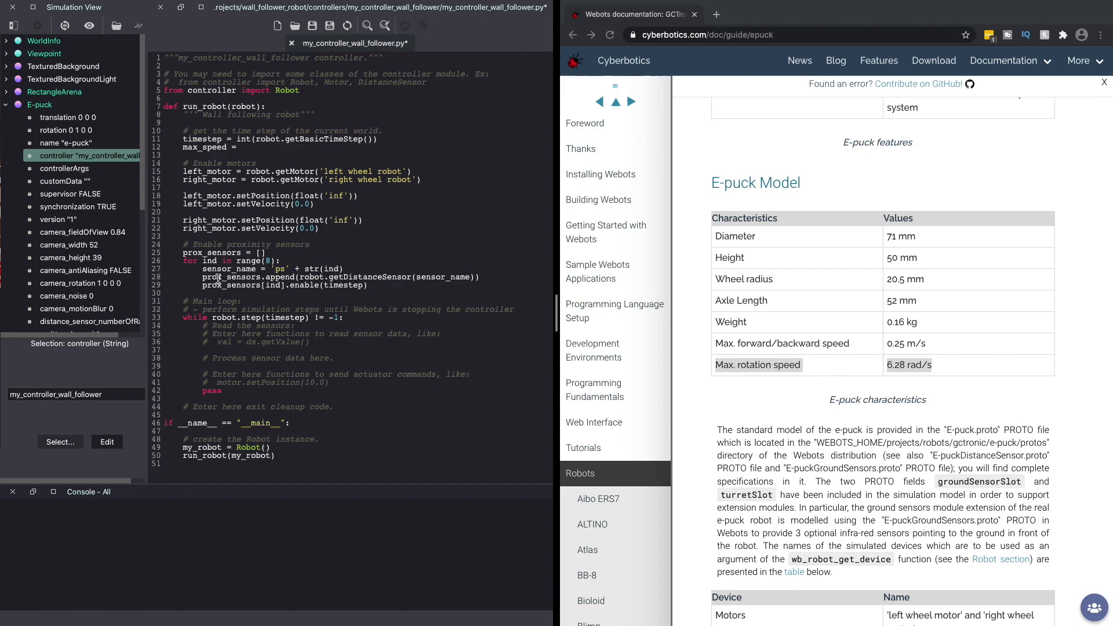
type("6.28")
type("prin")
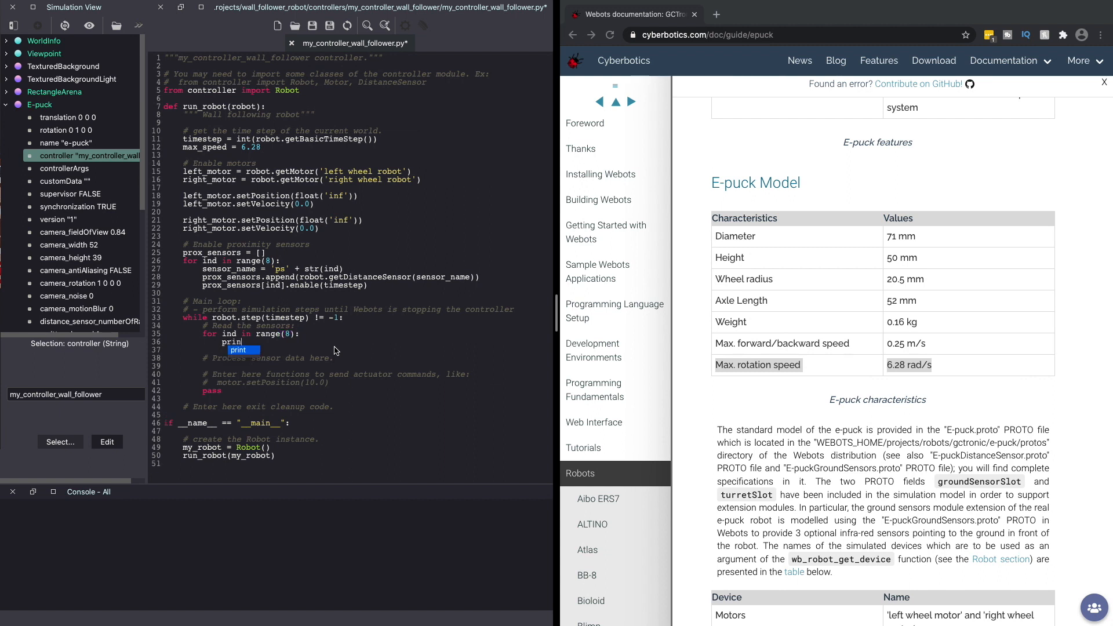
type("(\"ind: {}, valu")
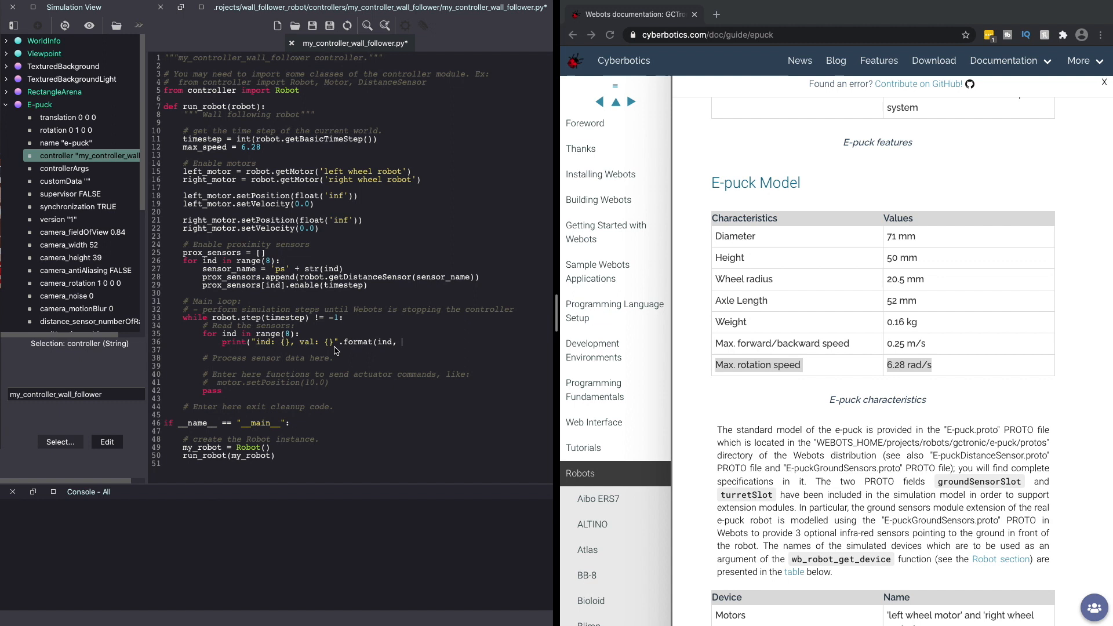
type("prox_sensors[ind].getValue()))")
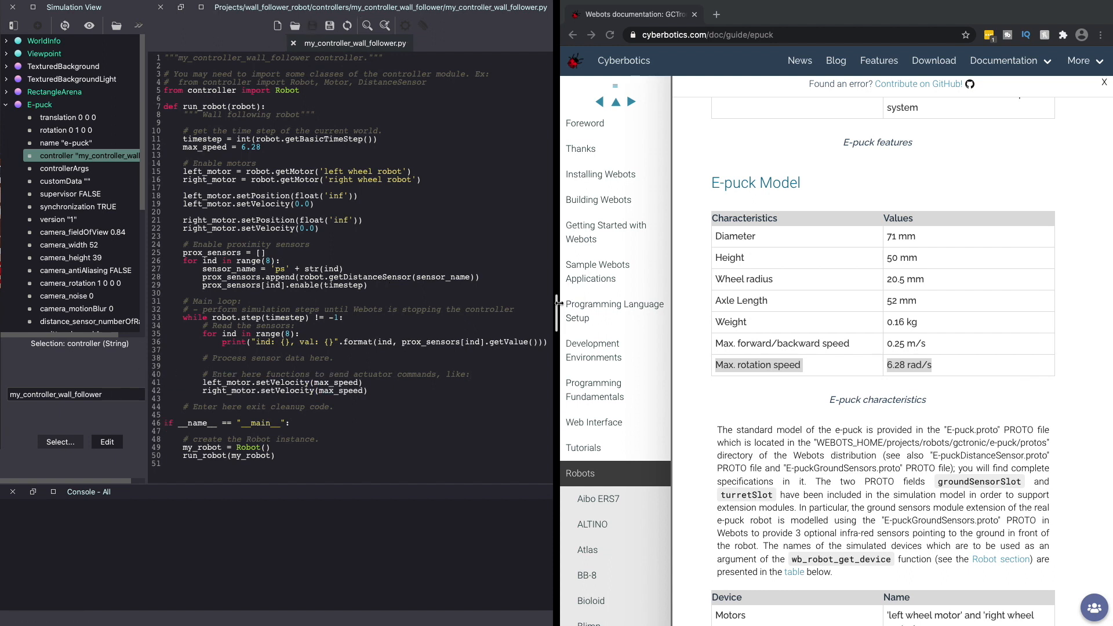
left_click(408, 25)
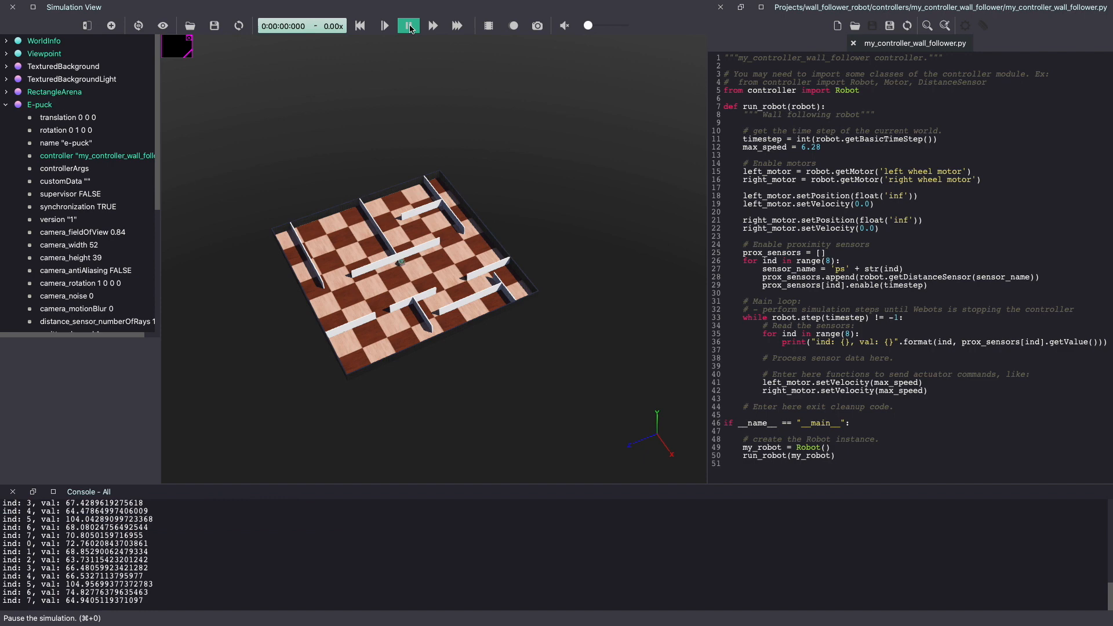
Pause the simulation and enable Show DistanceSensor Rays, viewing the e-puck from above
left_click(408, 25)
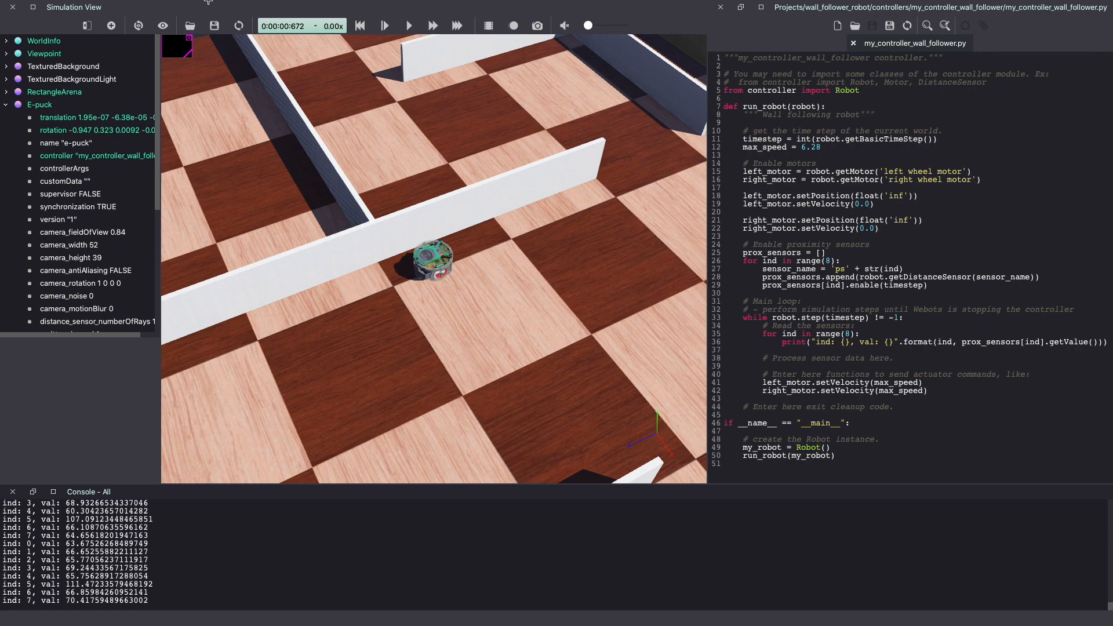
left_click(129, 7)
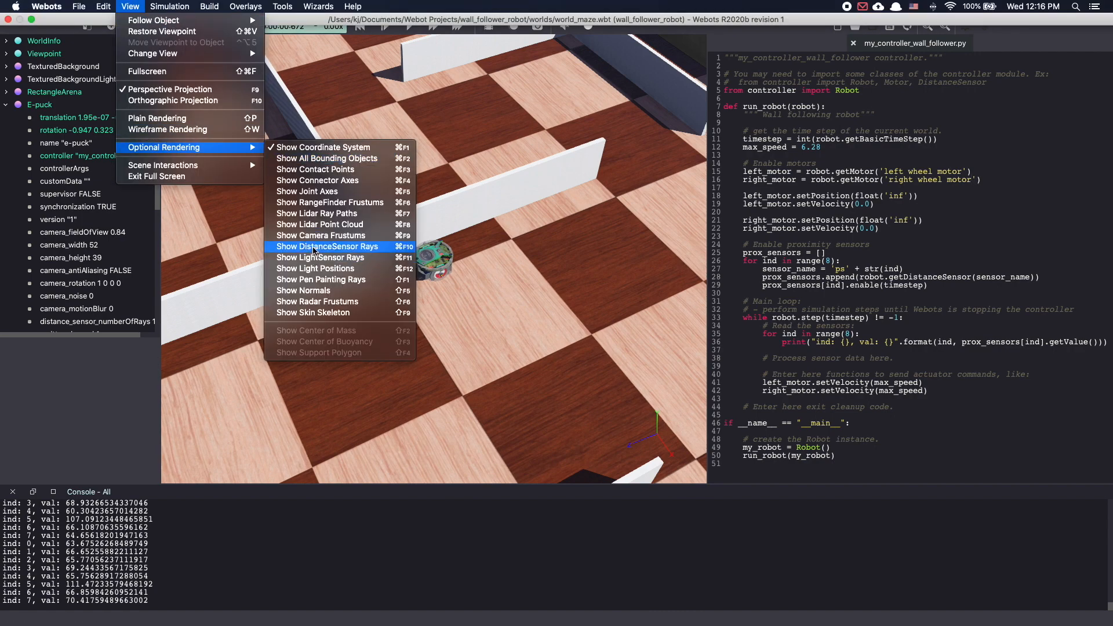
left_click(325, 246)
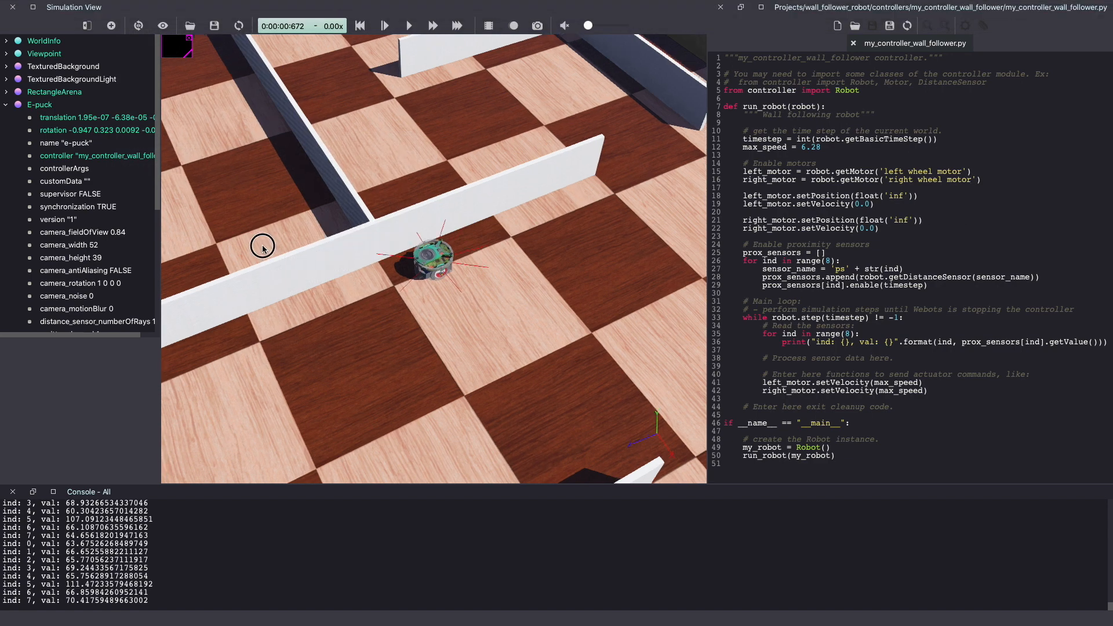
left_click_drag(263, 246, 305, 270)
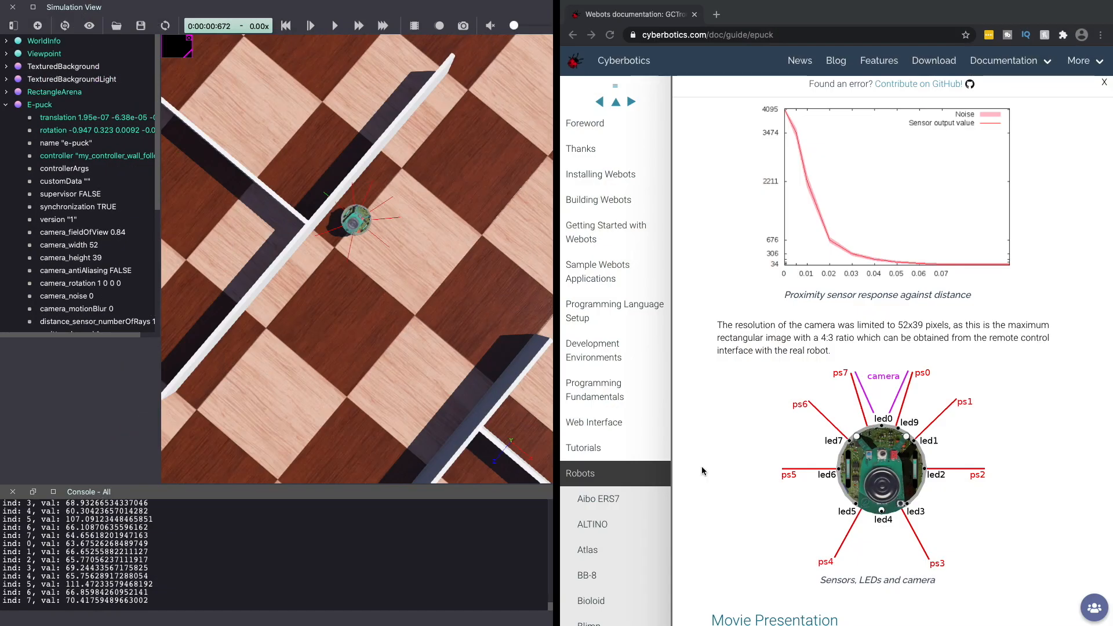
mouse_move(843, 475)
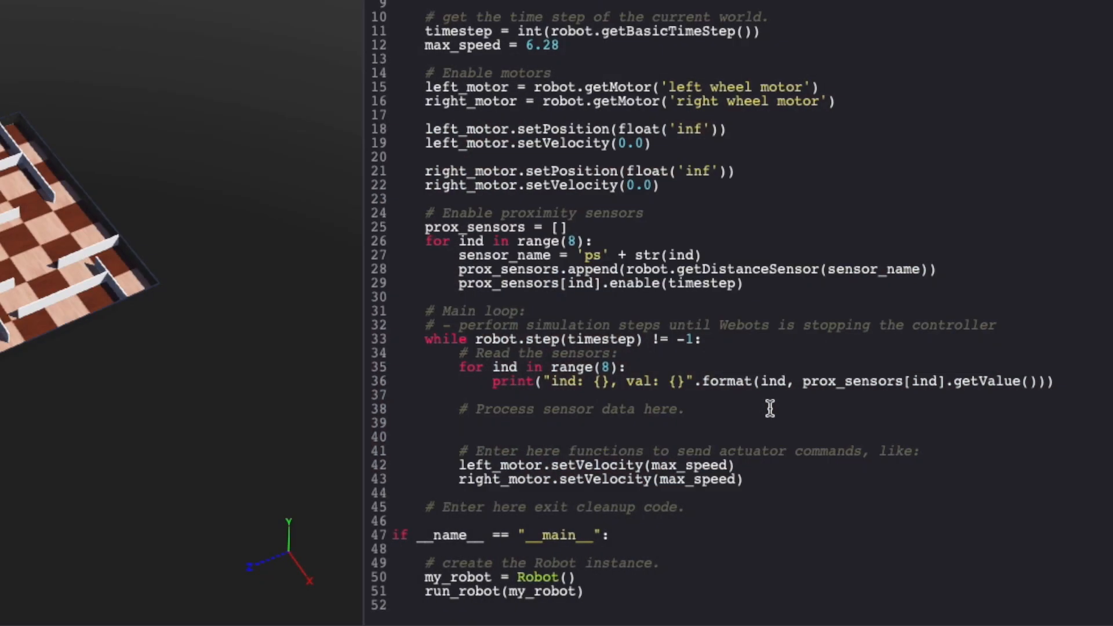
Compute left_wall = prox_sensors[5].getValue() > 80 and front_wall from prox_sensors[7] > 80
type("left_wall = pro")
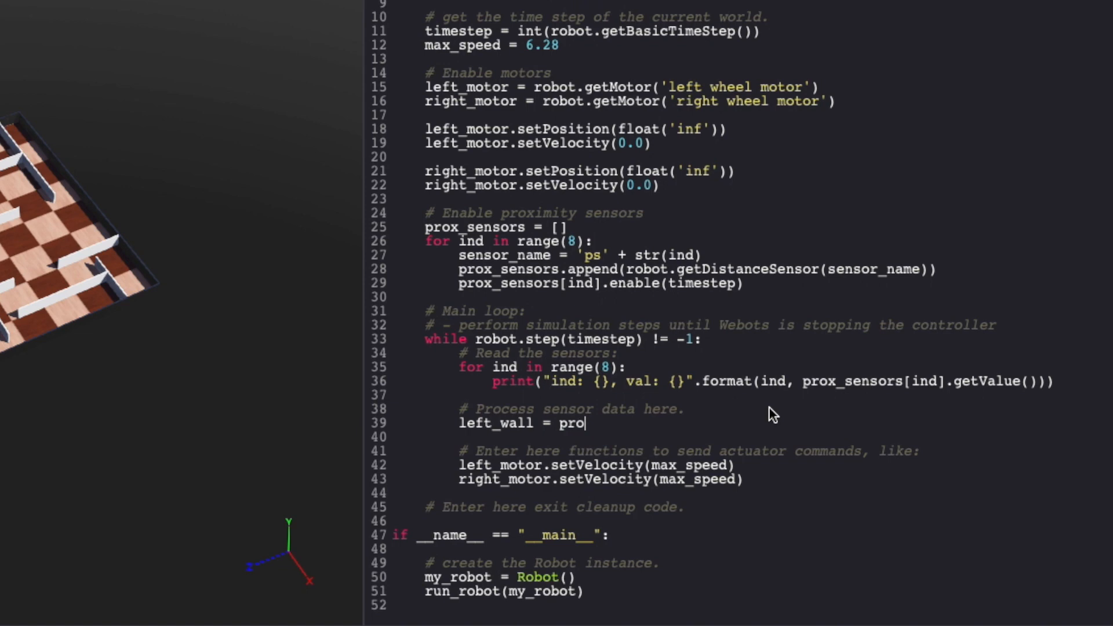
type("x_sensors")
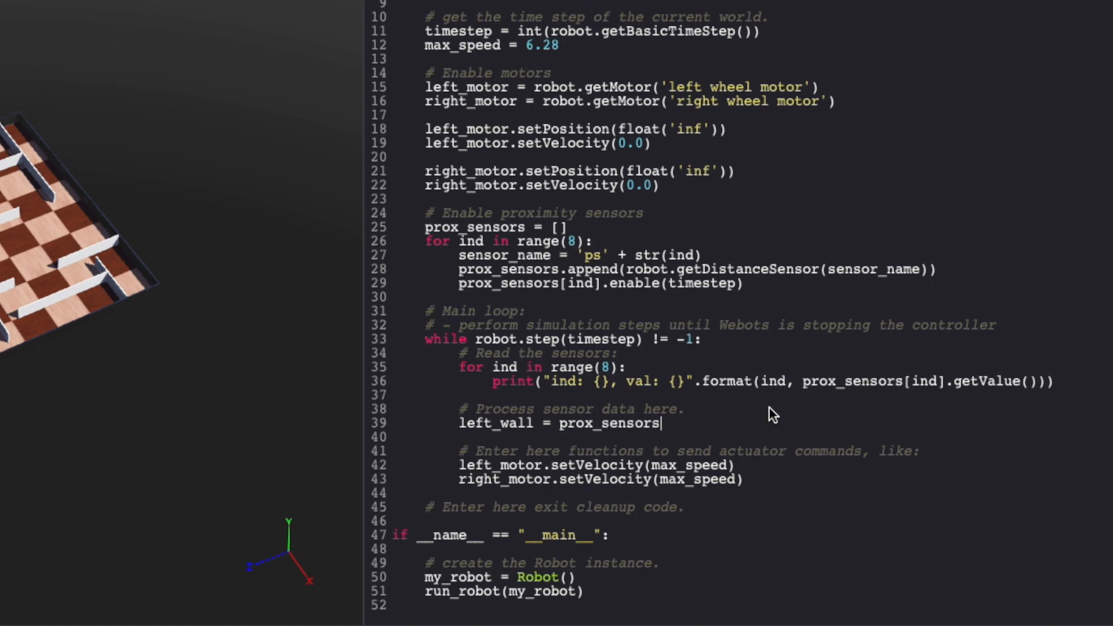
type("[5].getValue() > 80")
type("front")
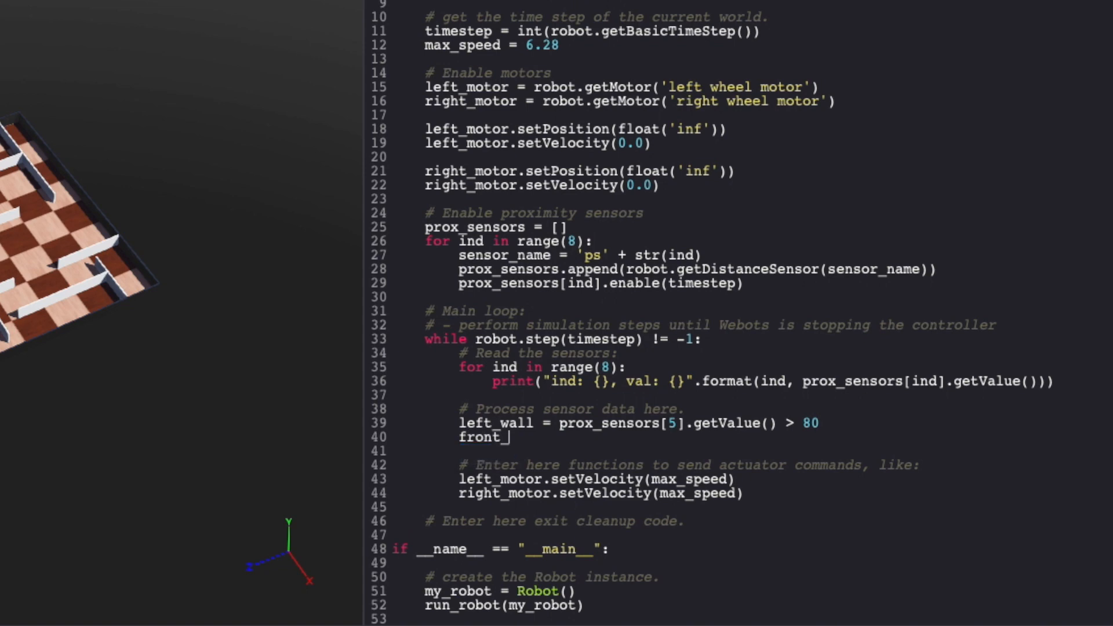
type("_wall = prox_sensors")
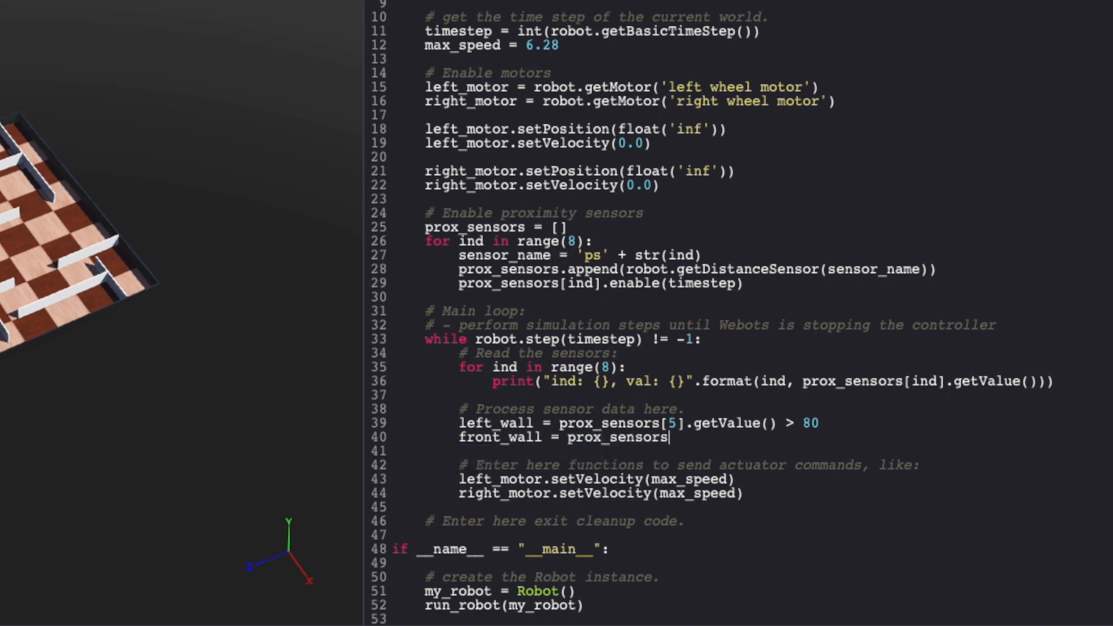
type("[7].getValue() > 80")
type("left_speed")
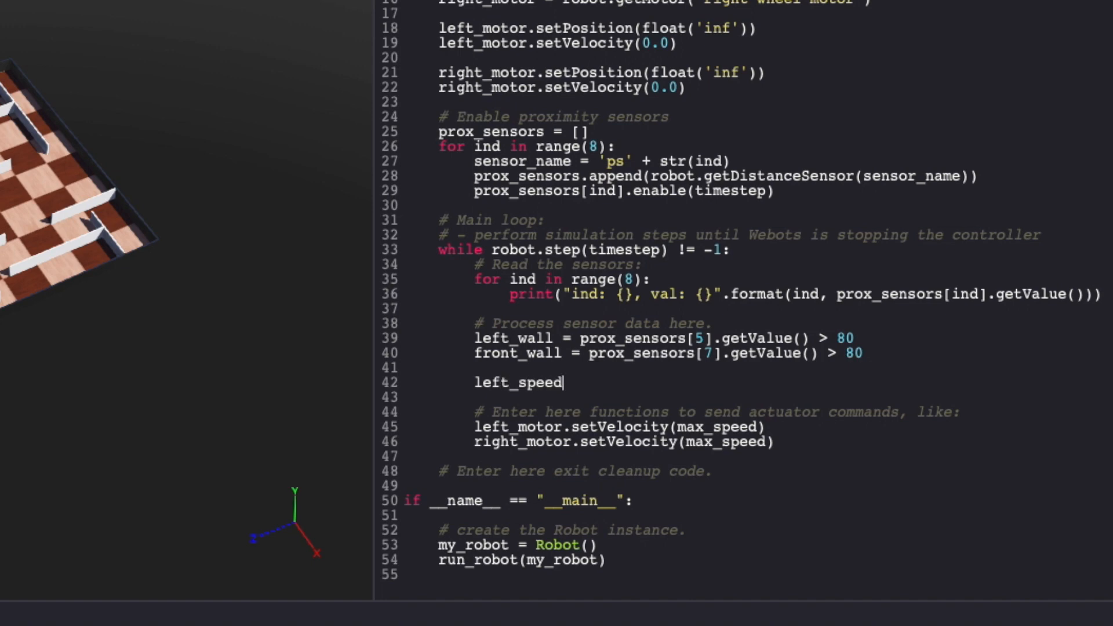
Default left_speed and right_speed to max_speed and pass them to the motors' setVelocity
type("= max_speed")
type("right_speed")
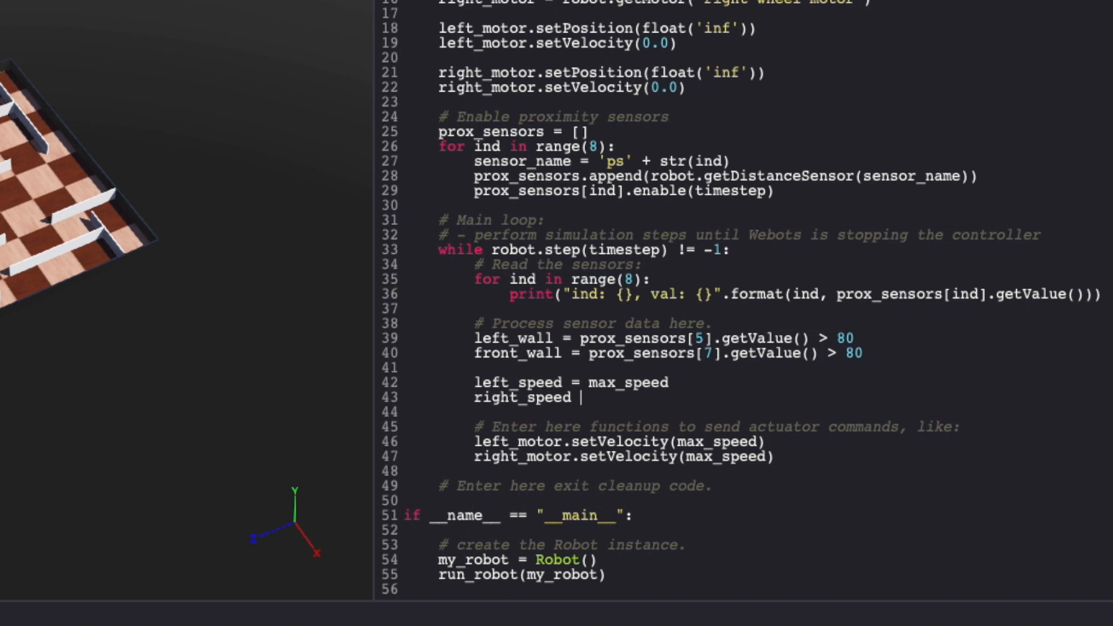
type("= max_speed")
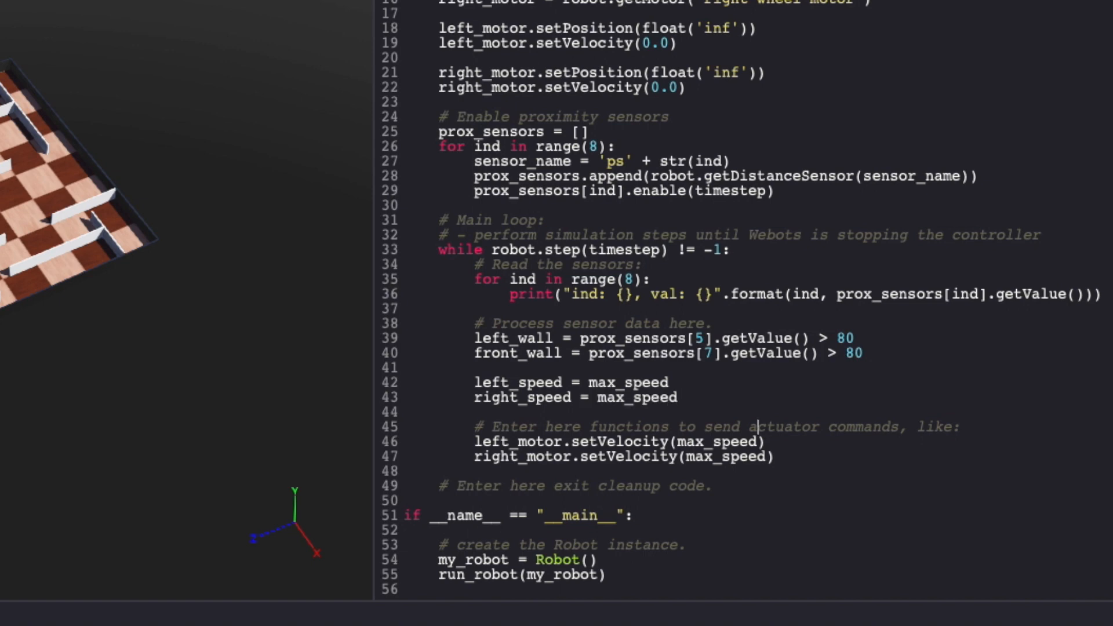
double_click(717, 442)
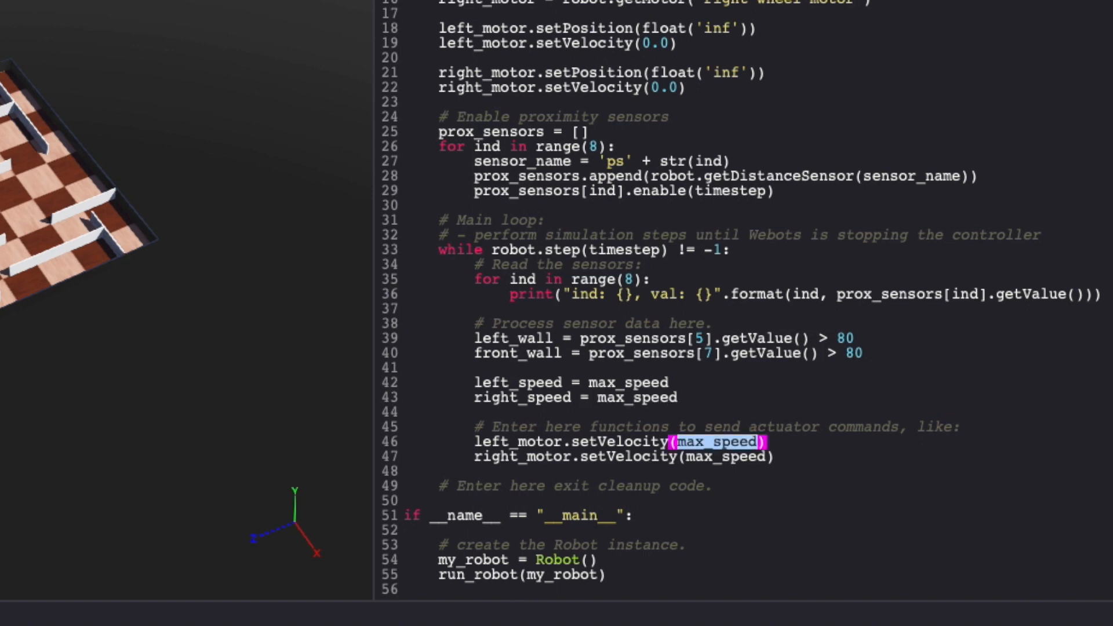
type("left_speed")
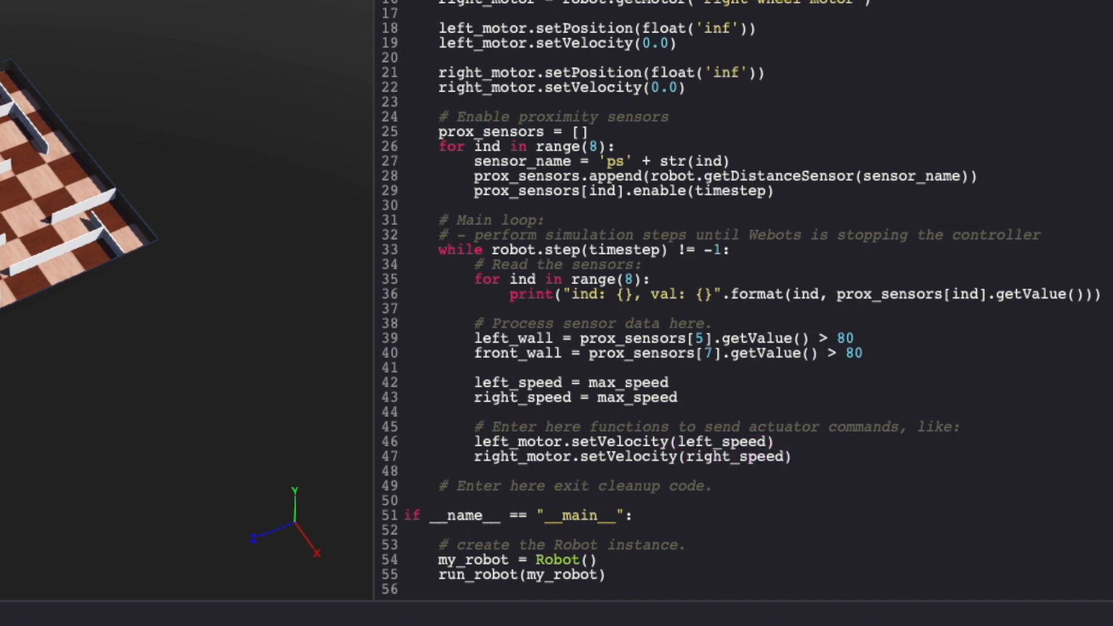
On front_wall print "Turn right in place" with left_speed = max_speed, right_speed = -max_speed
type("if front_wall:")
type("print(")
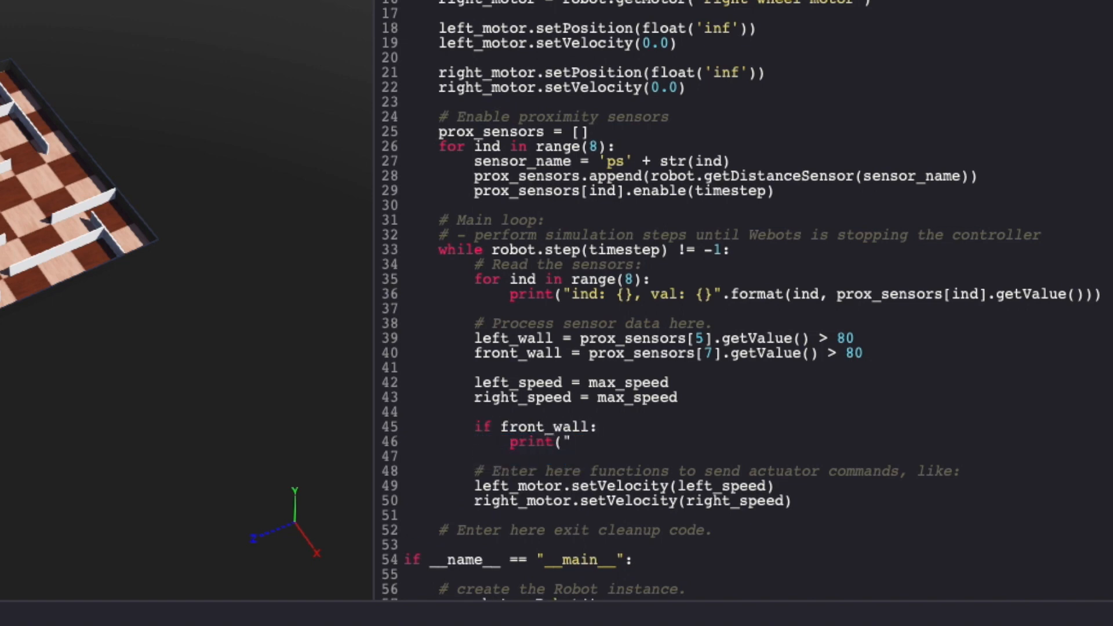
type("\"Turn right in place\")")
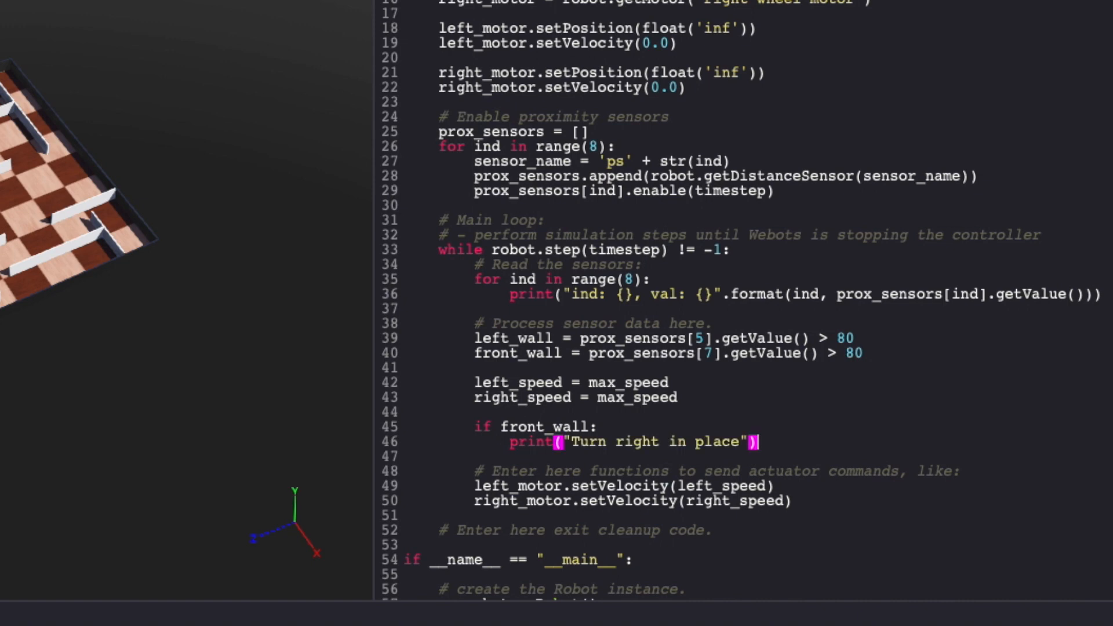
type("left_speed = max_speed")
type("r")
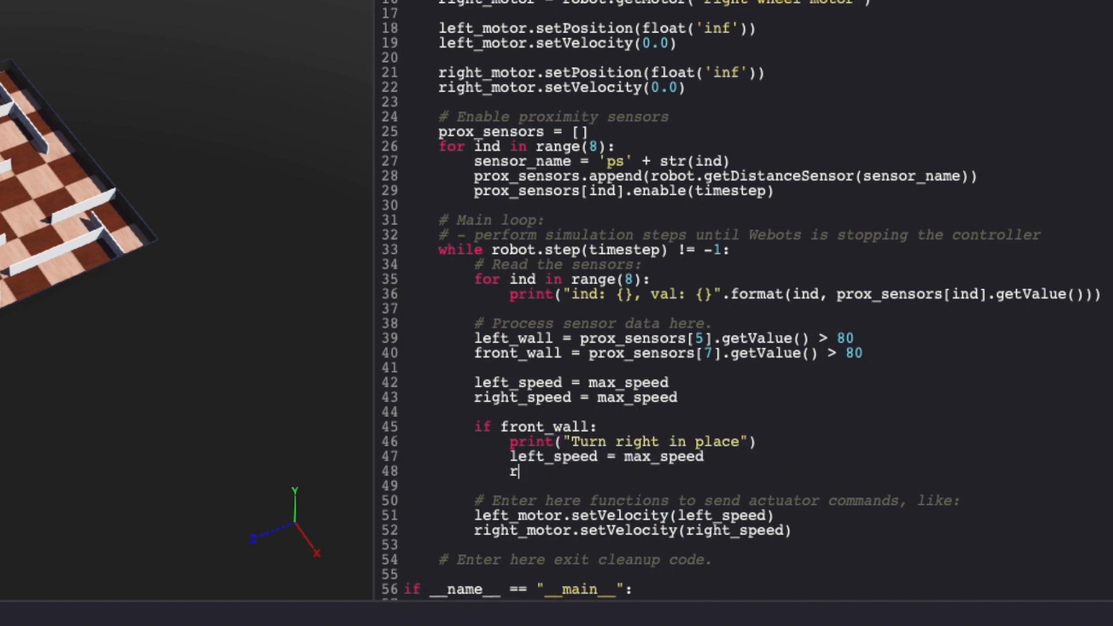
type("ight_speed = -max_speed")
type("else")
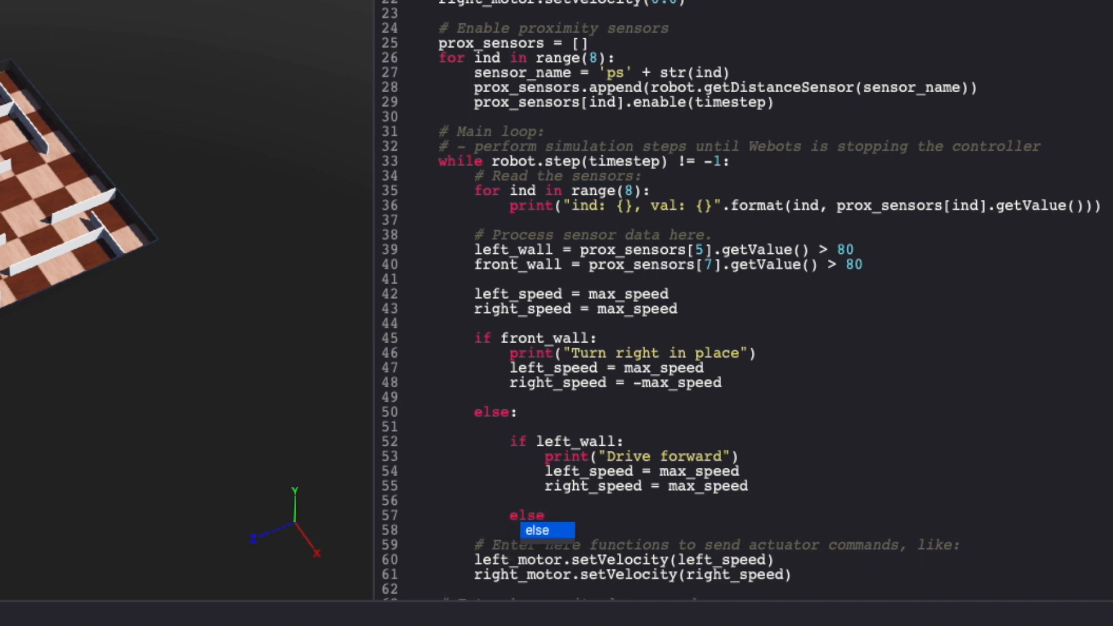
In the else branch print "Turn left" with left_speed = max_speed/4 and right_speed = max_speed
scroll("down", 3)
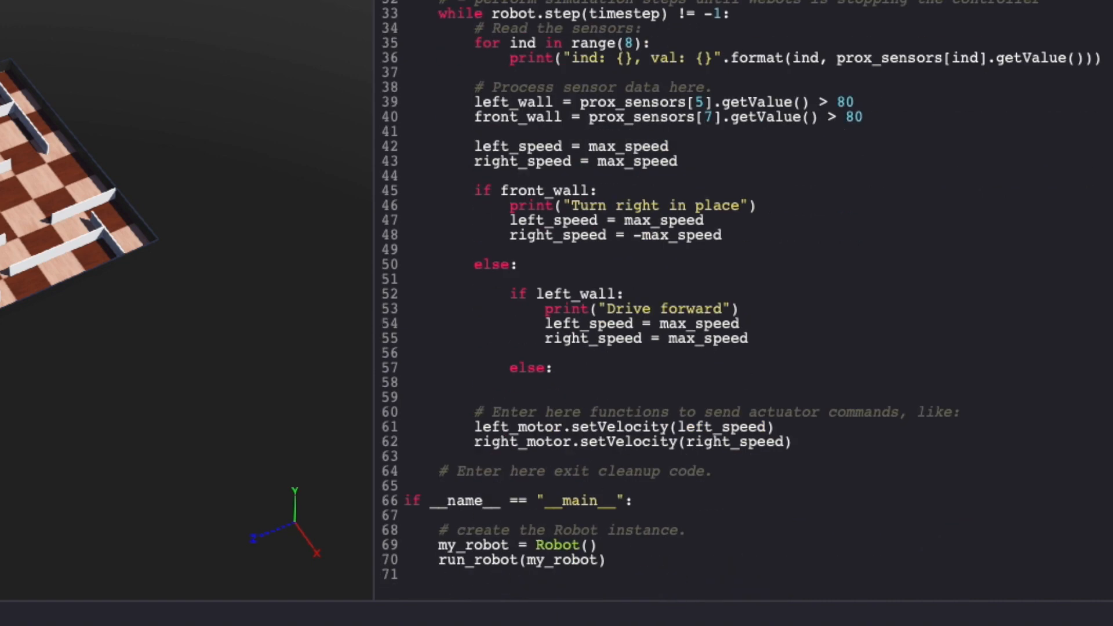
type("print(\"Turn left\")")
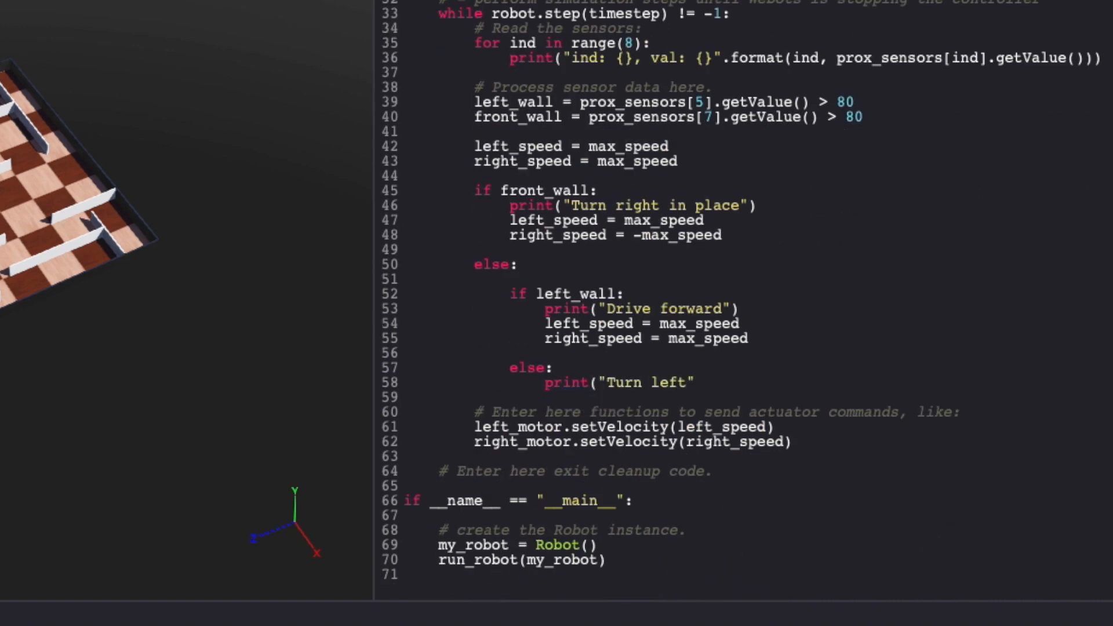
type("left_speed = max_speed/")
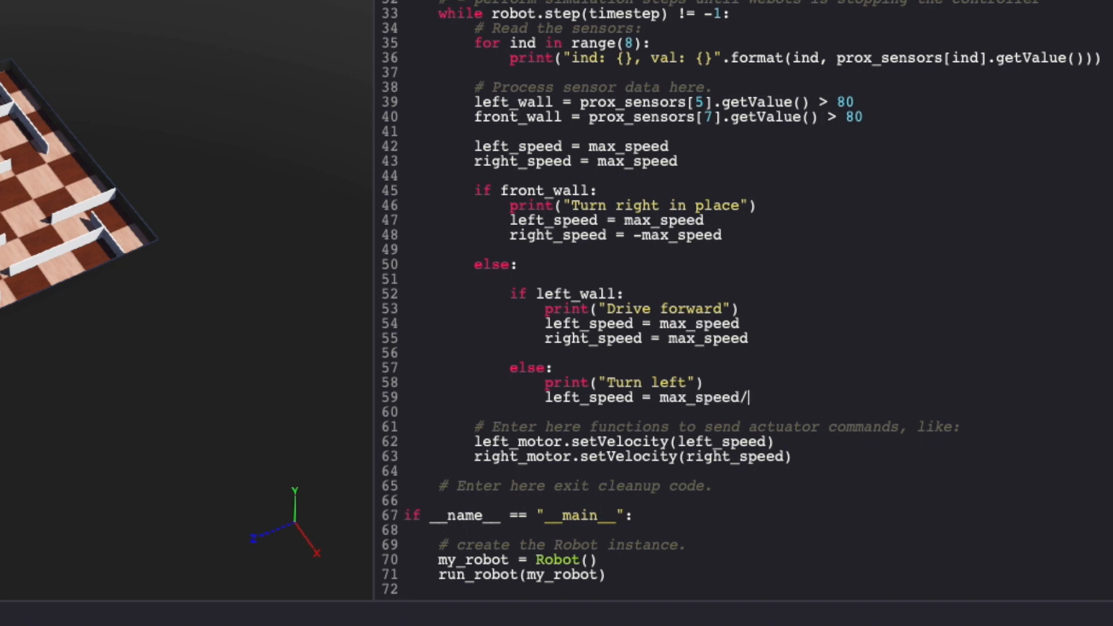
type("4")
type("right_speed = max_speed")
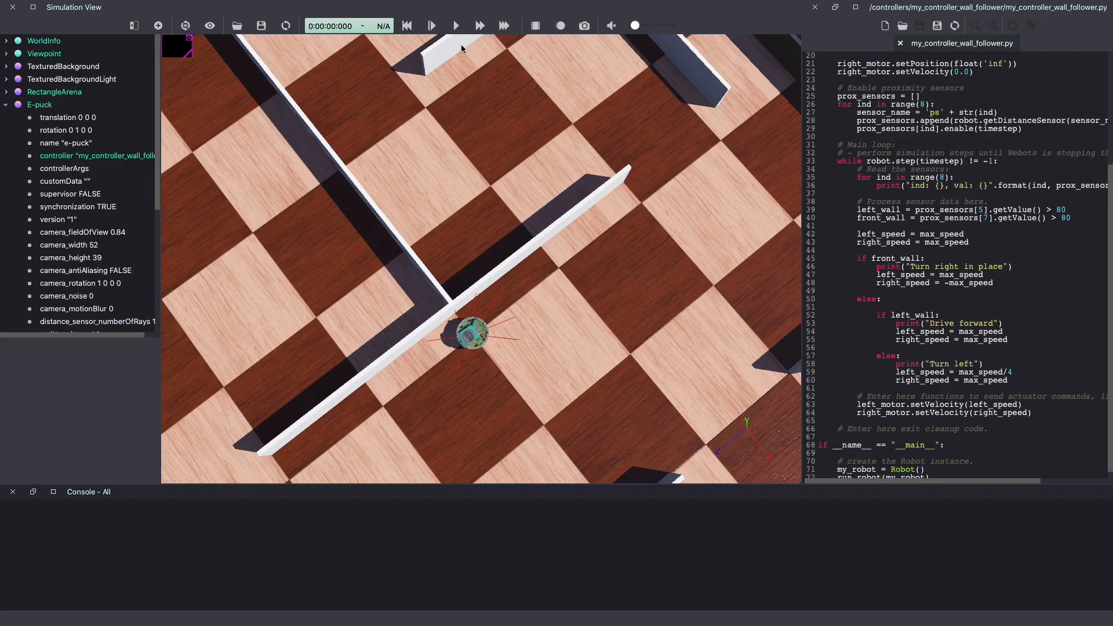
Run and pause the simulation, then change the turn-left left_speed to max_speed/8
left_click(454, 25)
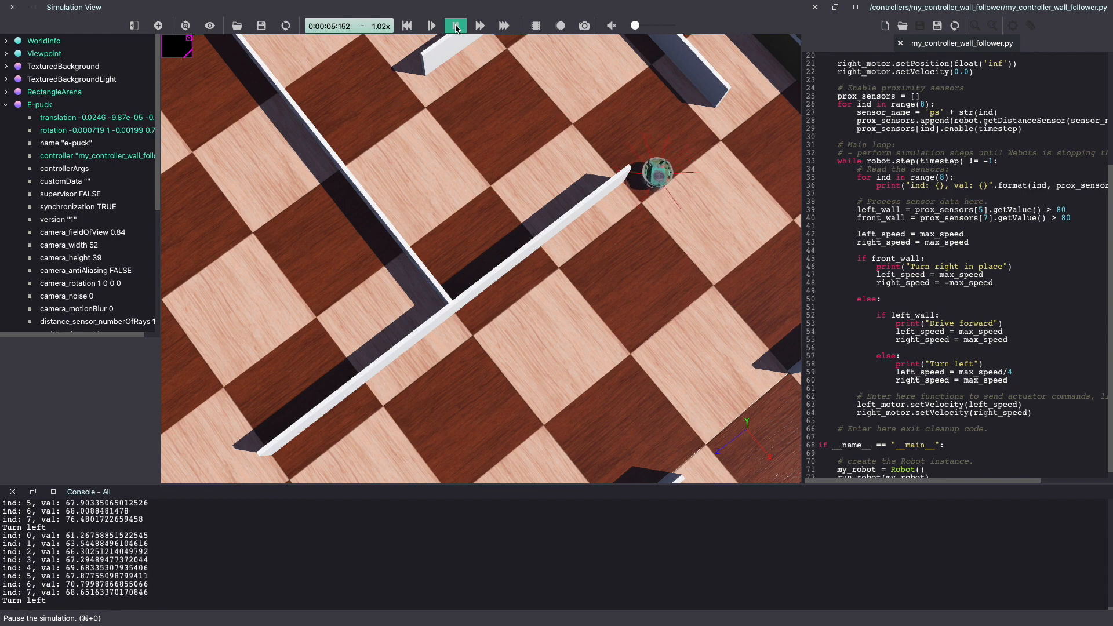
left_click(455, 25)
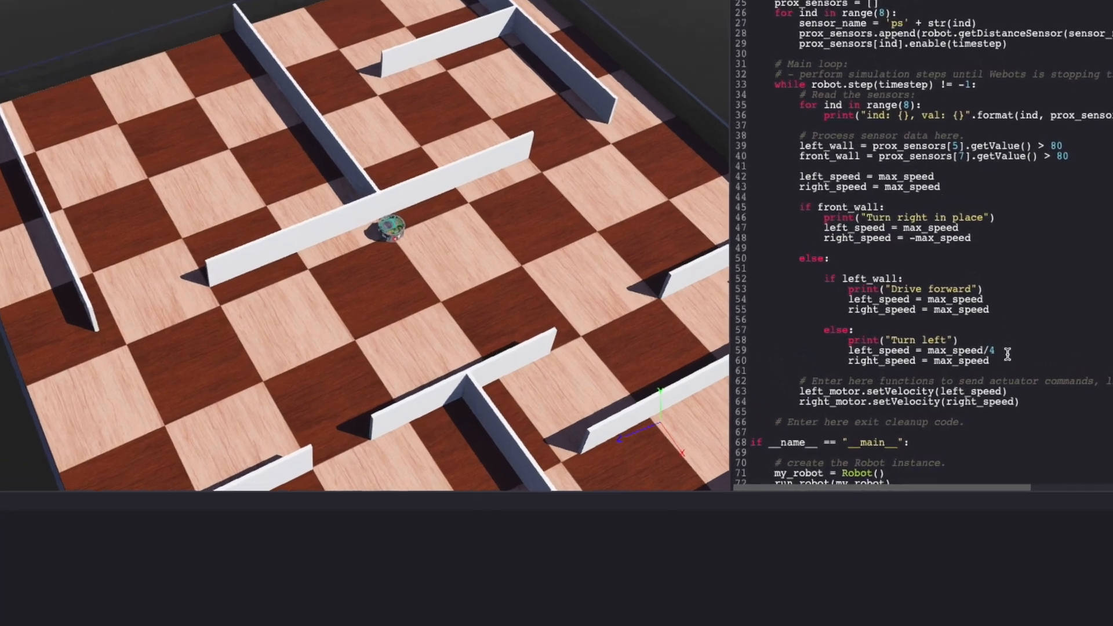
type("8")
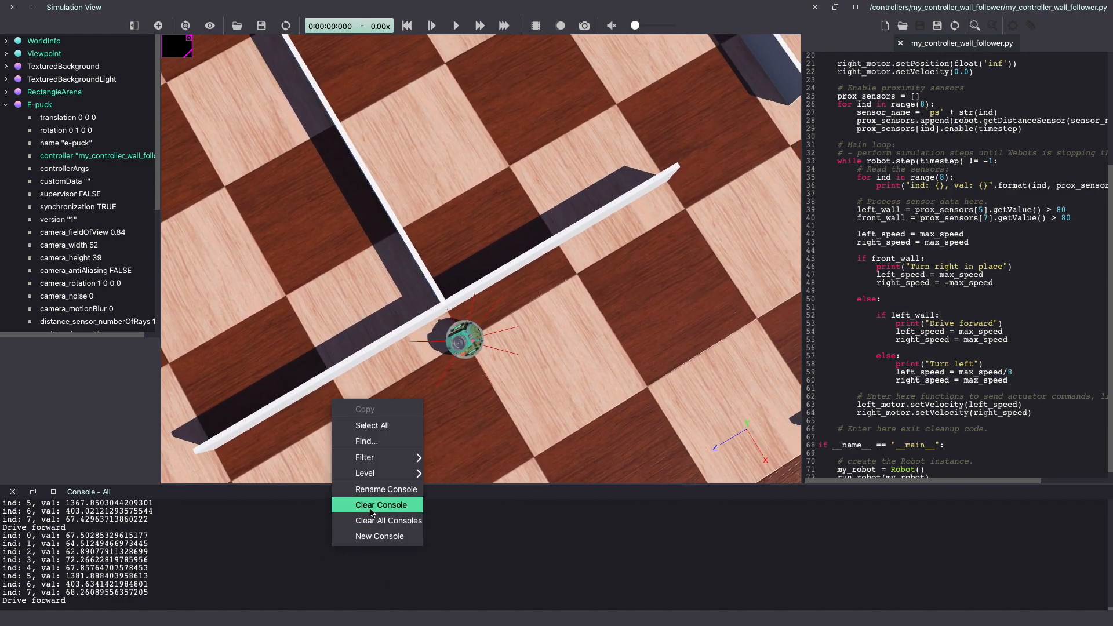
Clear the console, run the robot with the slower left turn, and pause after a few seconds
left_click(456, 25)
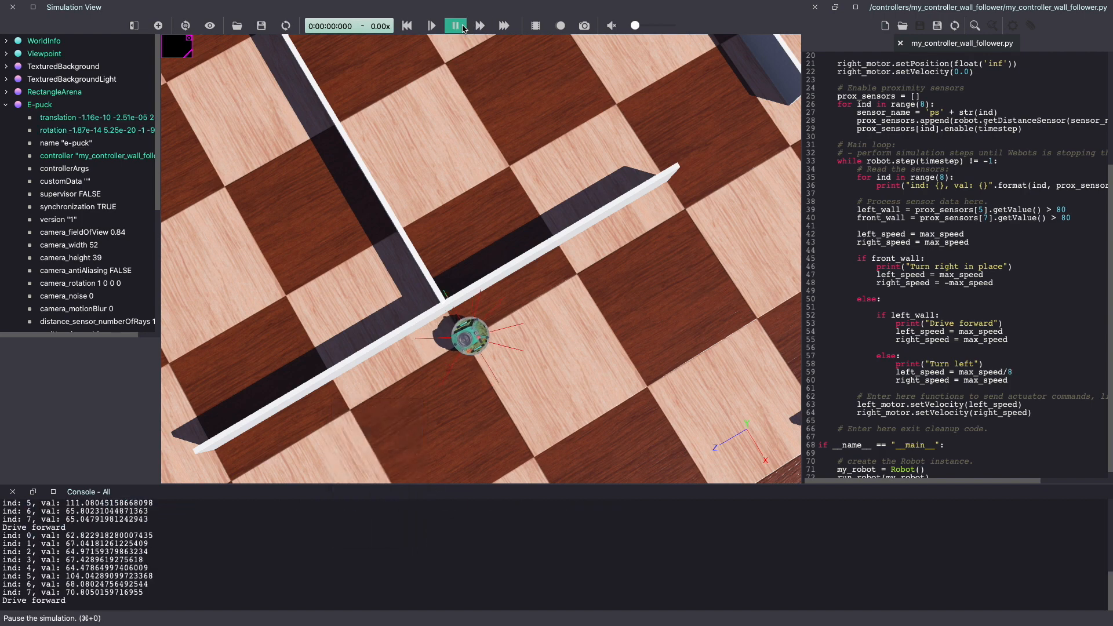
left_click(430, 26)
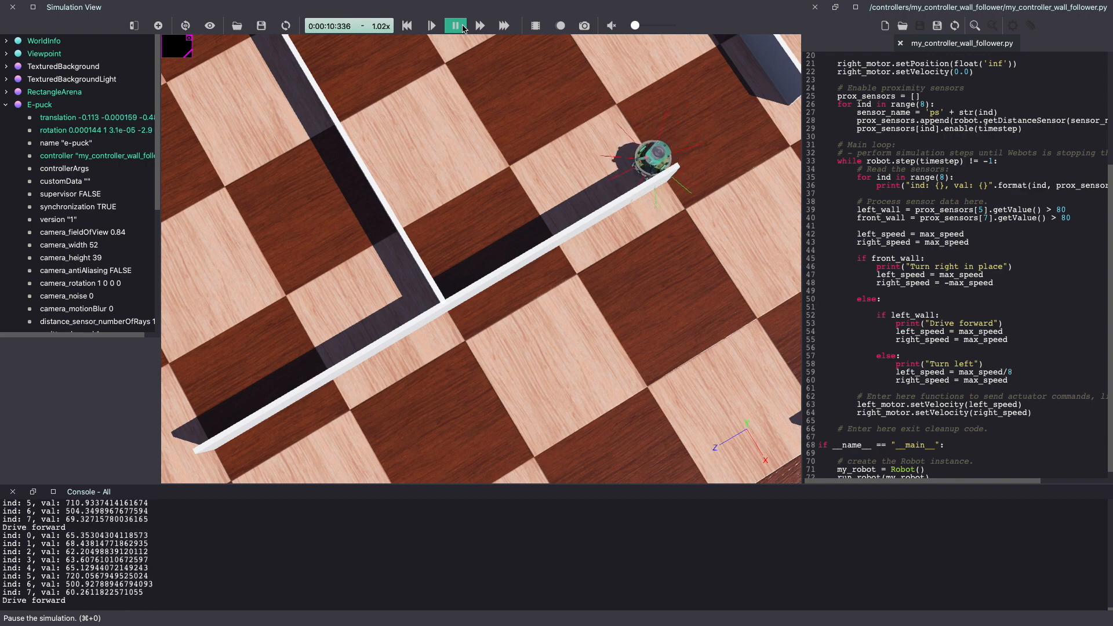
left_click(455, 25)
type("left_corner = prox_sensors[6].getValue() > 80")
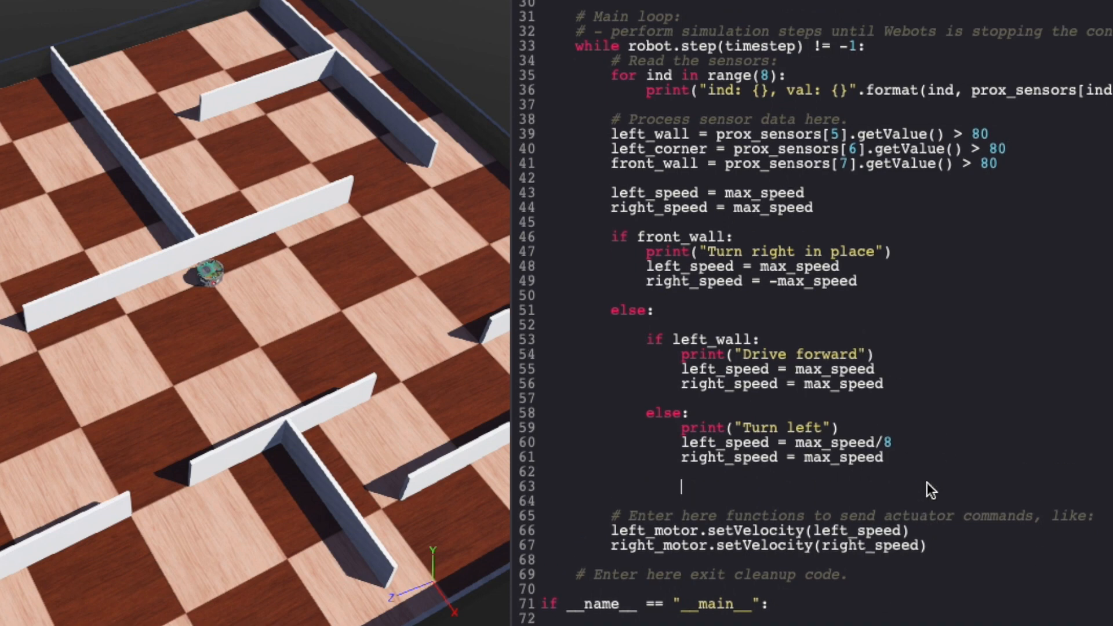
Add if left_corner printing "Came too close, drive right" with left_speed = max_speed, right_speed = max_speed/8
type("if left_corner:")
type("print(")
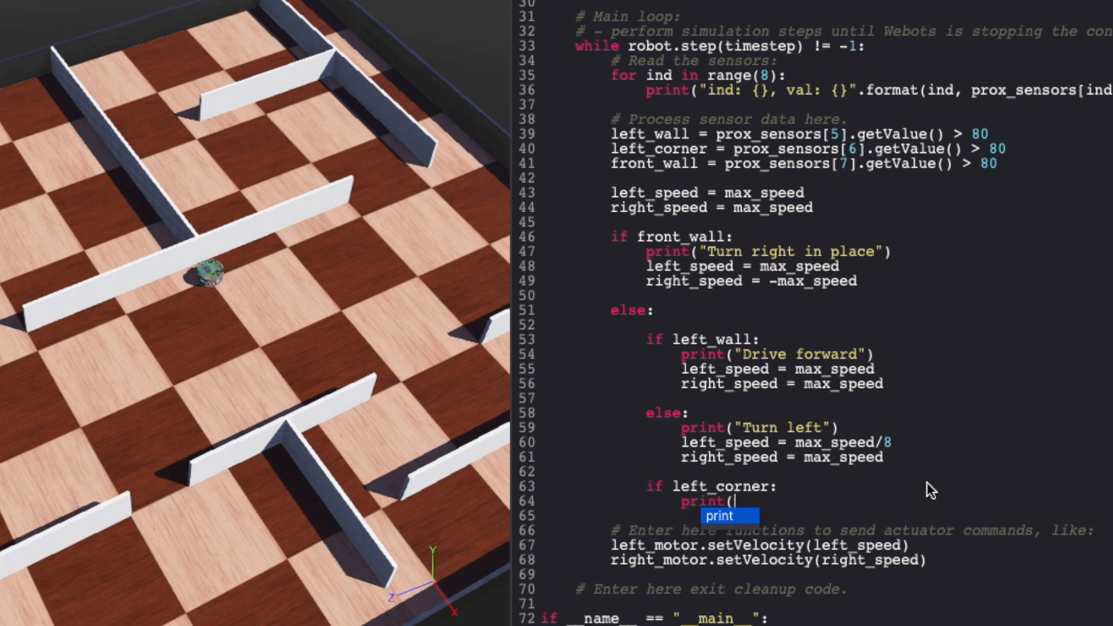
type("\"Came too close, drive right\")")
left_click(825, 516)
type("lef")
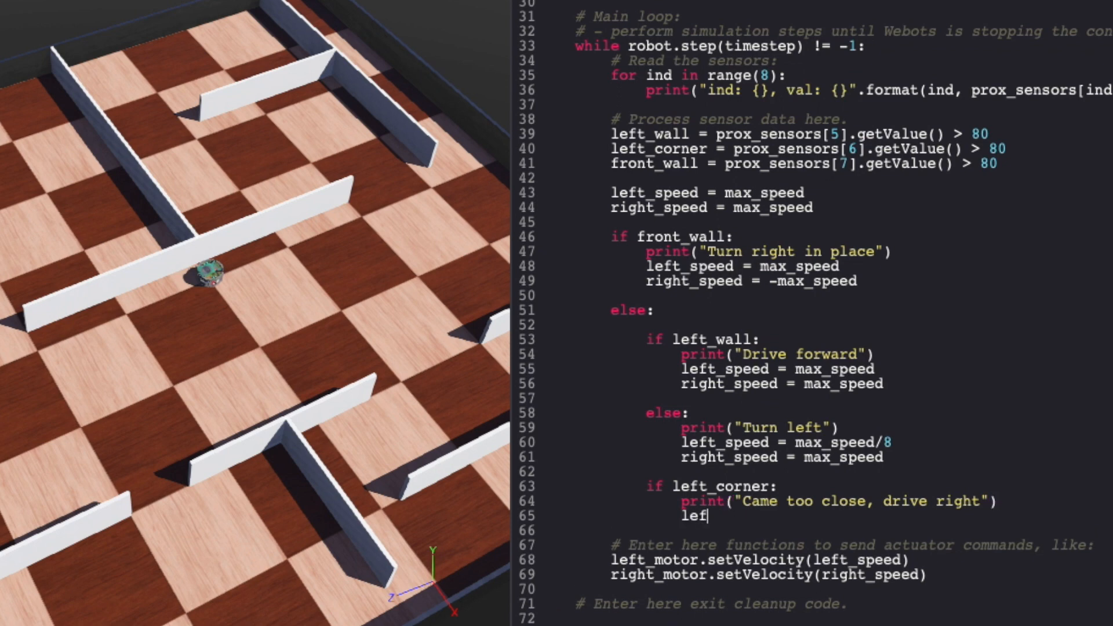
type("t_speed = max_speed")
type("right_speed")
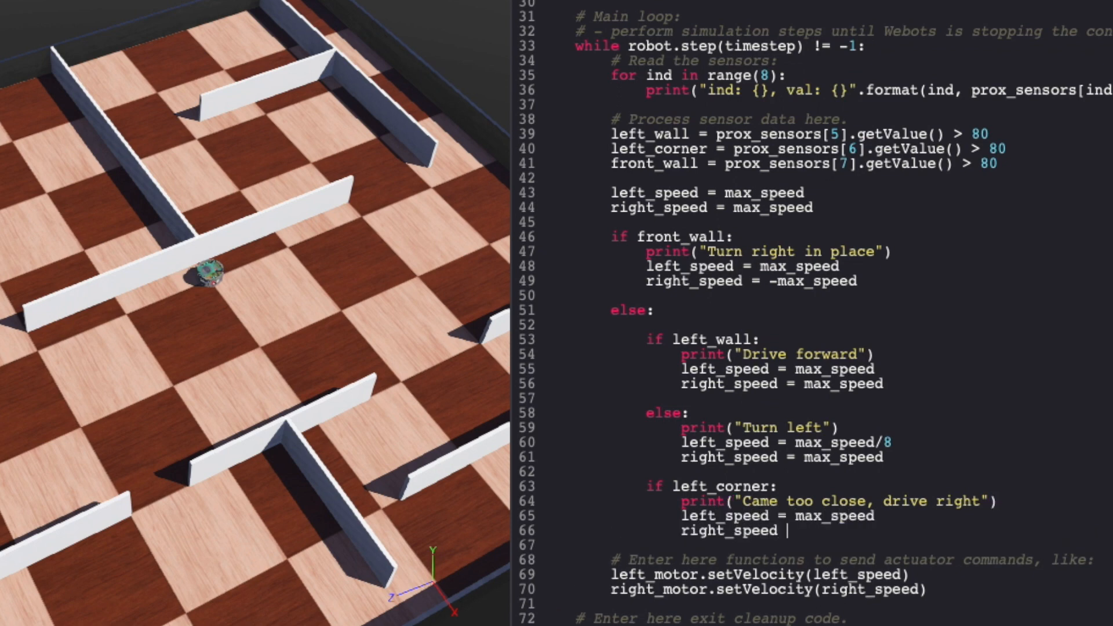
type("= max_speed/8")
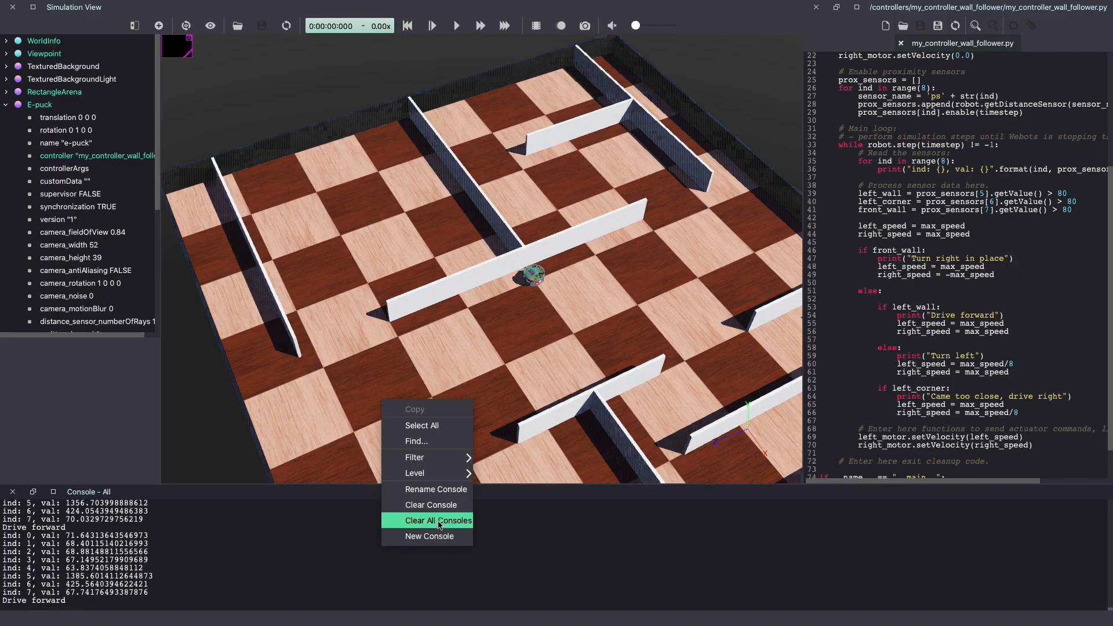
Clear all consoles, run the robot with the corner check, and pause it beside a wall
left_click(430, 520)
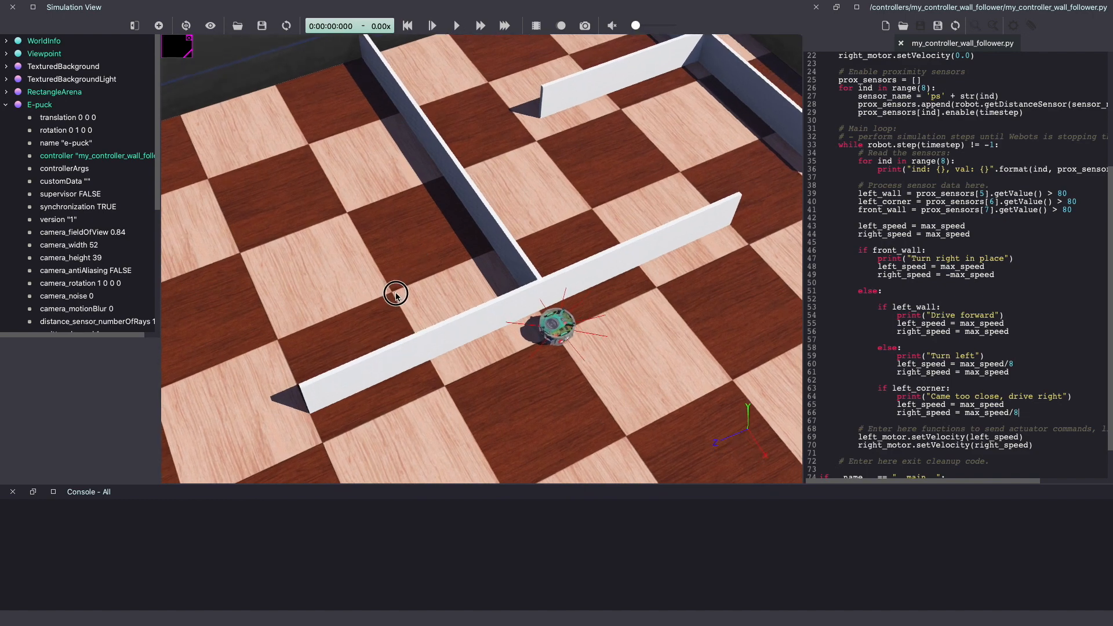
left_click(456, 26)
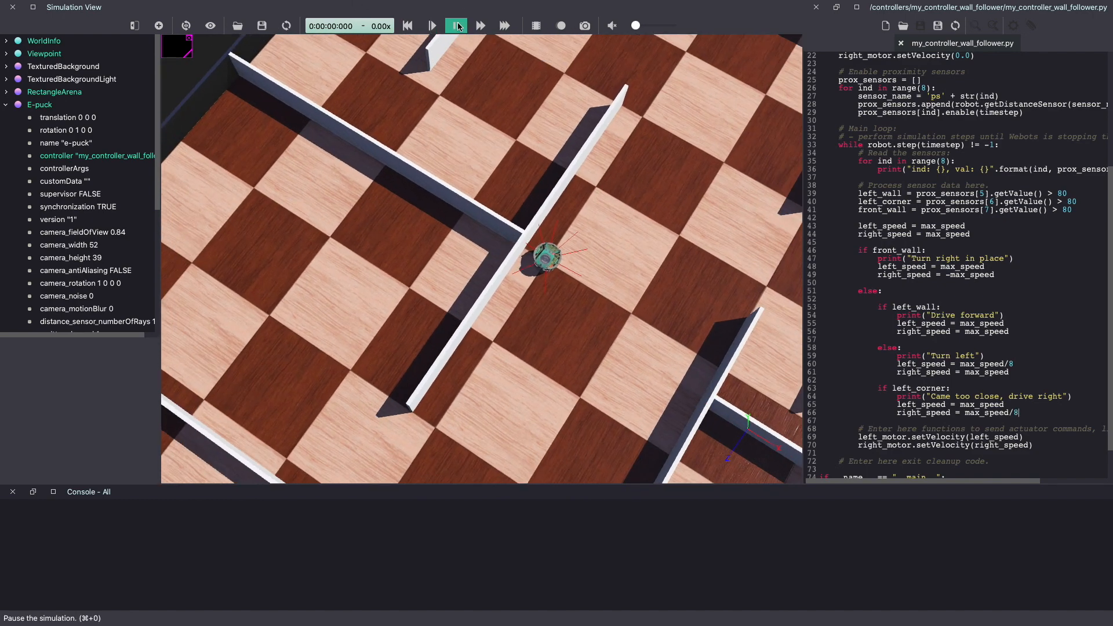
left_click(431, 26)
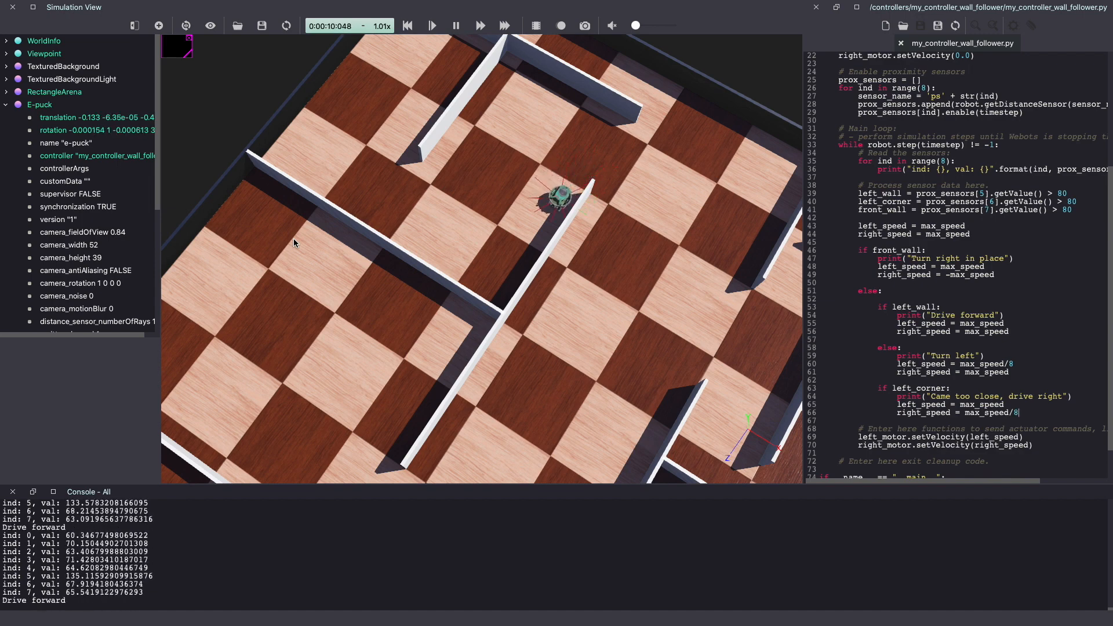
left_click(454, 25)
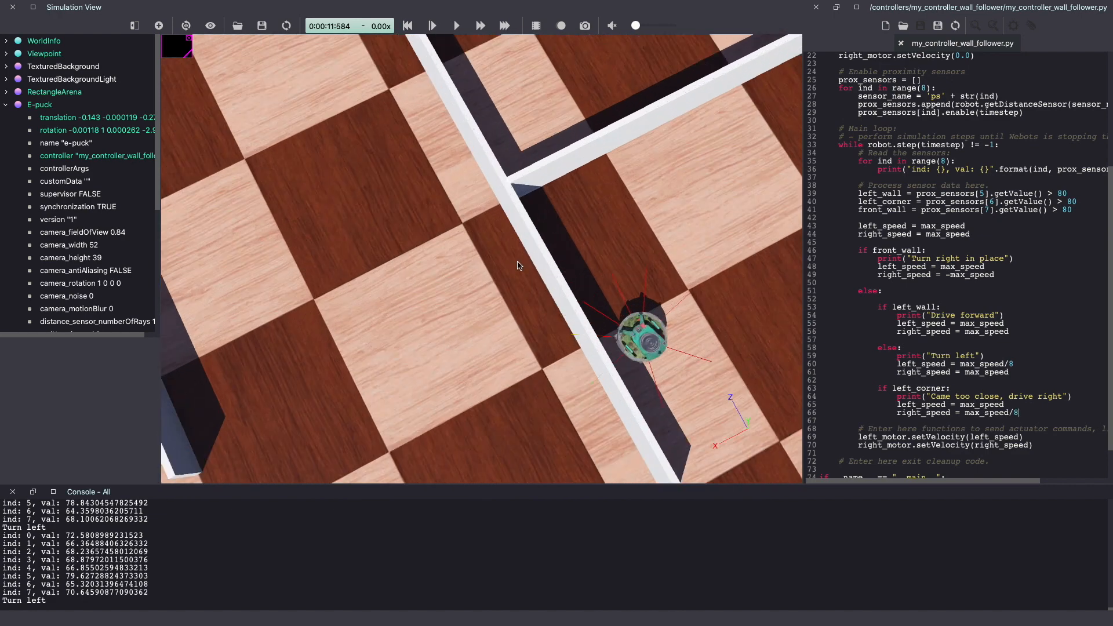
left_click(456, 26)
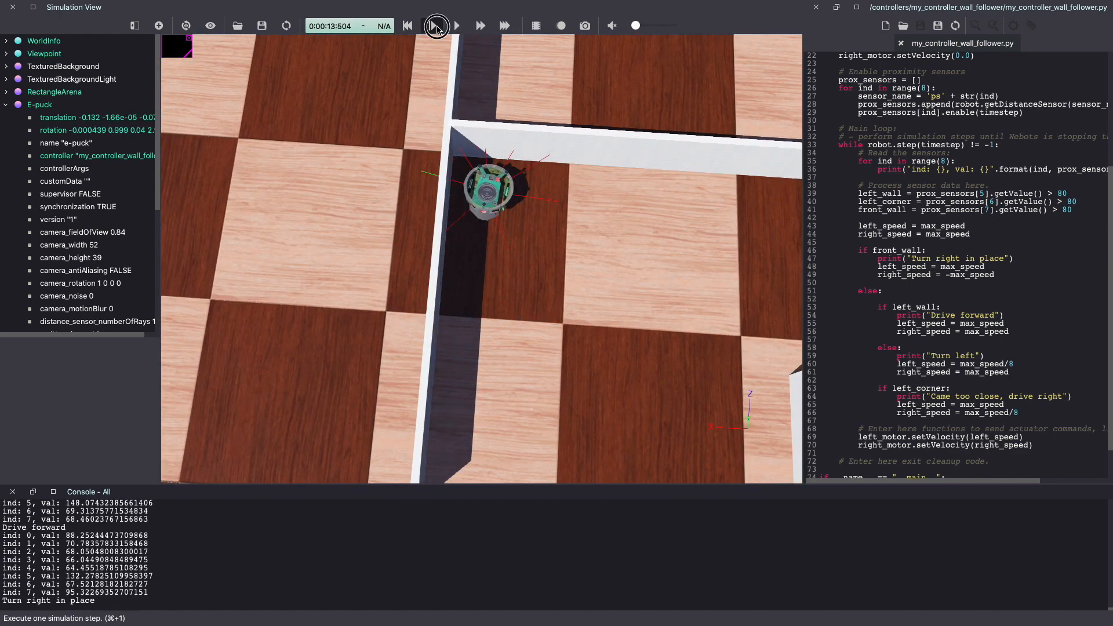
Step the e-puck forward several times, reading the 'Turn right in place' console message as it backs off the wall
left_click(436, 25)
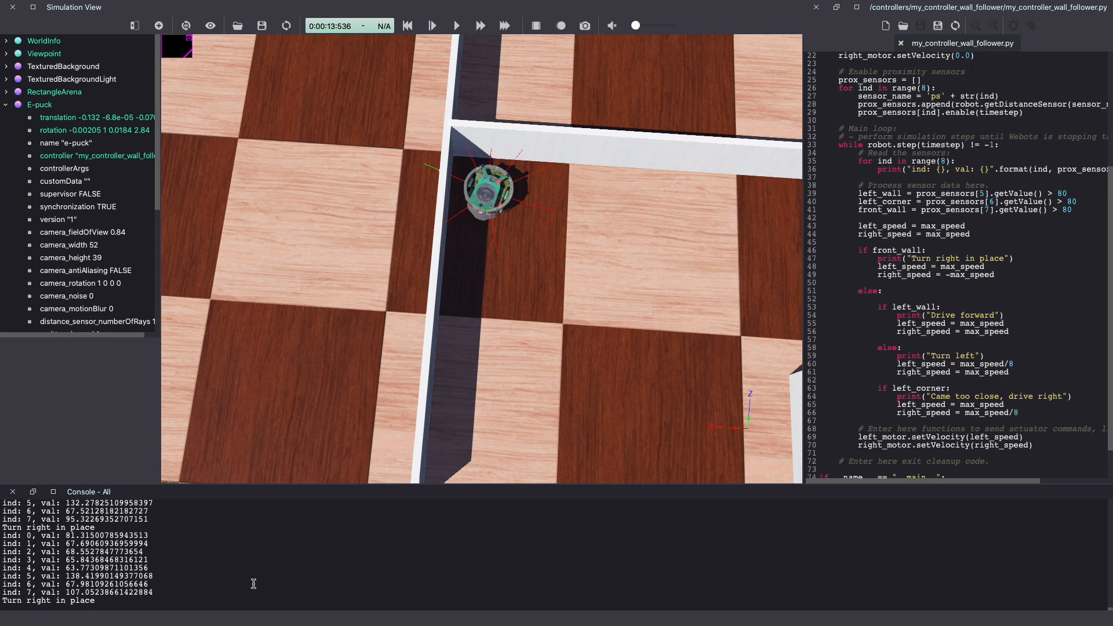
double_click(48, 600)
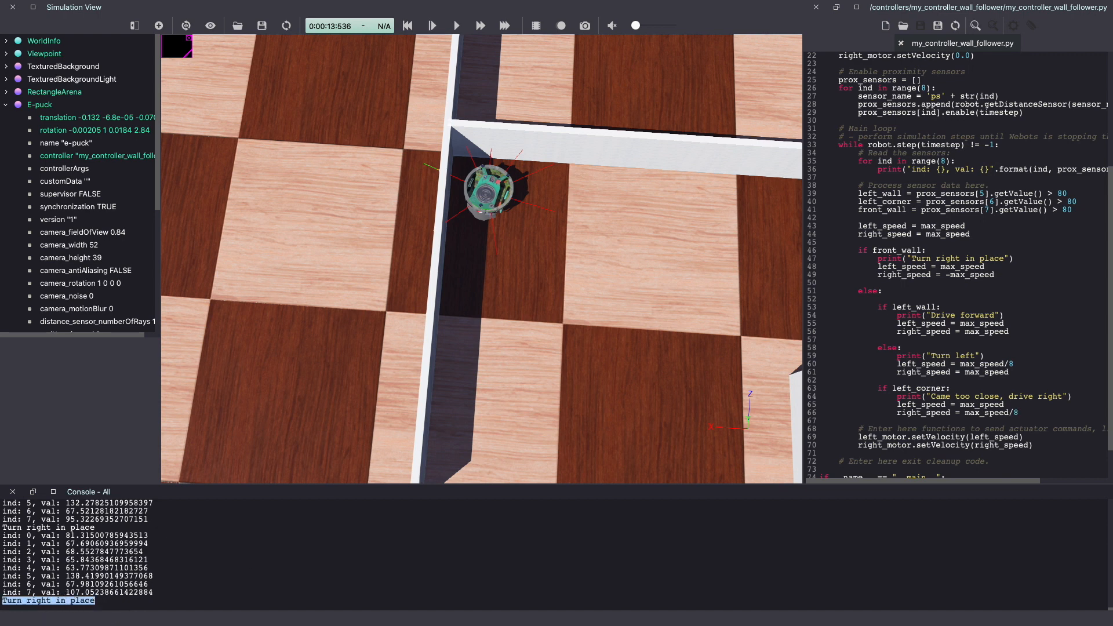
mouse_move(272, 317)
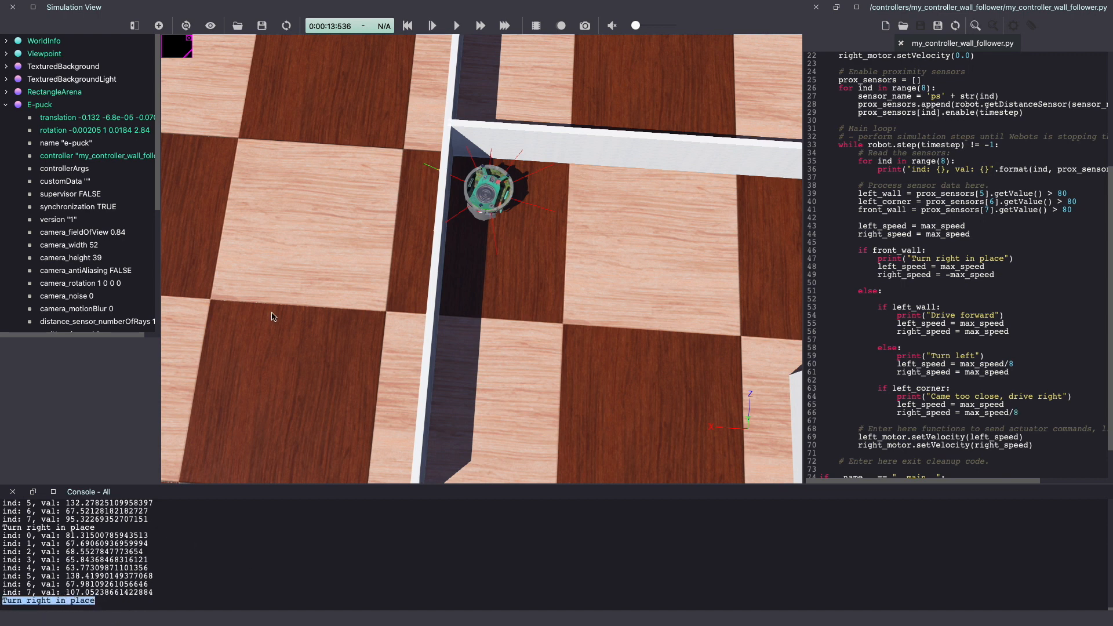
left_click(432, 26)
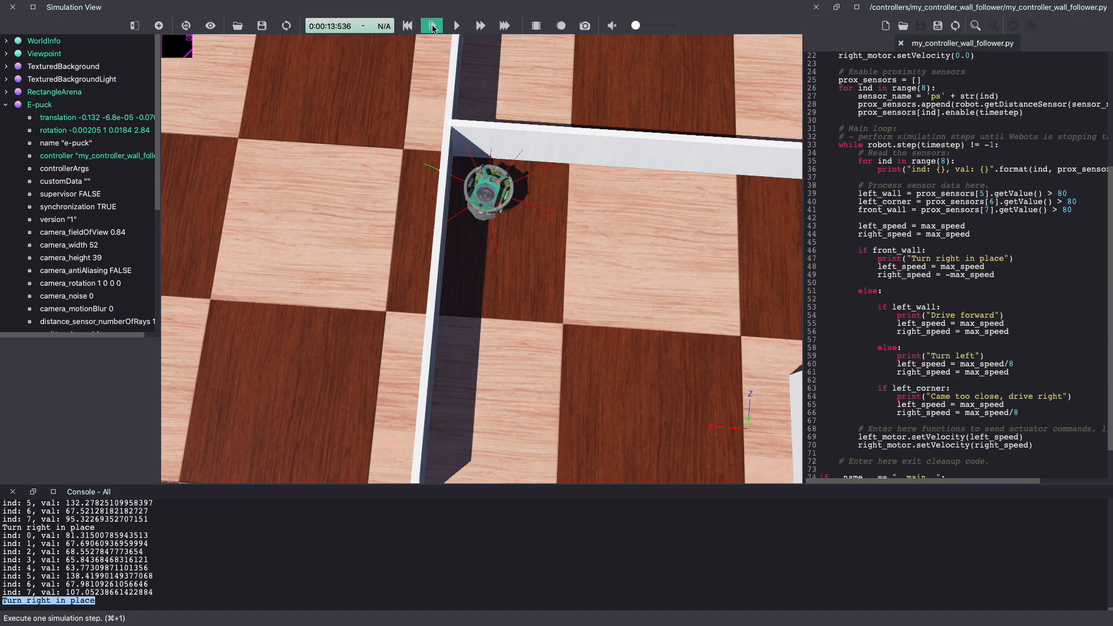
left_click(431, 26)
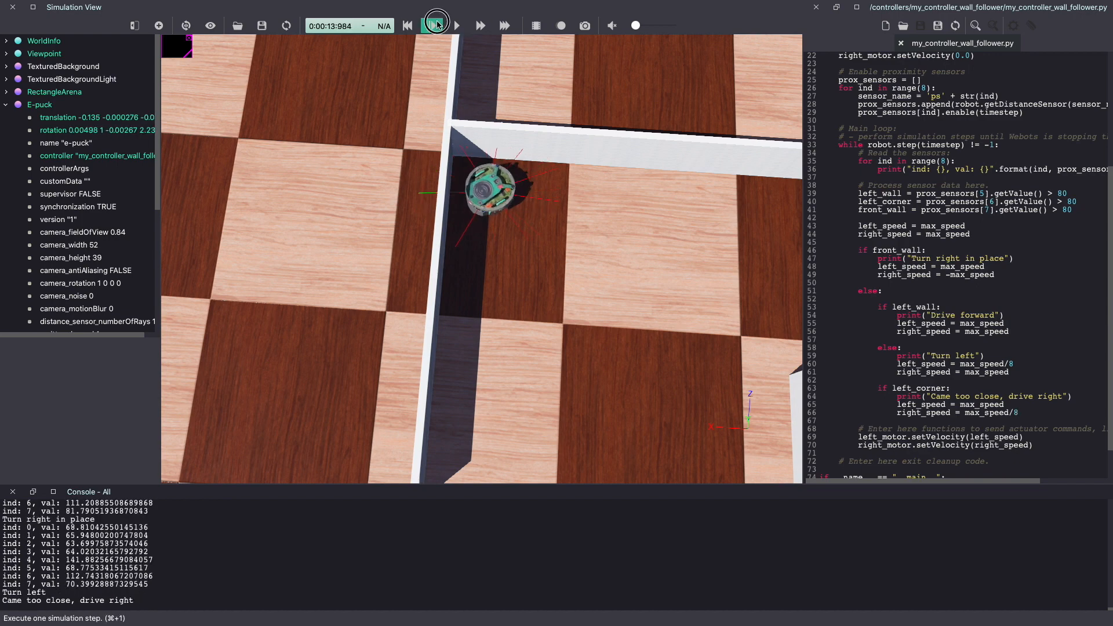
left_click(430, 25)
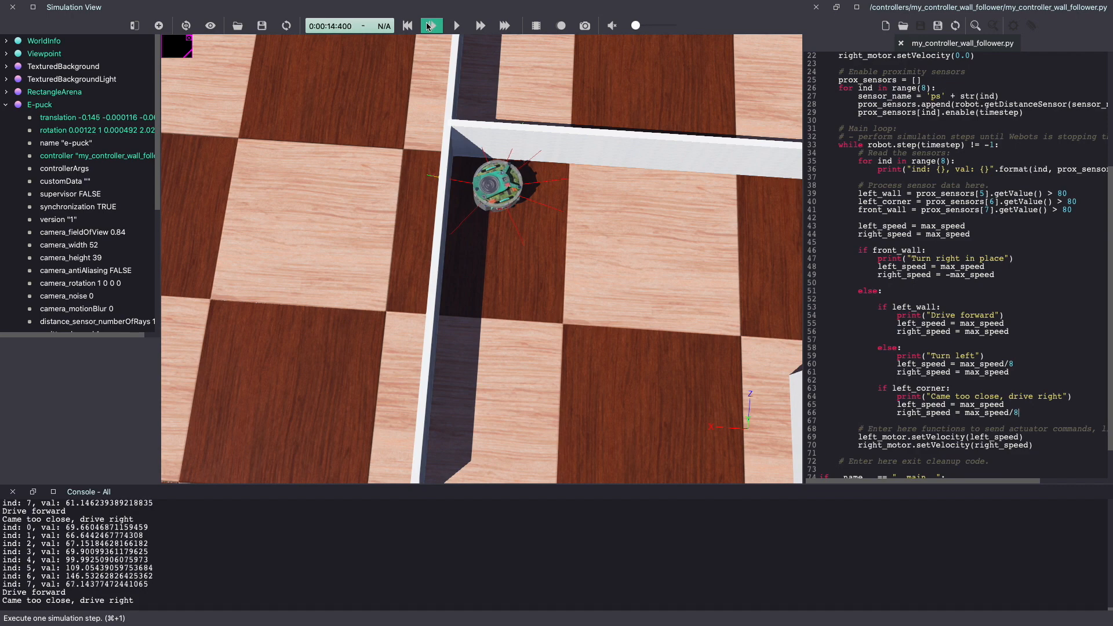
left_click(430, 25)
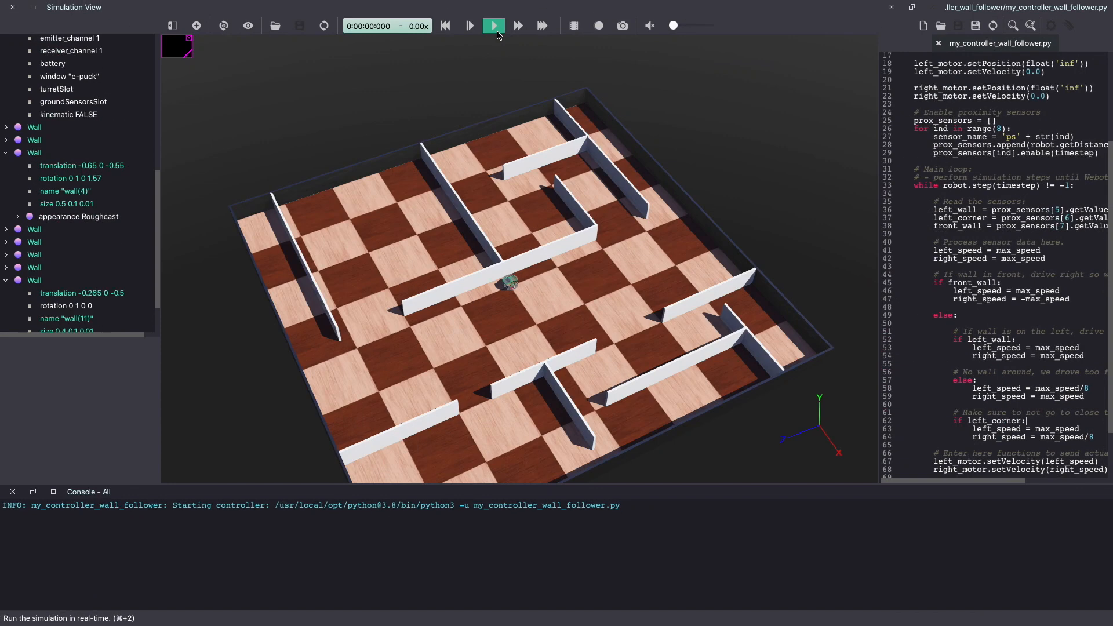
Run the simulation in real time so the e-puck follows the maze walls to about 52 s
left_click(494, 25)
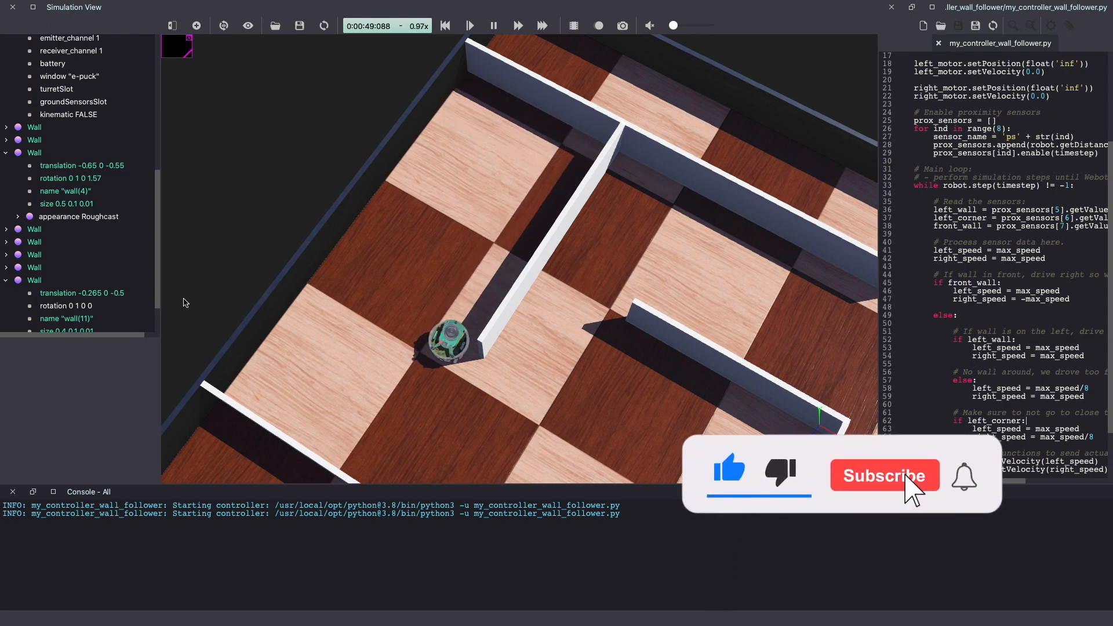
left_click(884, 475)
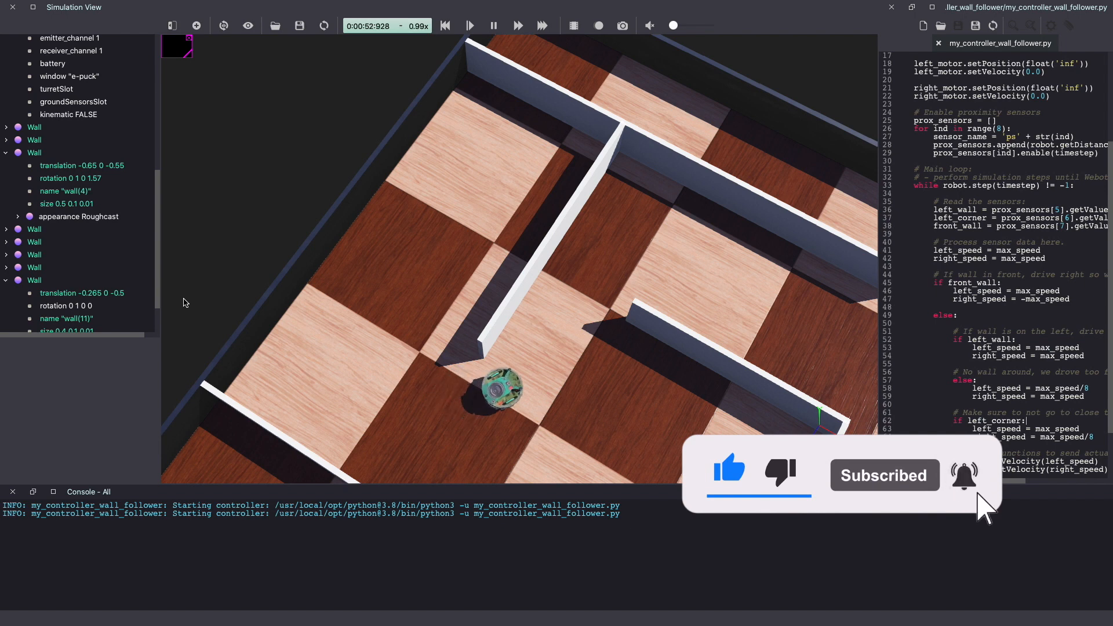